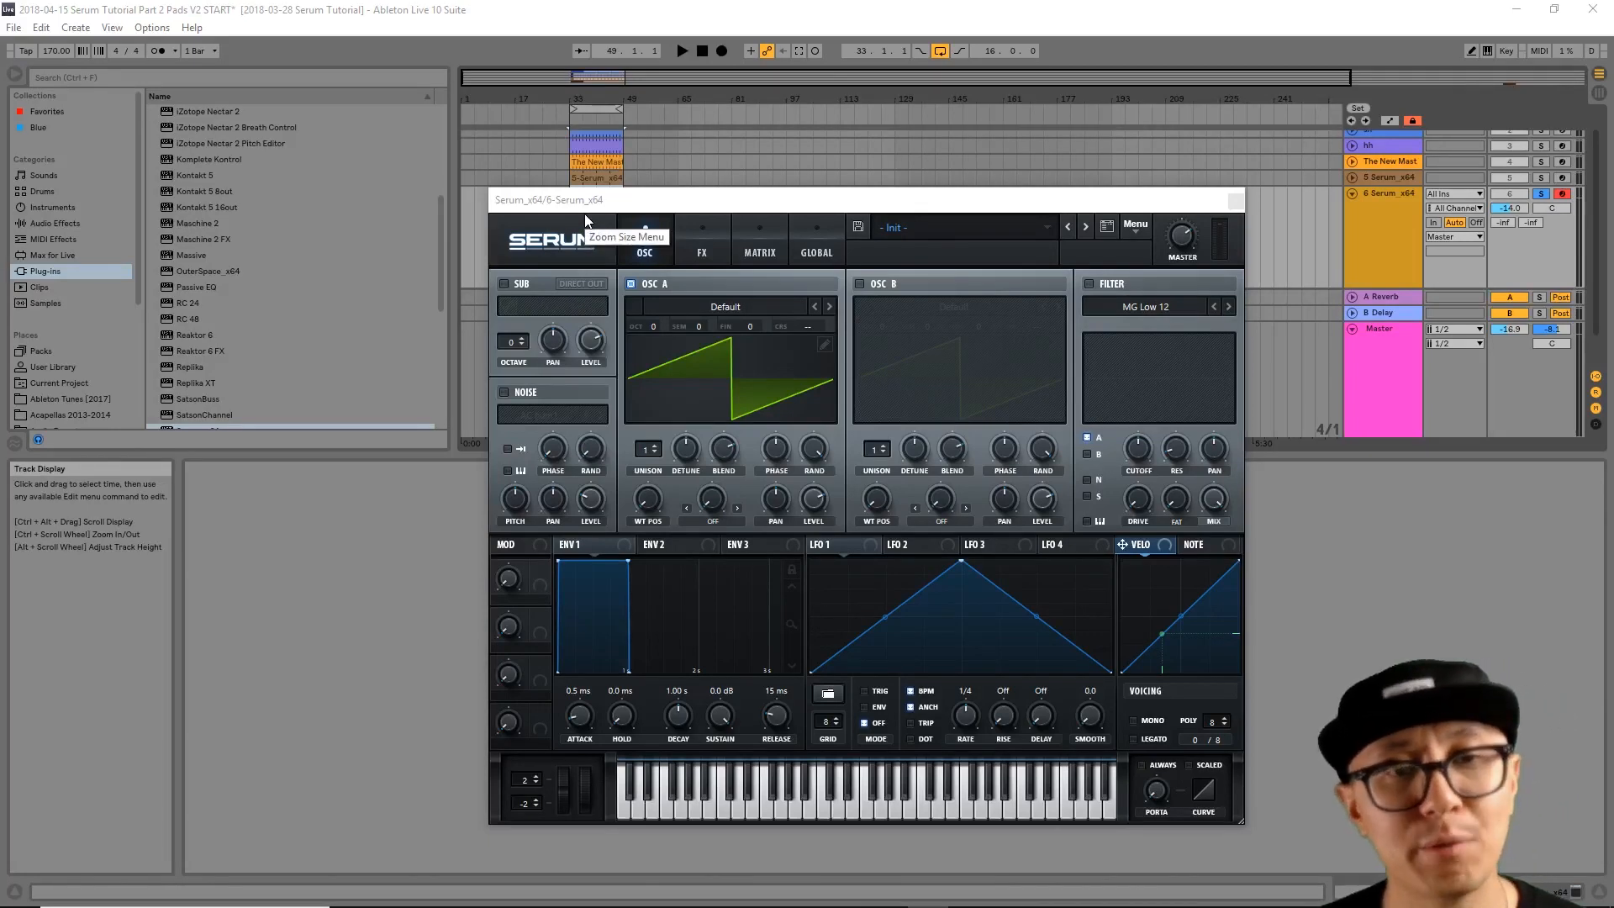
pyautogui.moveTo(710, 222)
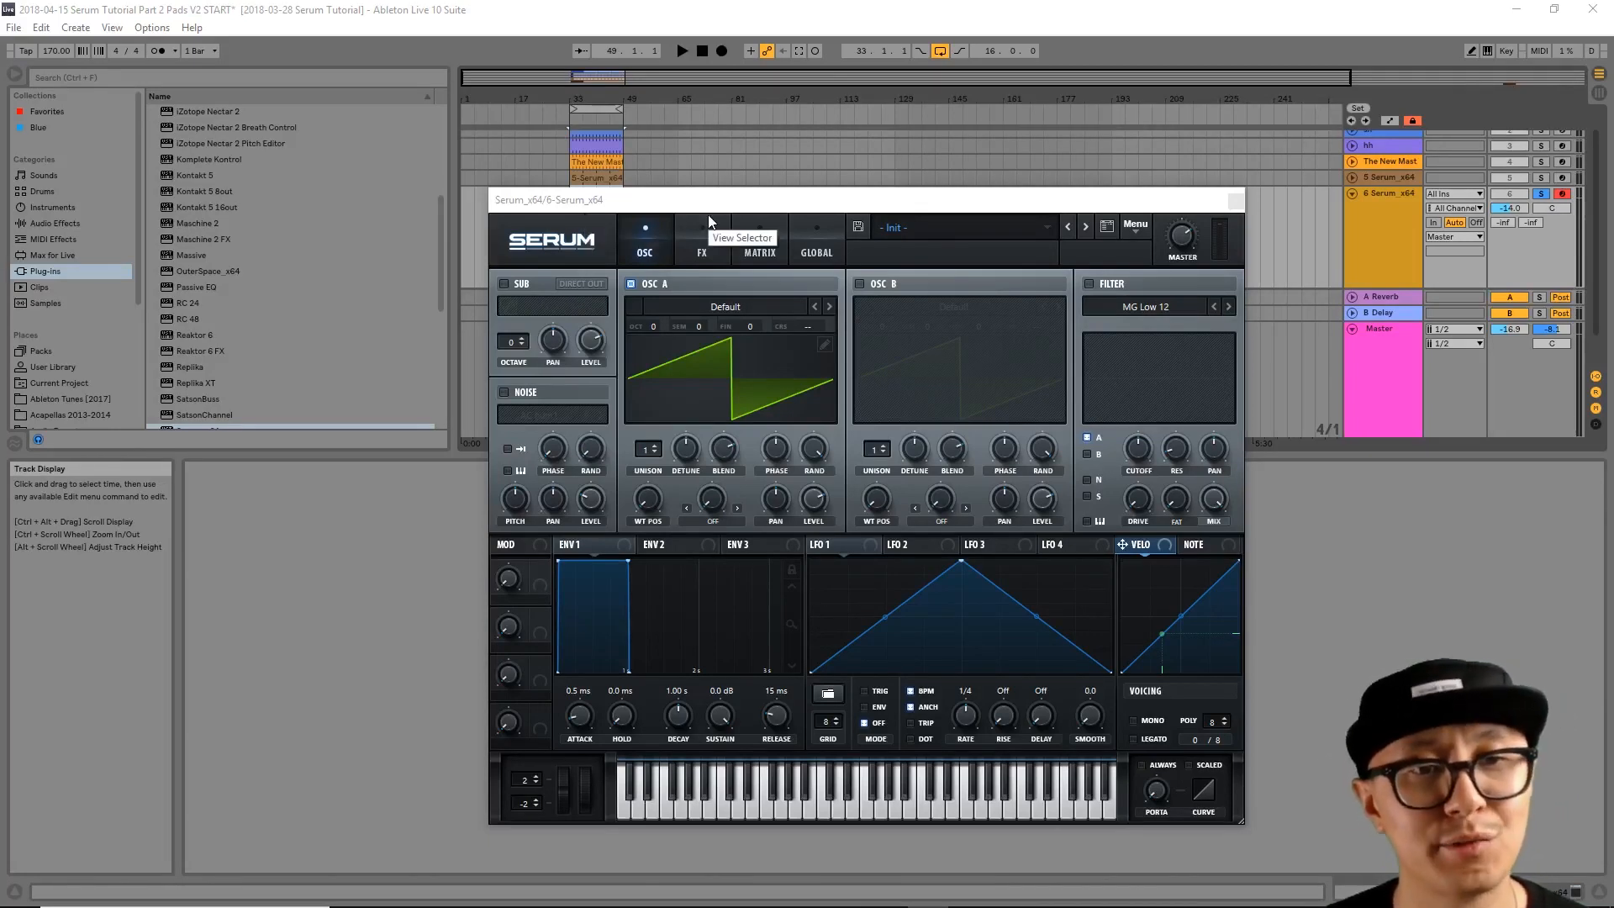
pyautogui.moveTo(619, 270)
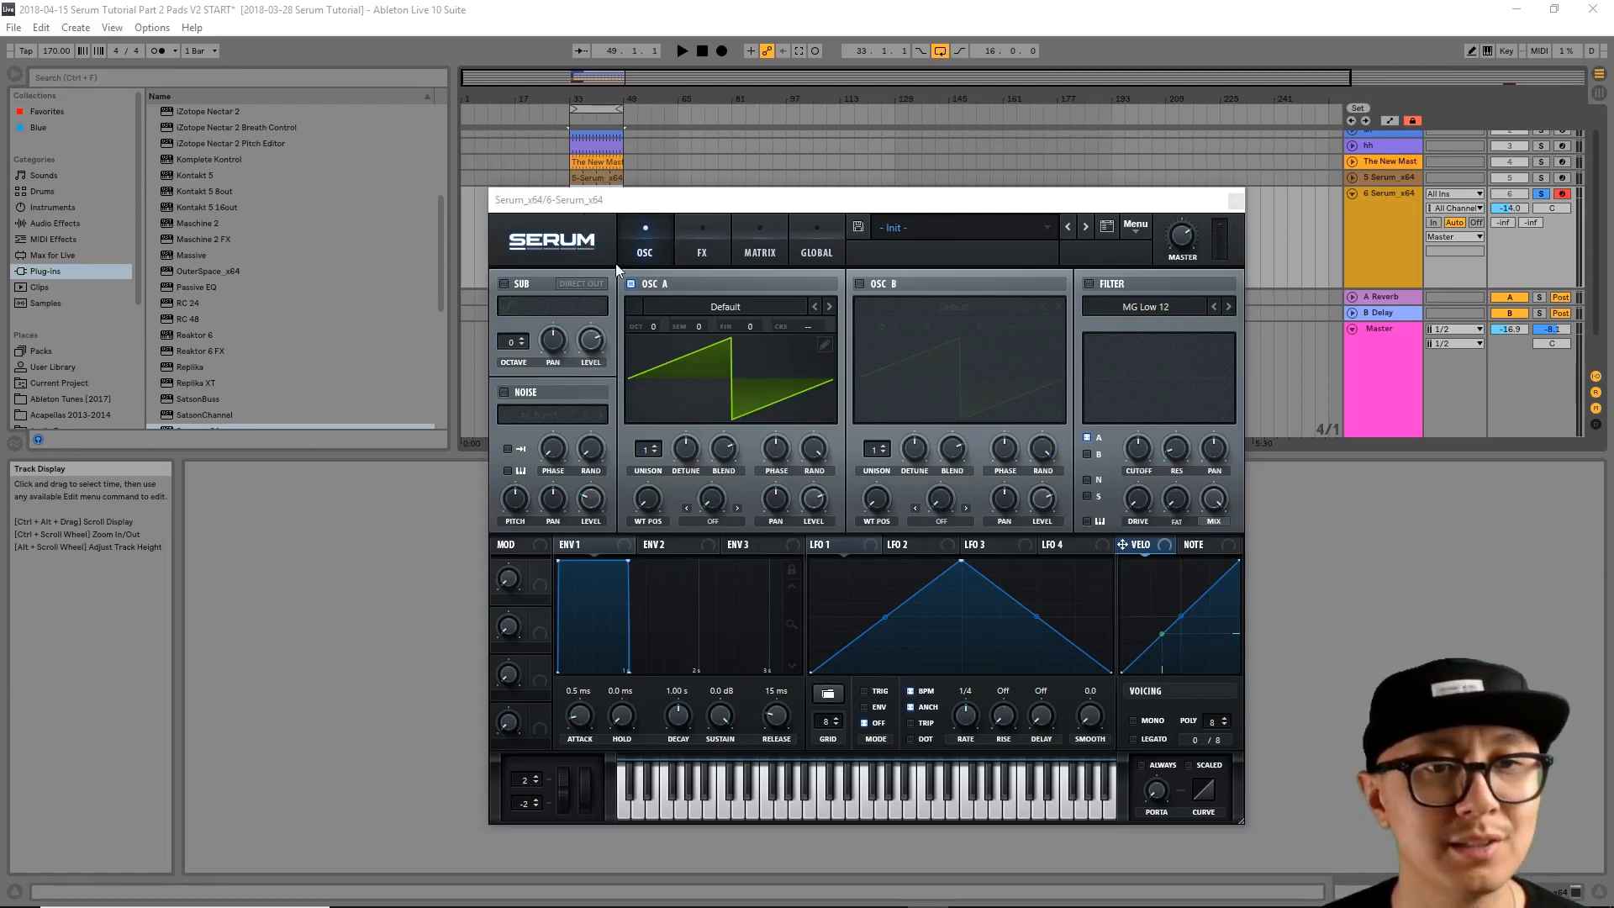
pyautogui.moveTo(856, 263)
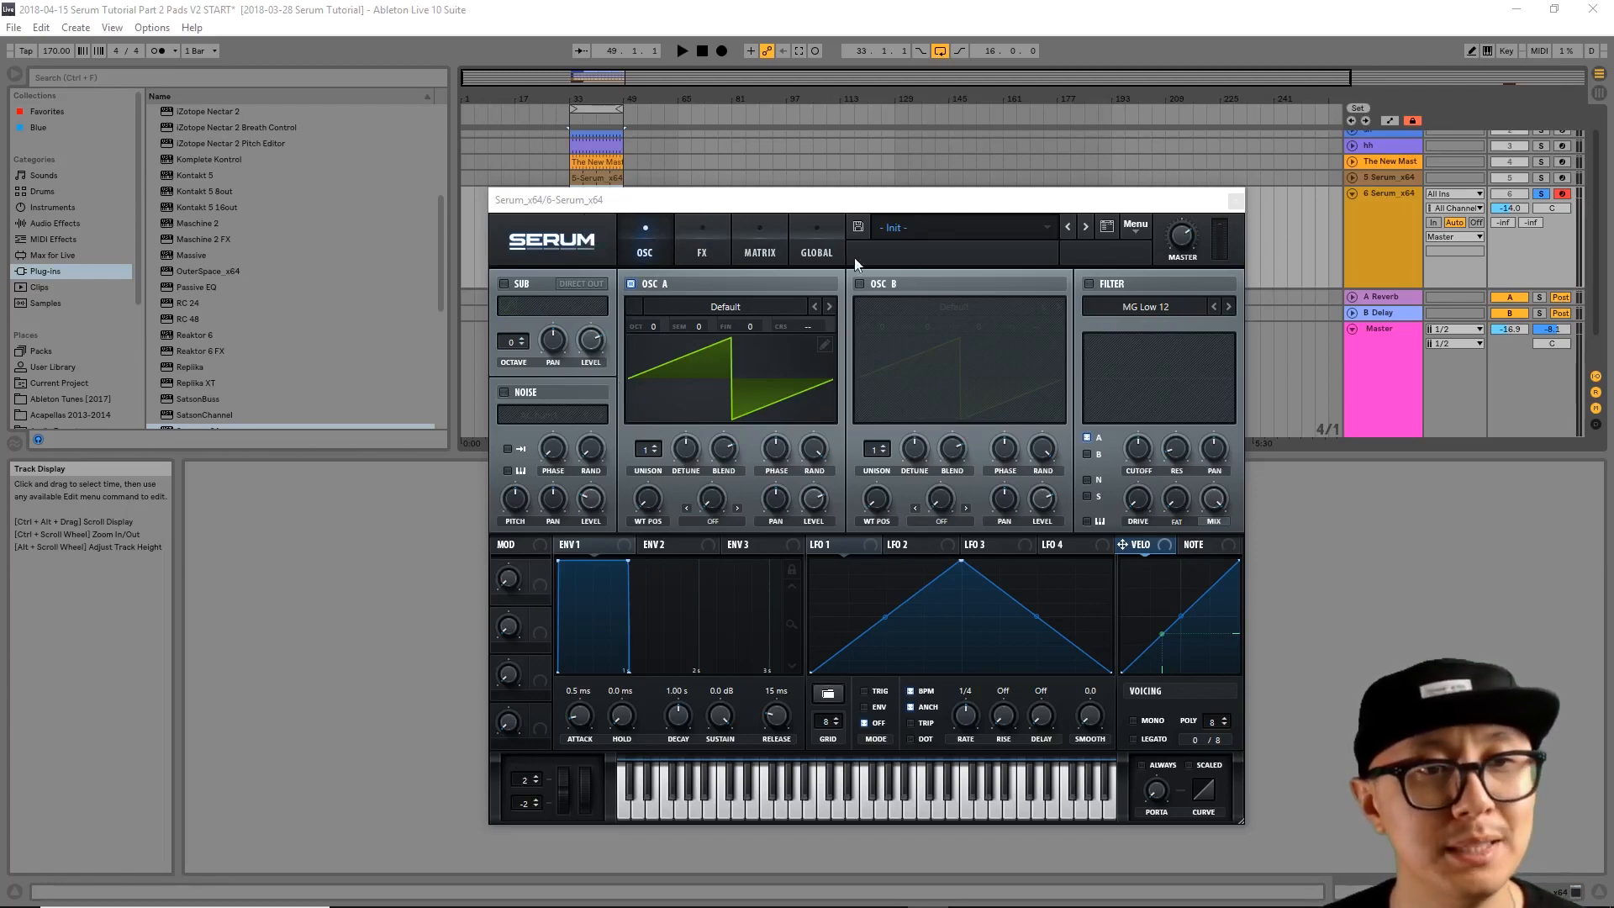
pyautogui.moveTo(489, 313)
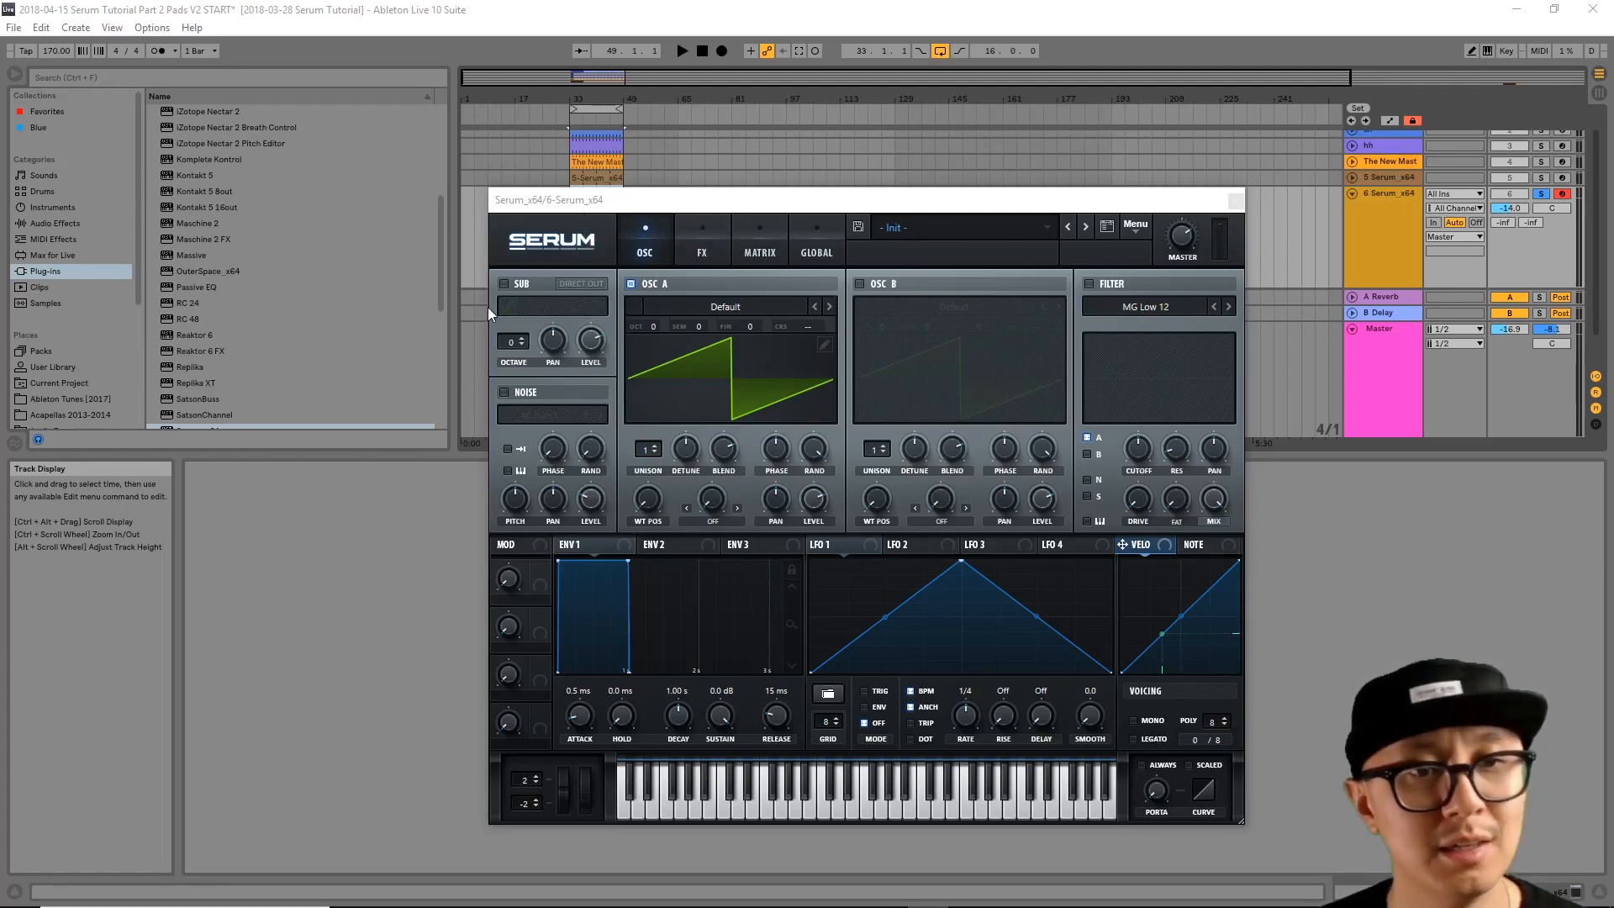
pyautogui.moveTo(648, 242)
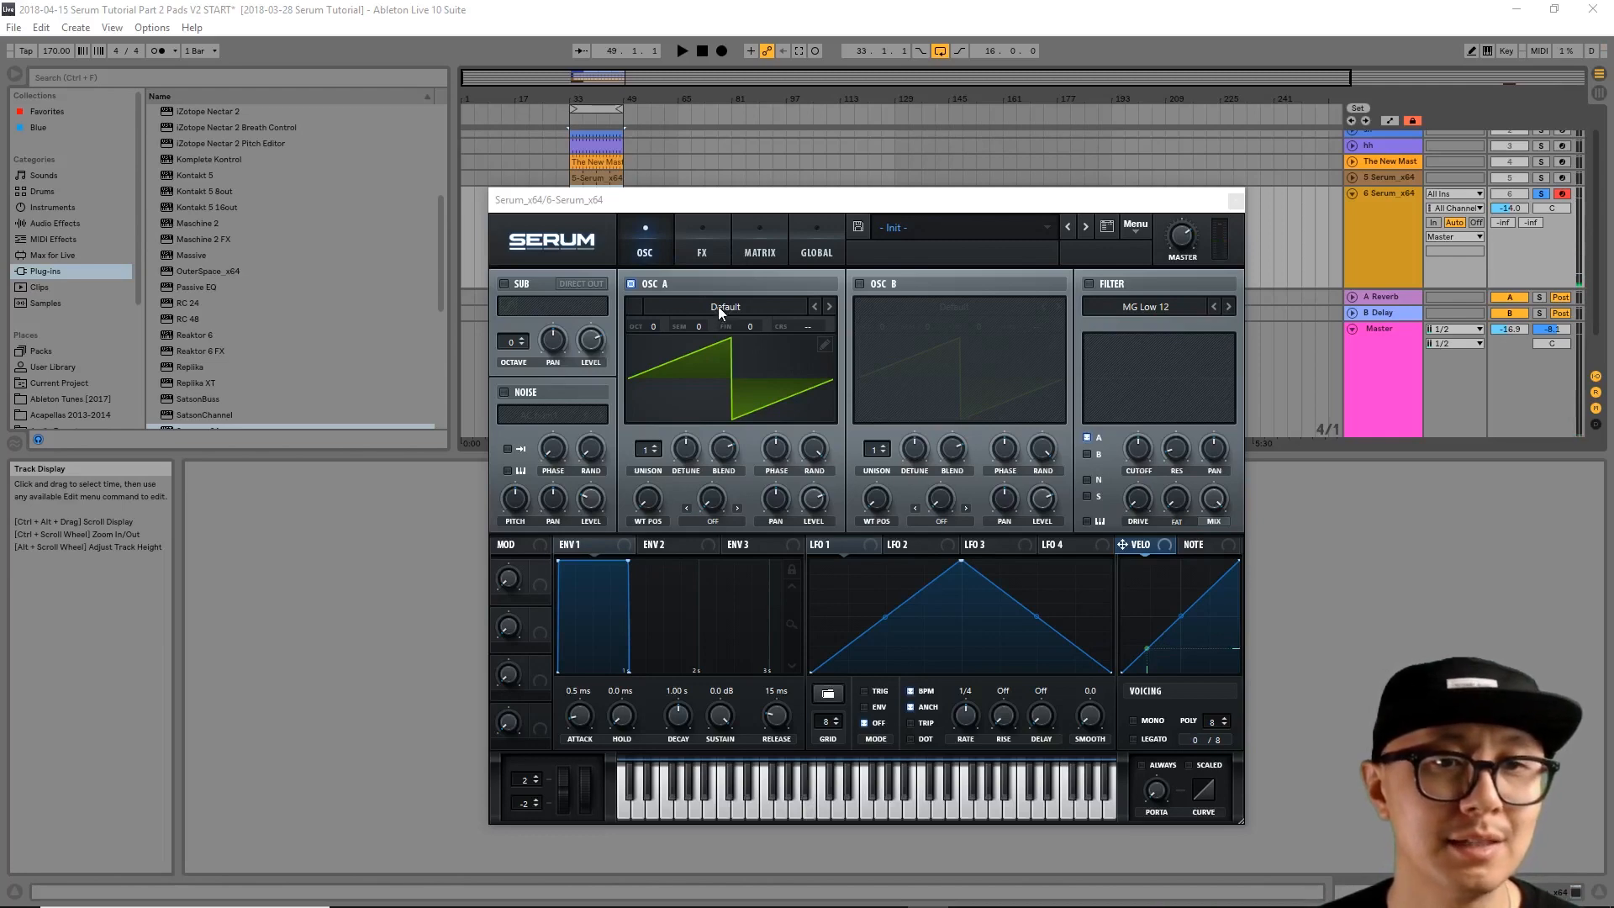
# Step: Load Analog > Basic Mg into OSC A and raise WT POS toward a square-like shape
pyautogui.click(725, 306)
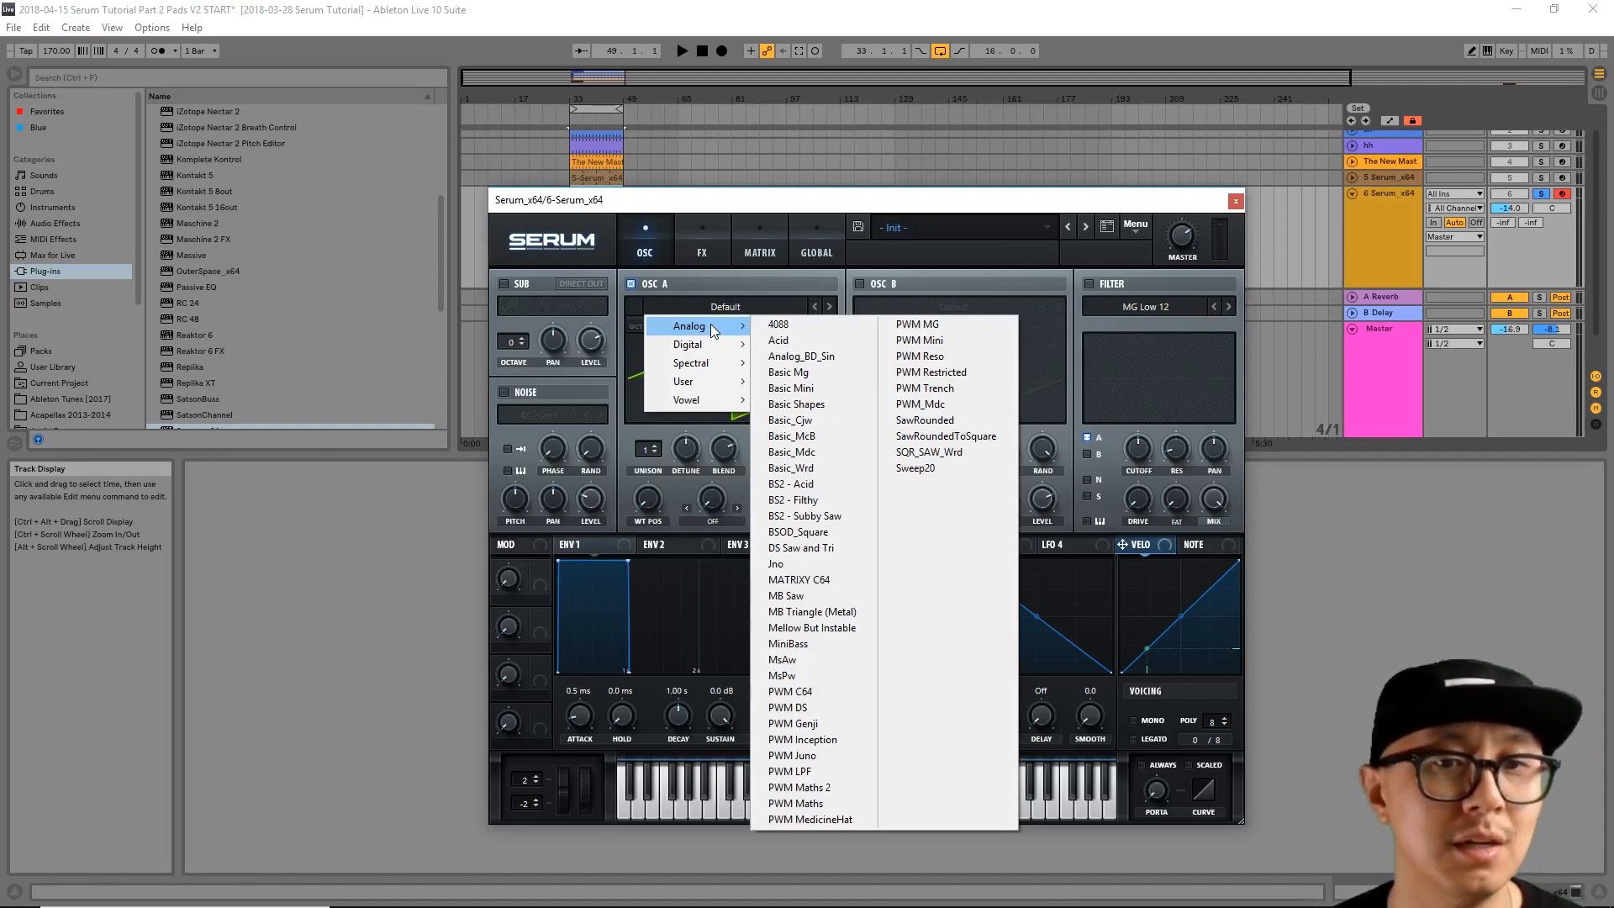
pyautogui.click(788, 373)
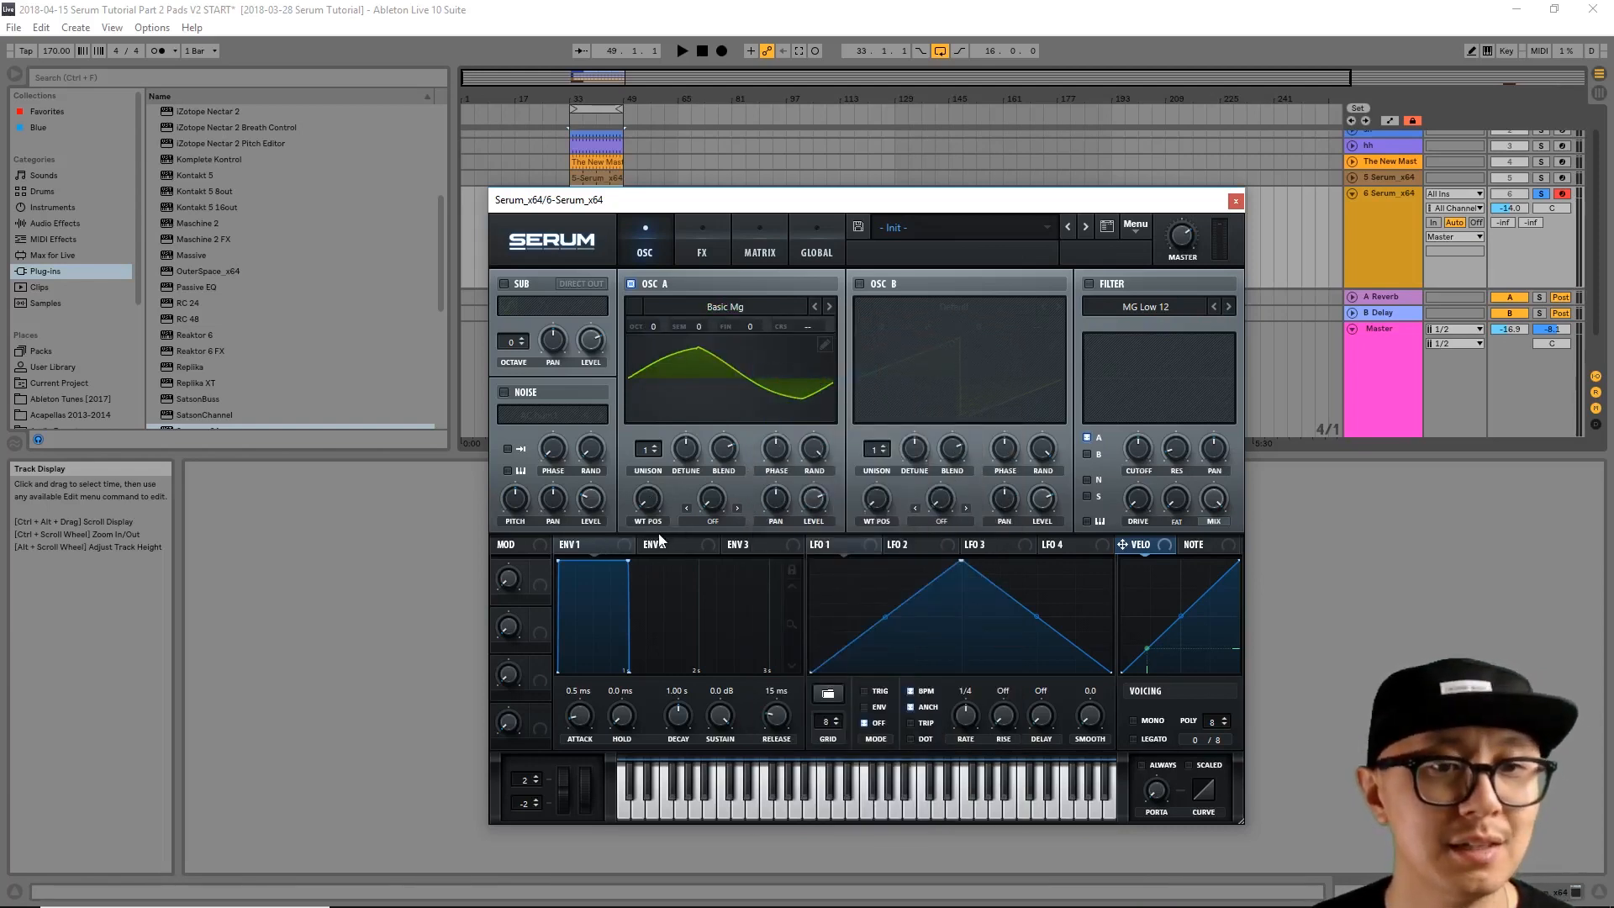
pyautogui.moveTo(646, 500)
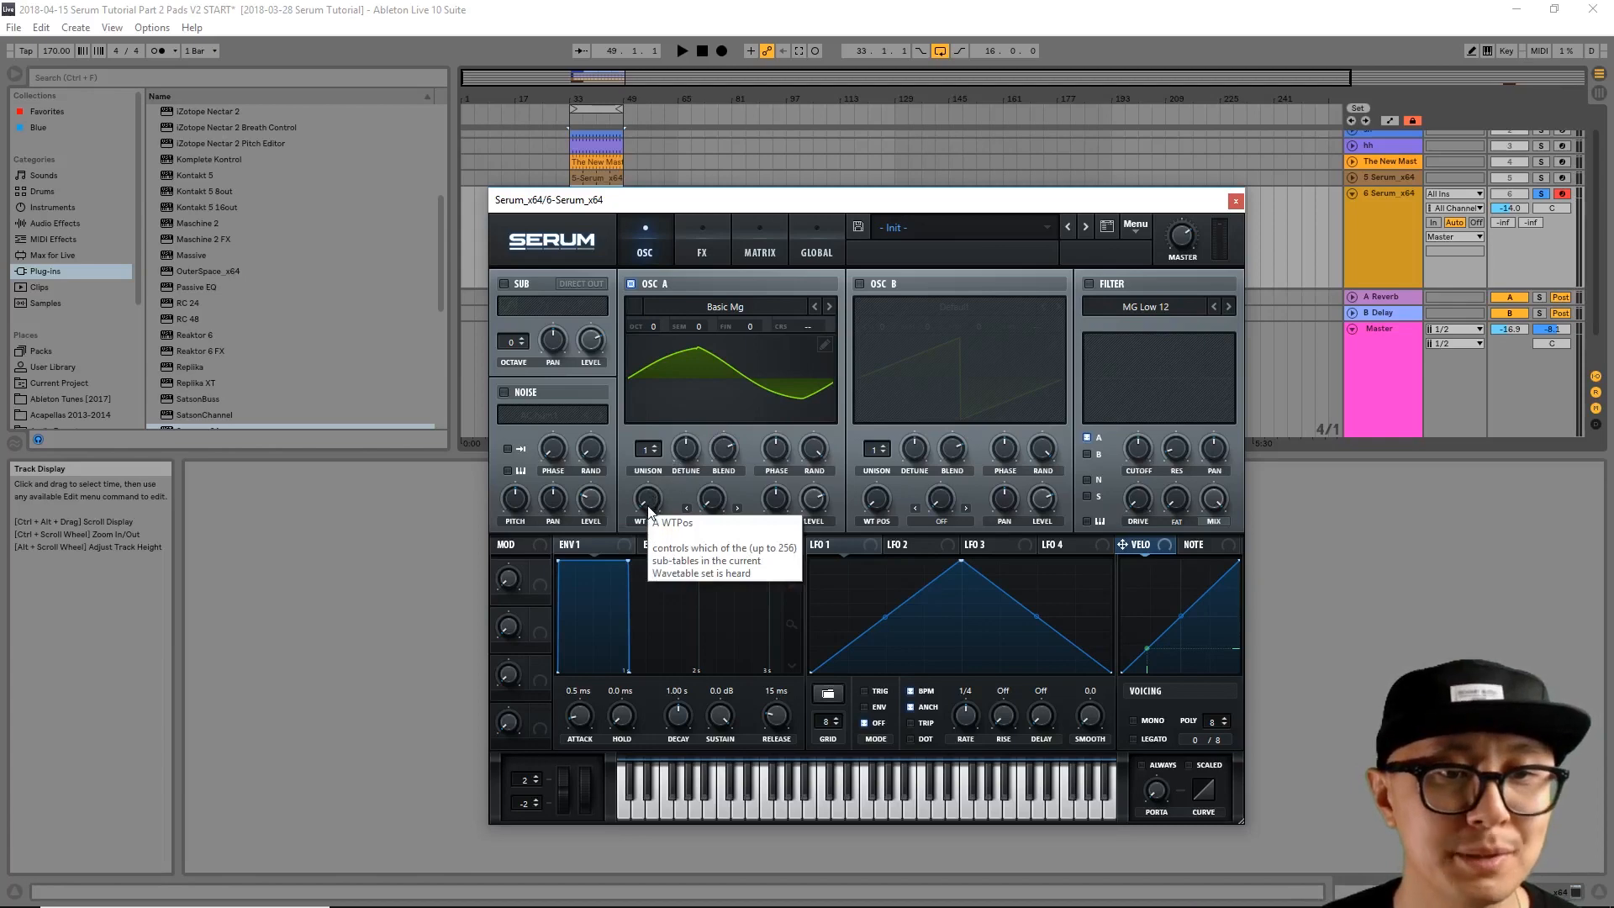
pyautogui.moveTo(647, 503); pyautogui.dragTo(648, 484)
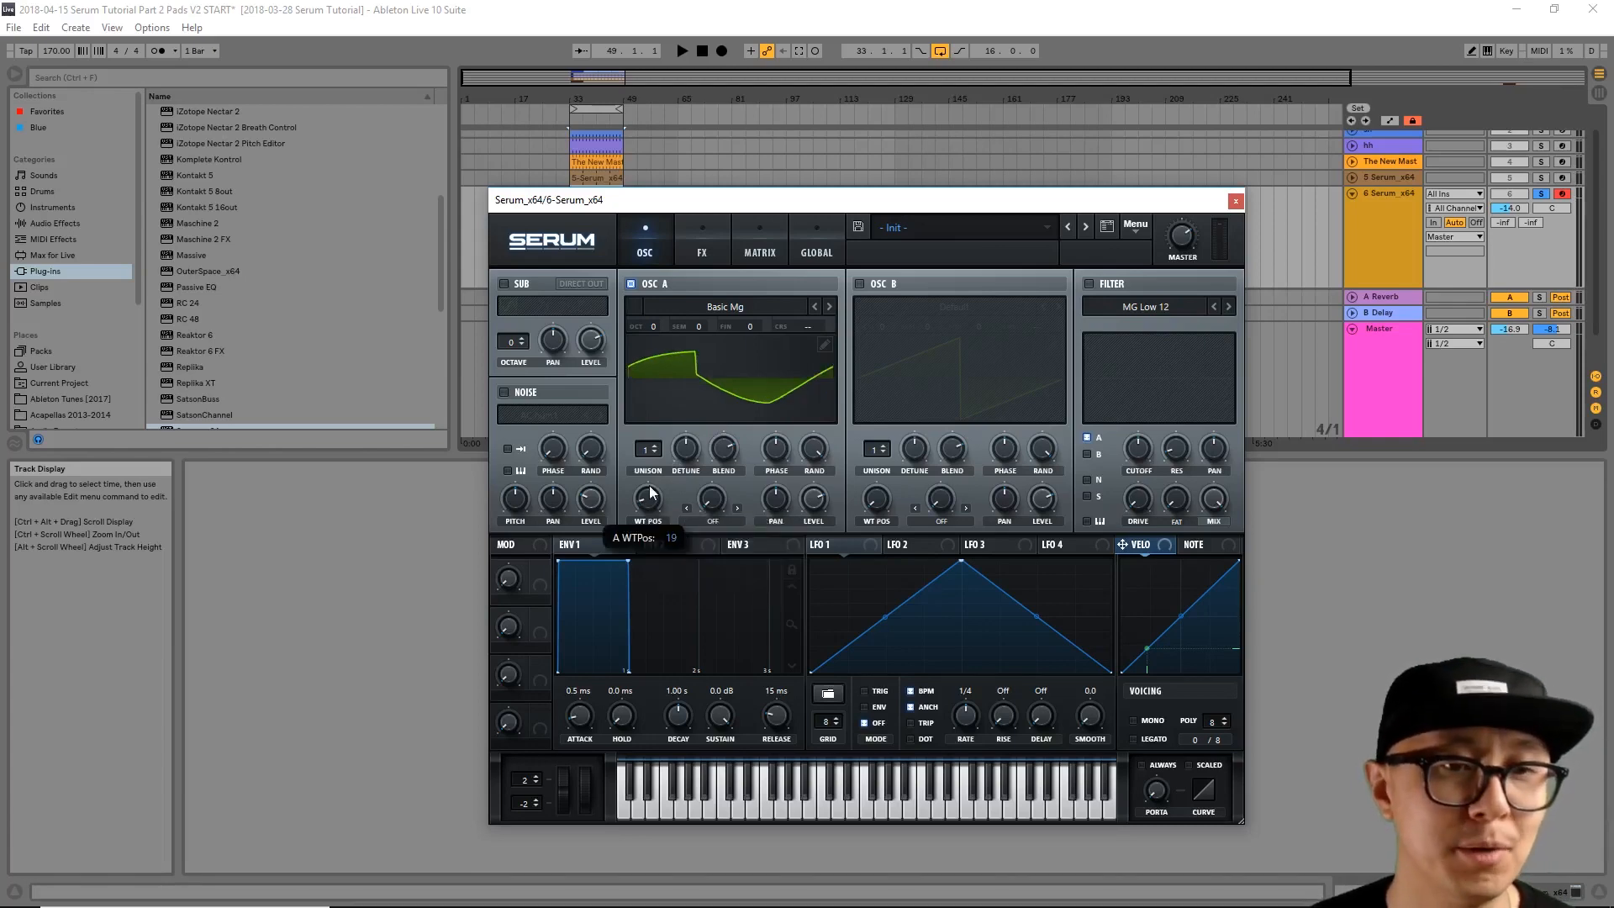
pyautogui.moveTo(647, 499); pyautogui.dragTo(659, 437)
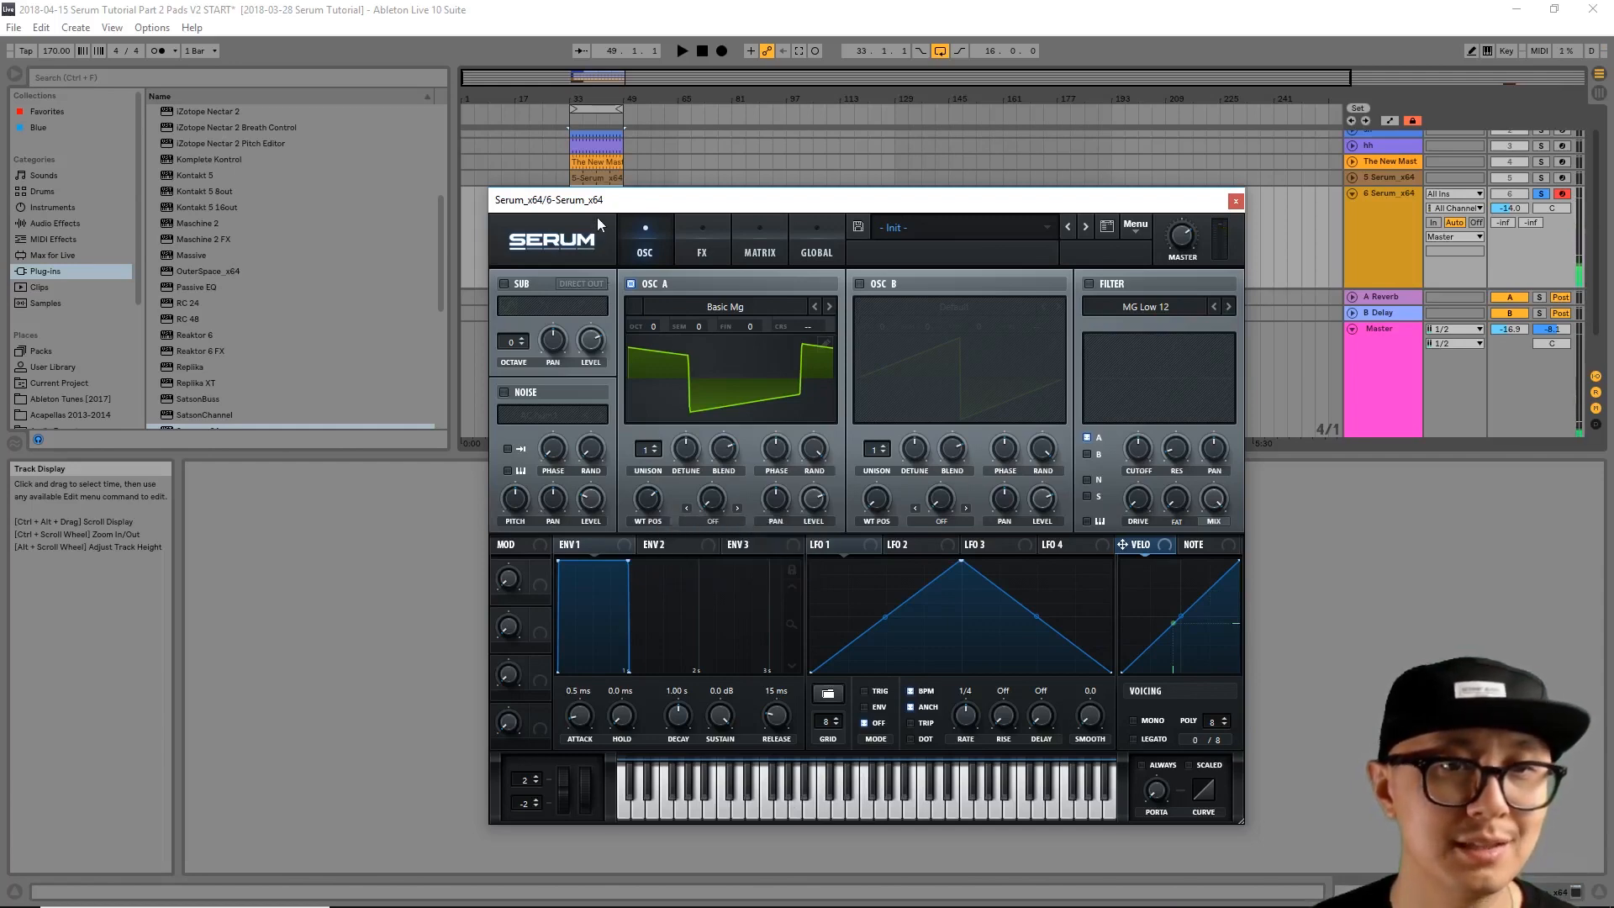
# Step: Insert a MIDI clip on the Serum track with a sustained C3–E3–G3–B3 chord spanning the clip
pyautogui.moveTo(602, 201); pyautogui.dragTo(927, 244)
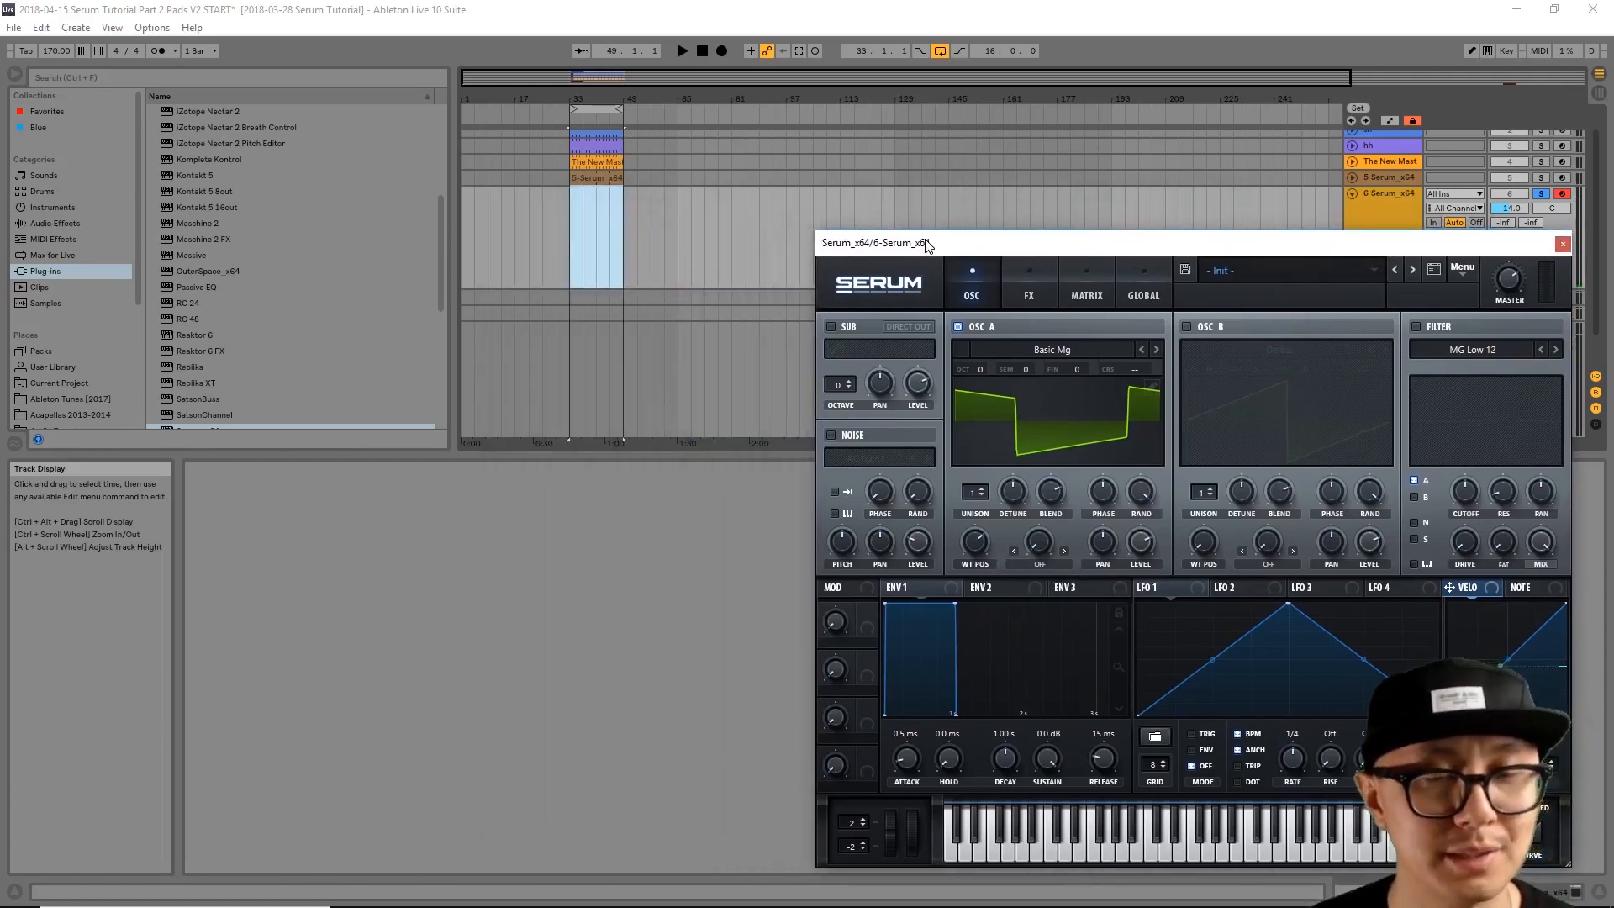
pyautogui.moveTo(923, 243); pyautogui.dragTo(996, 251)
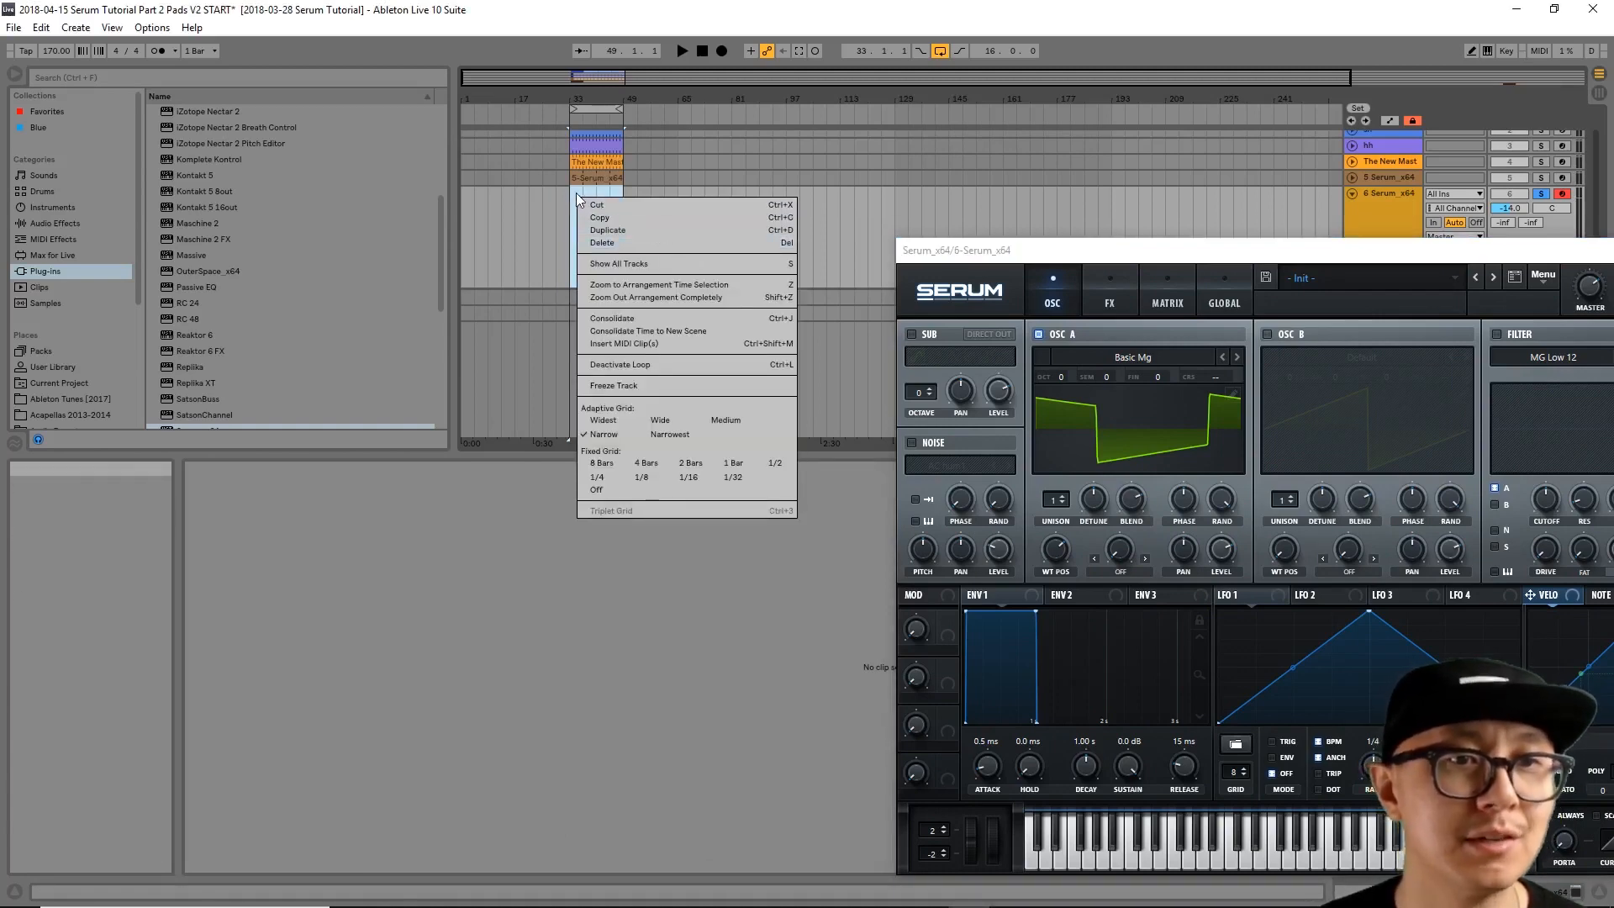
pyautogui.moveTo(641, 345)
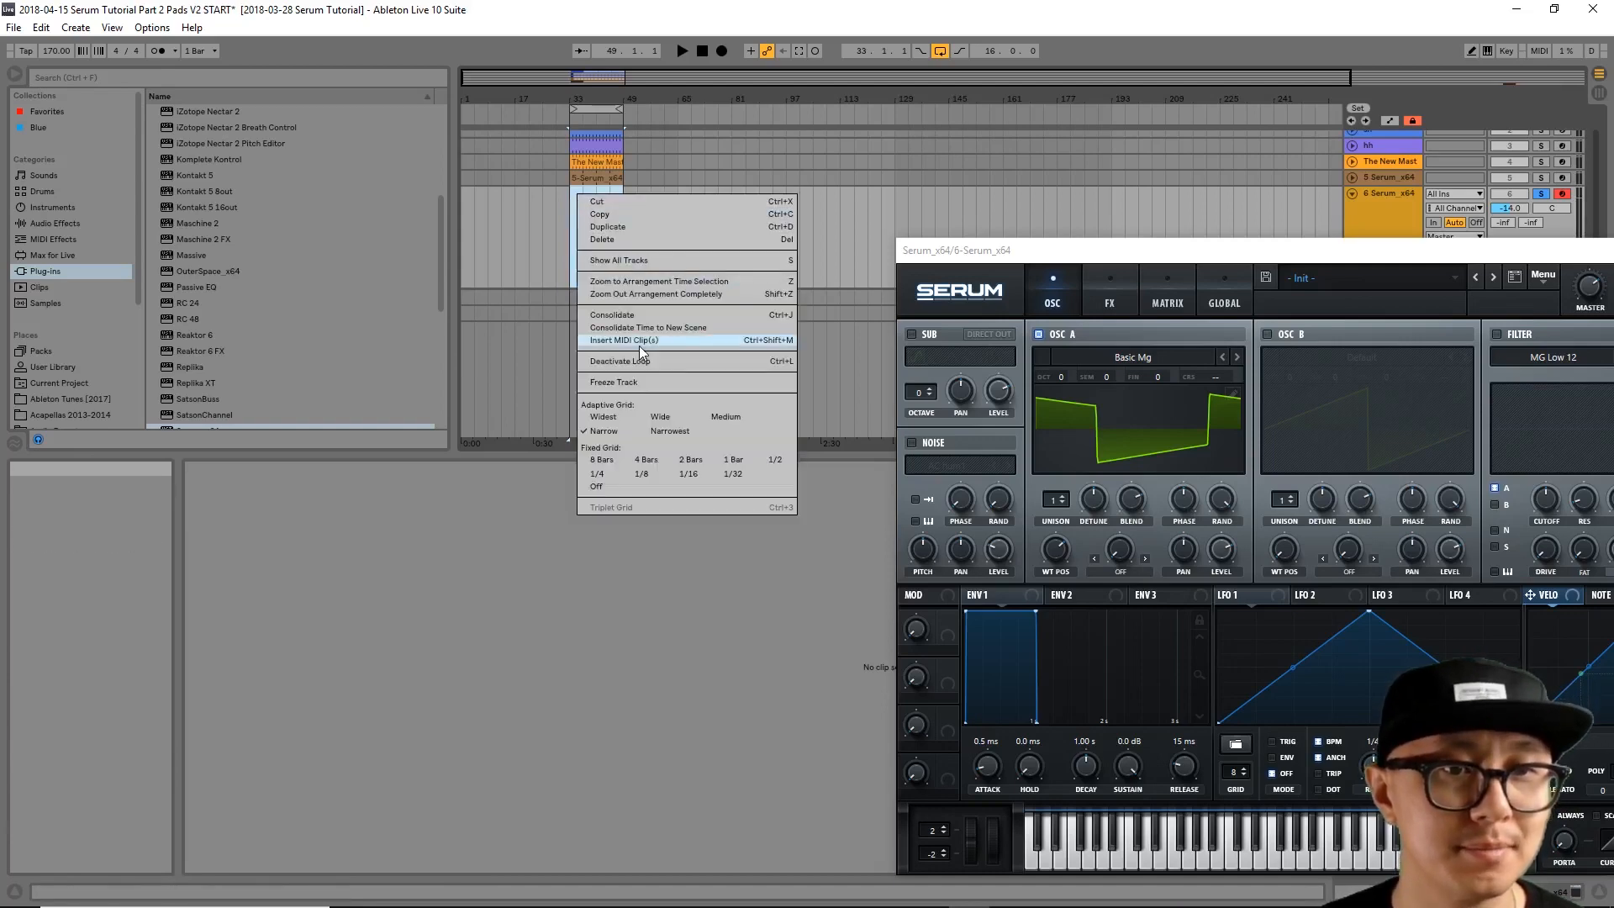
pyautogui.click(623, 340)
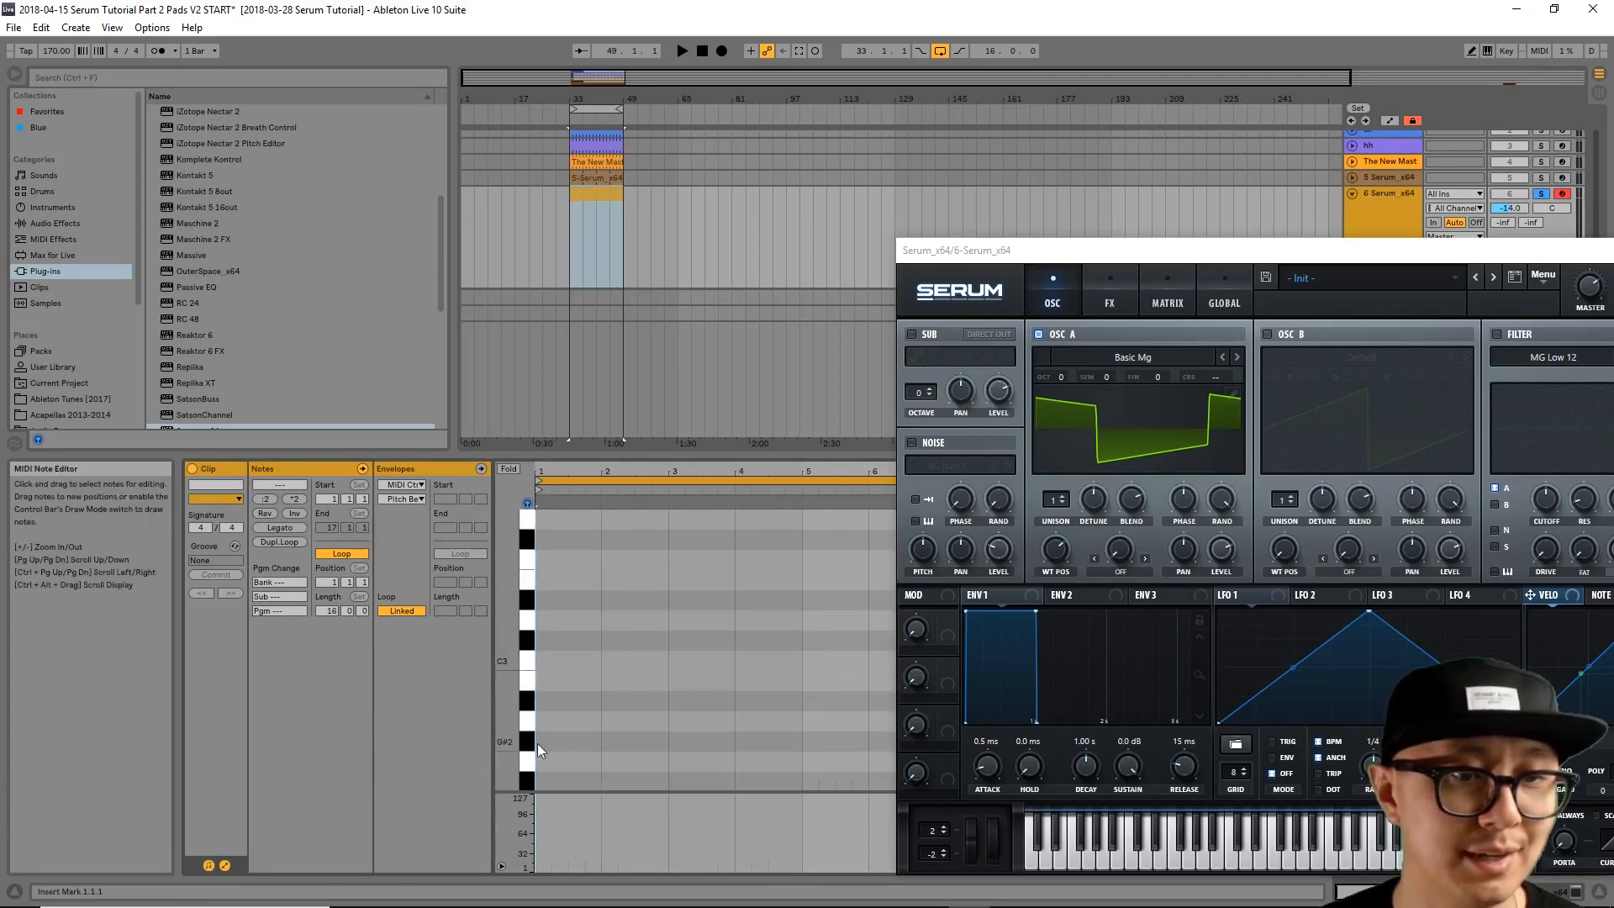
pyautogui.click(549, 660)
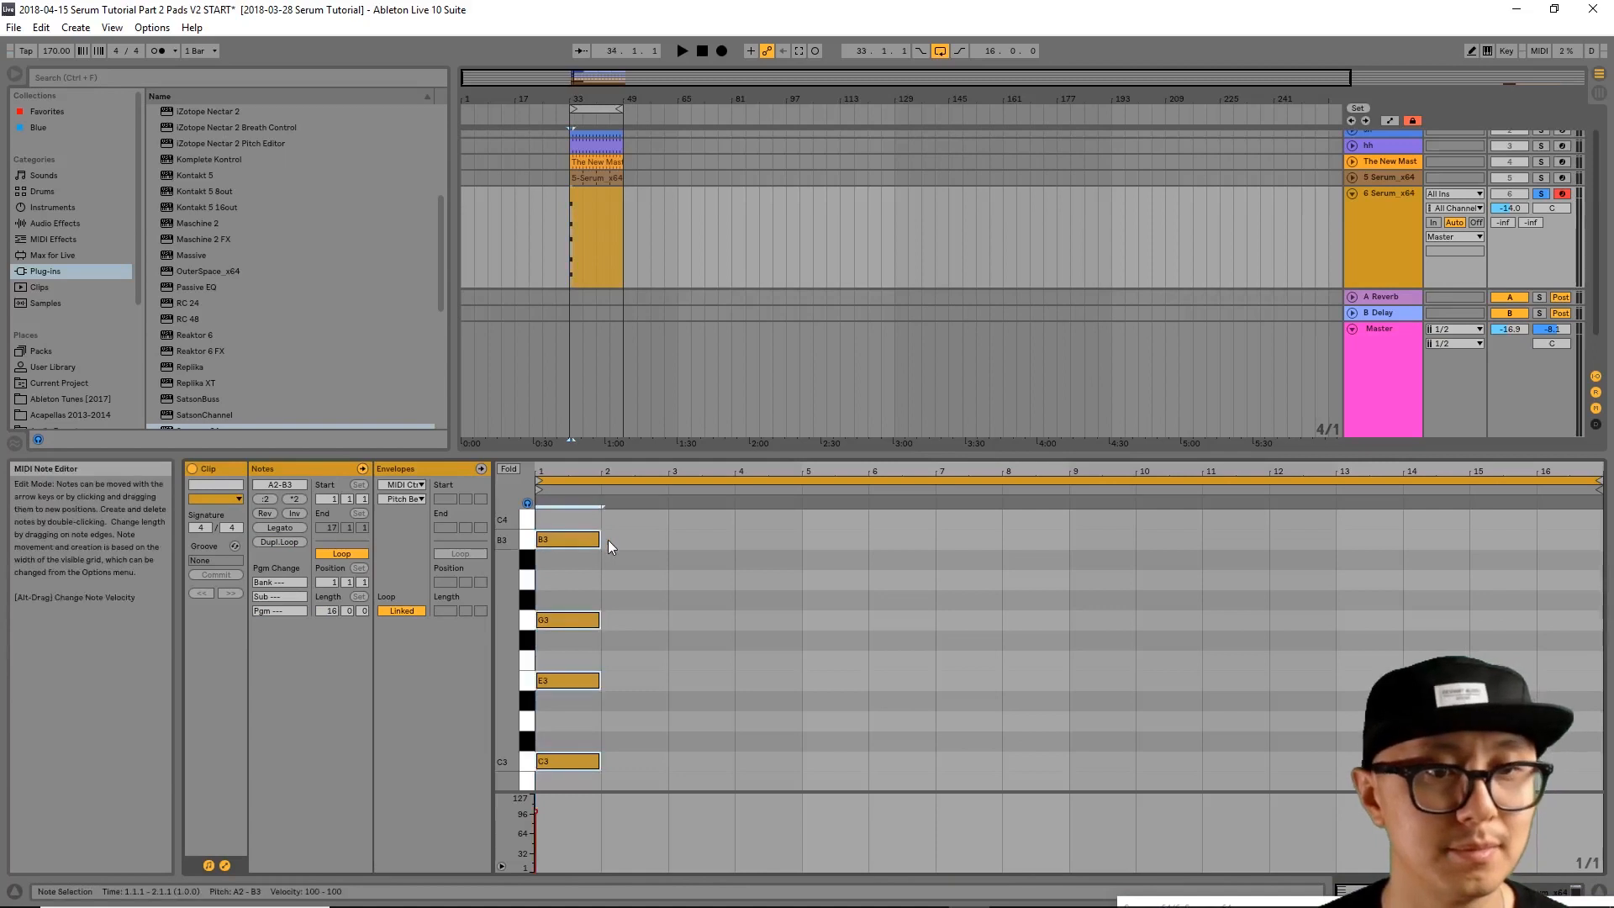
pyautogui.moveTo(600, 539); pyautogui.dragTo(1132, 540)
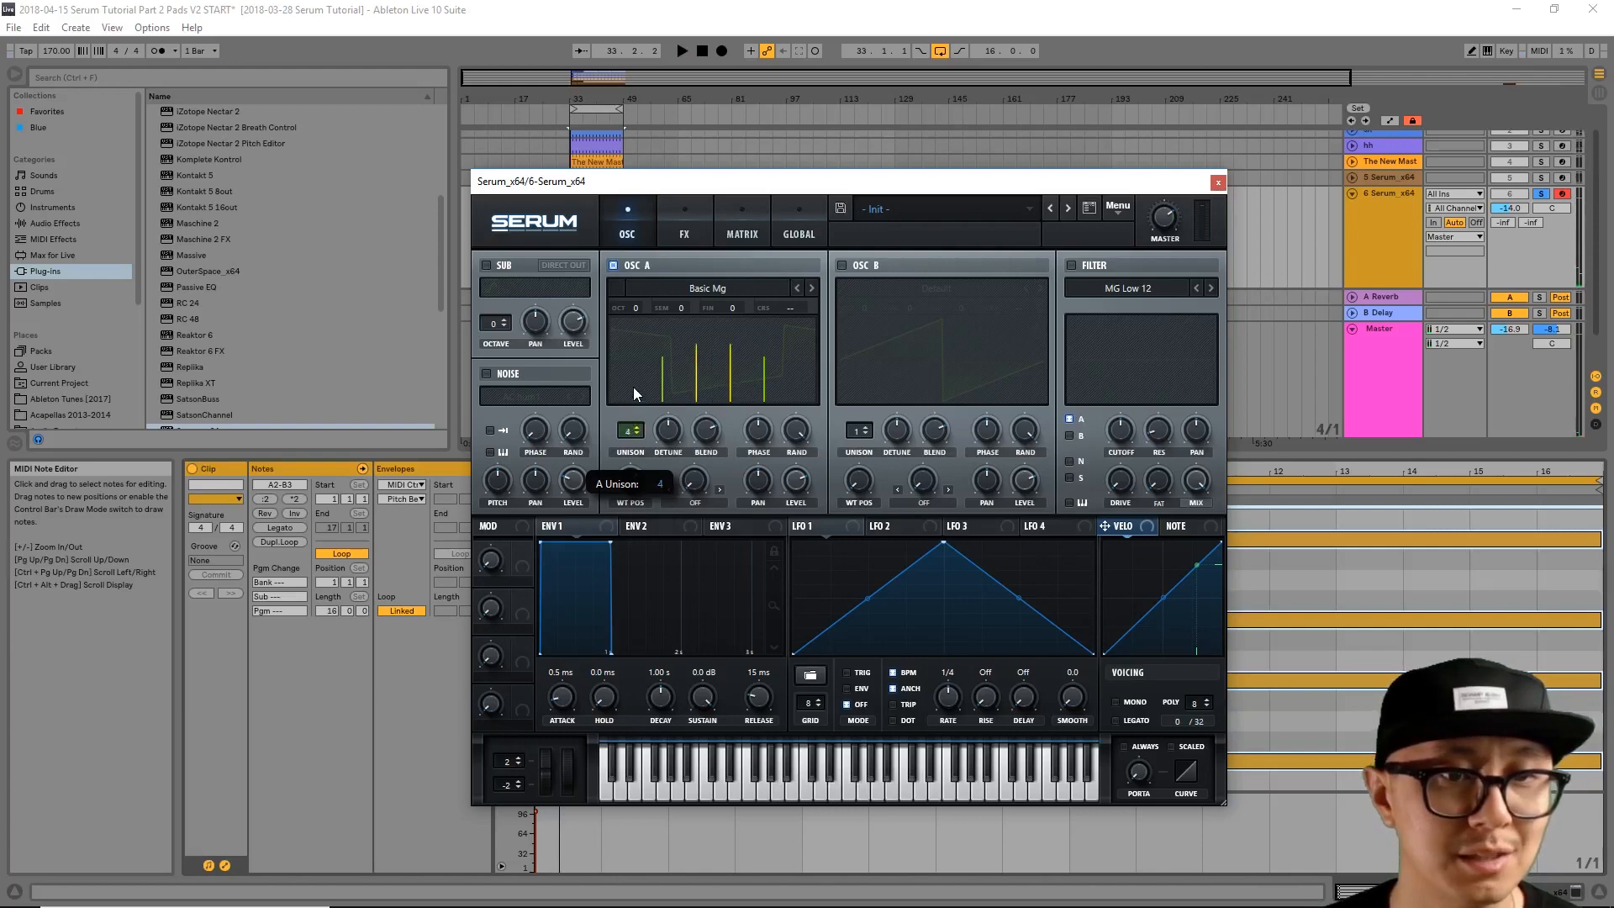
# Step: Give OSC A six unison voices with detune pulled down to about 0.19, auditioning over playback
pyautogui.moveTo(629, 430); pyautogui.dragTo(629, 412)
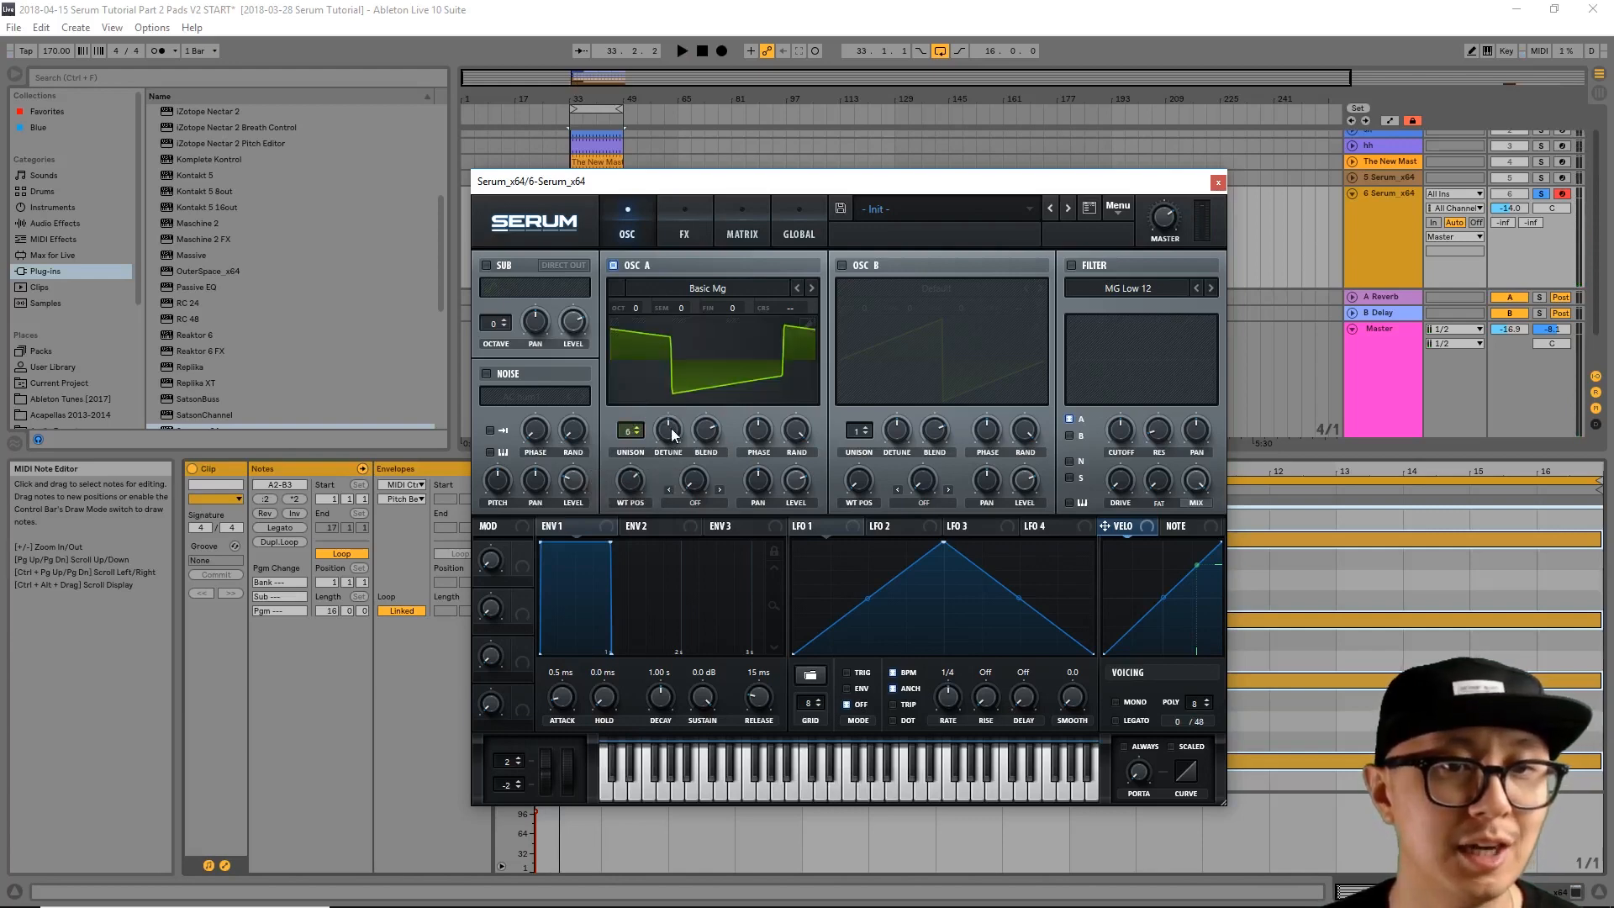
pyautogui.moveTo(667, 431); pyautogui.dragTo(666, 412)
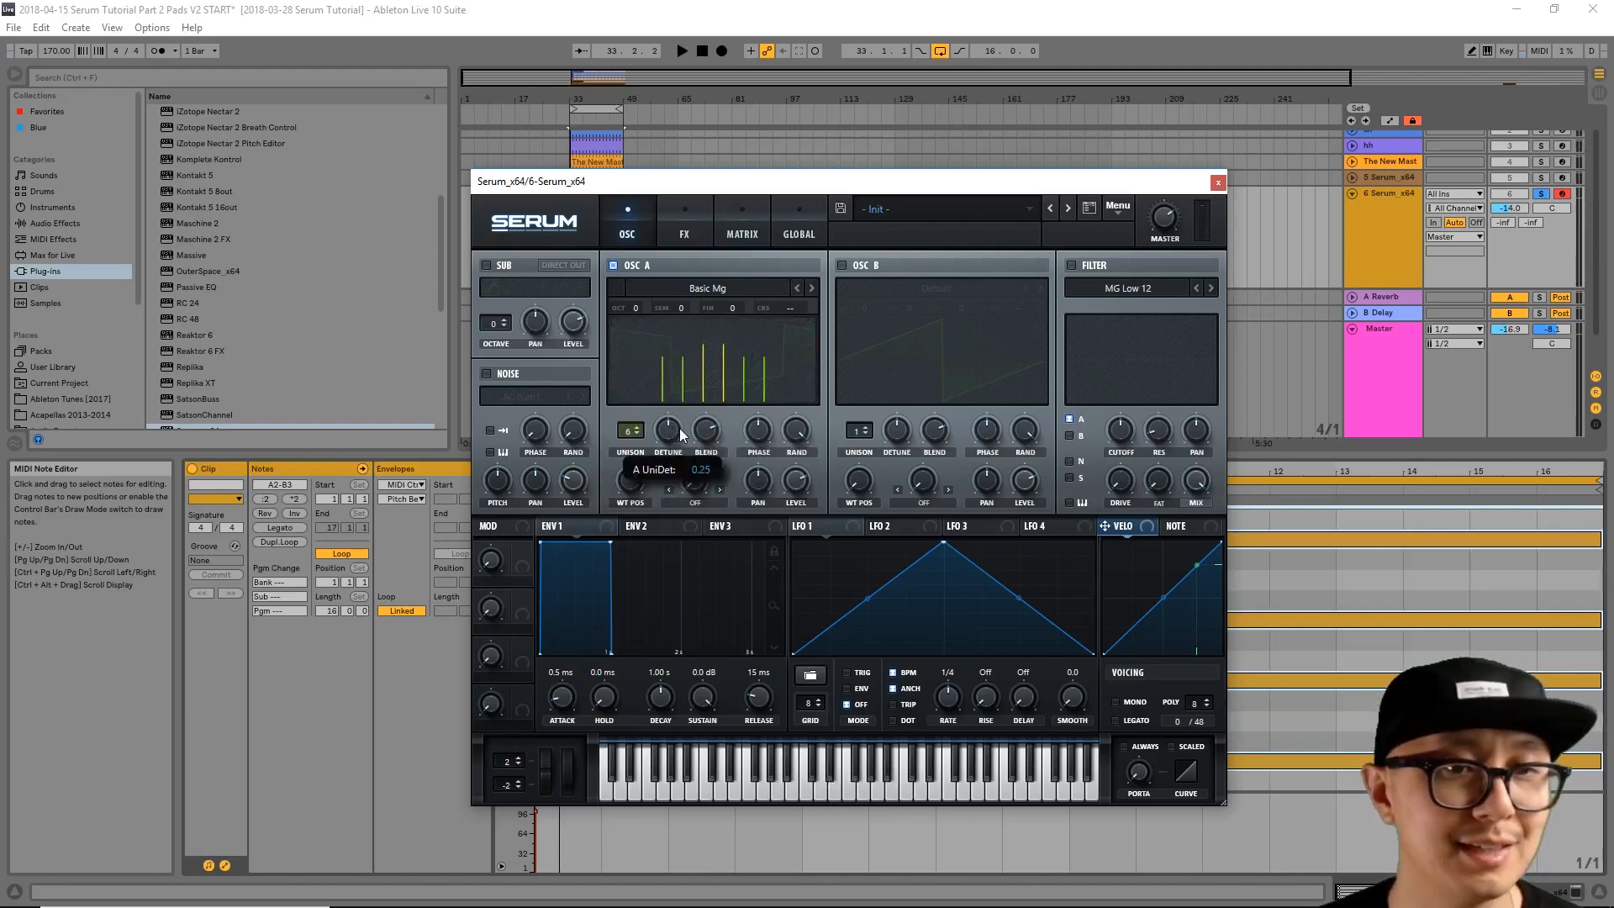
pyautogui.moveTo(667, 430); pyautogui.dragTo(667, 454)
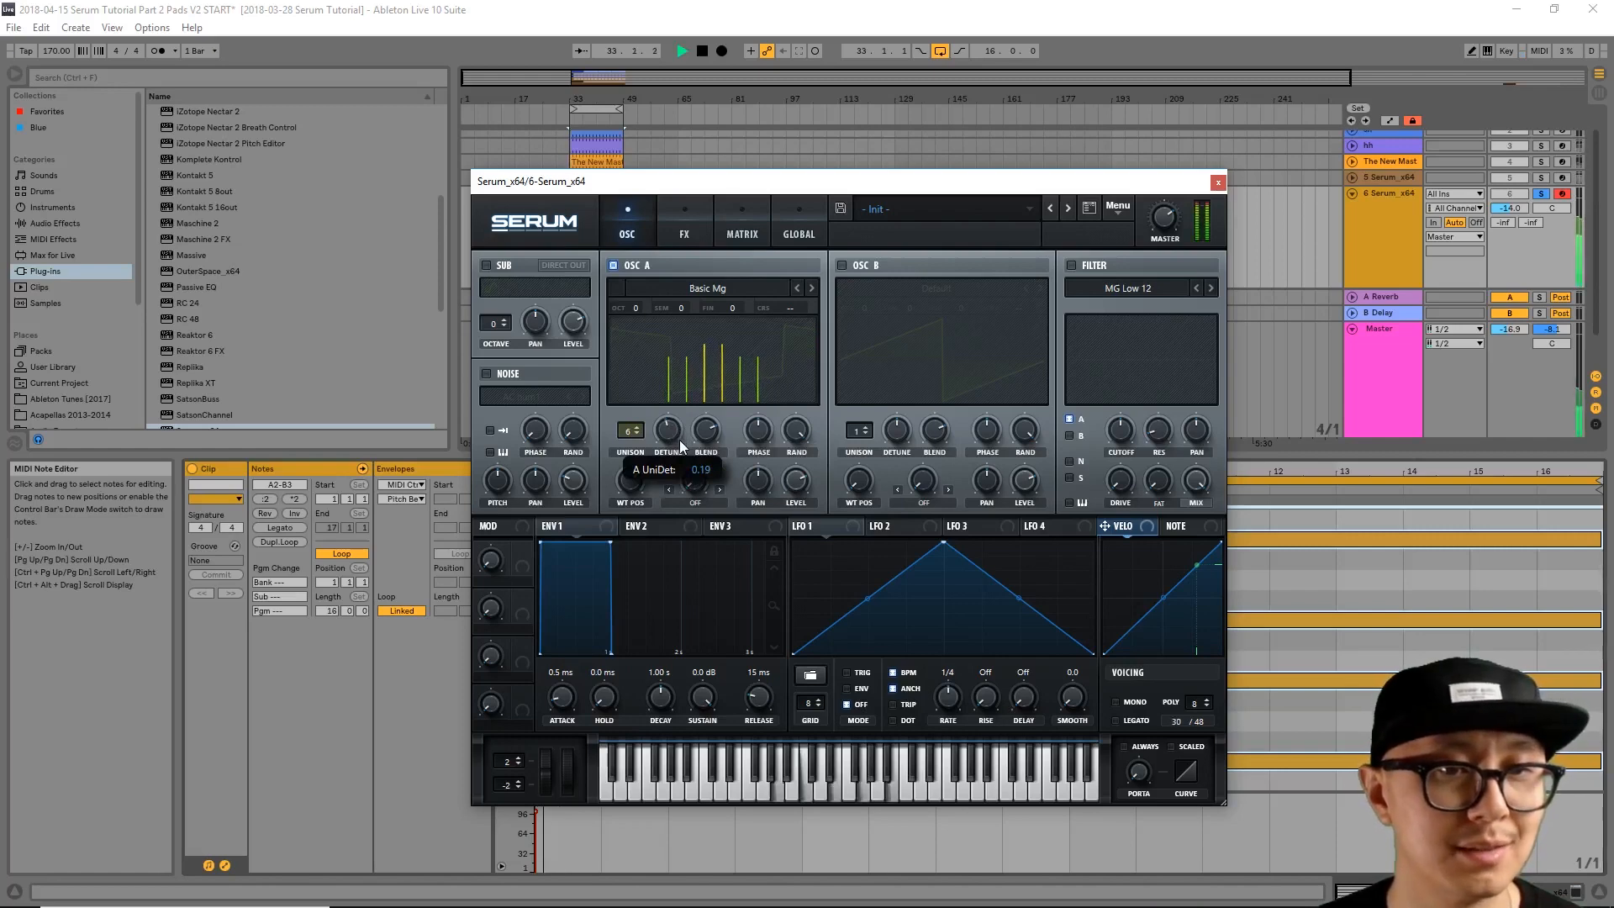
pyautogui.moveTo(666, 430); pyautogui.dragTo(667, 453)
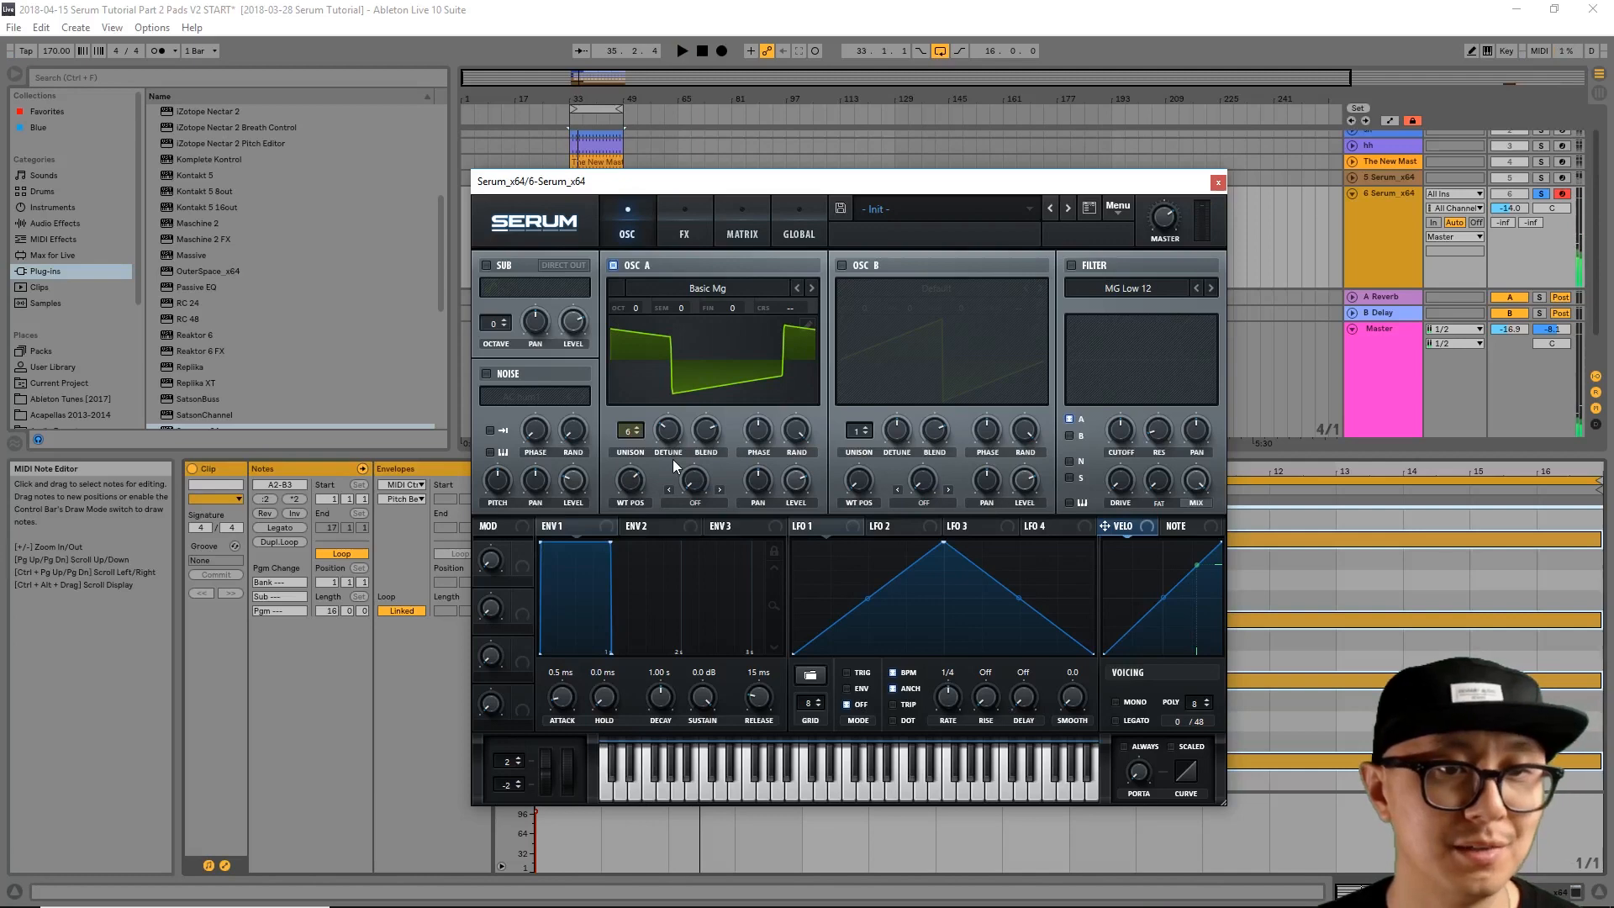
pyautogui.click(684, 50)
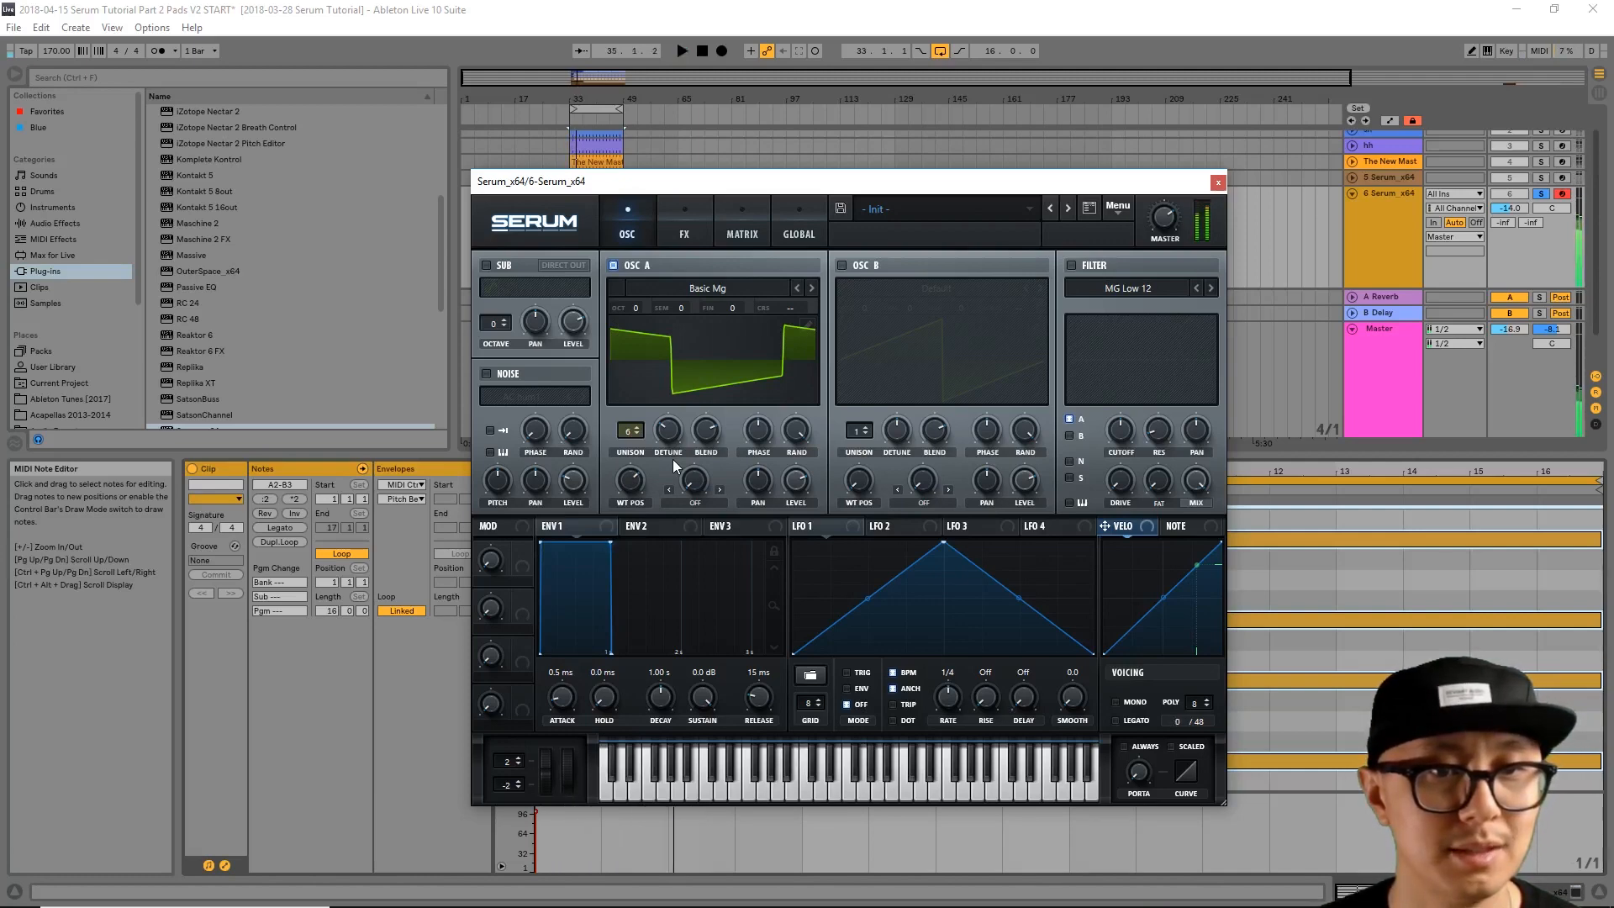
pyautogui.moveTo(588, 361)
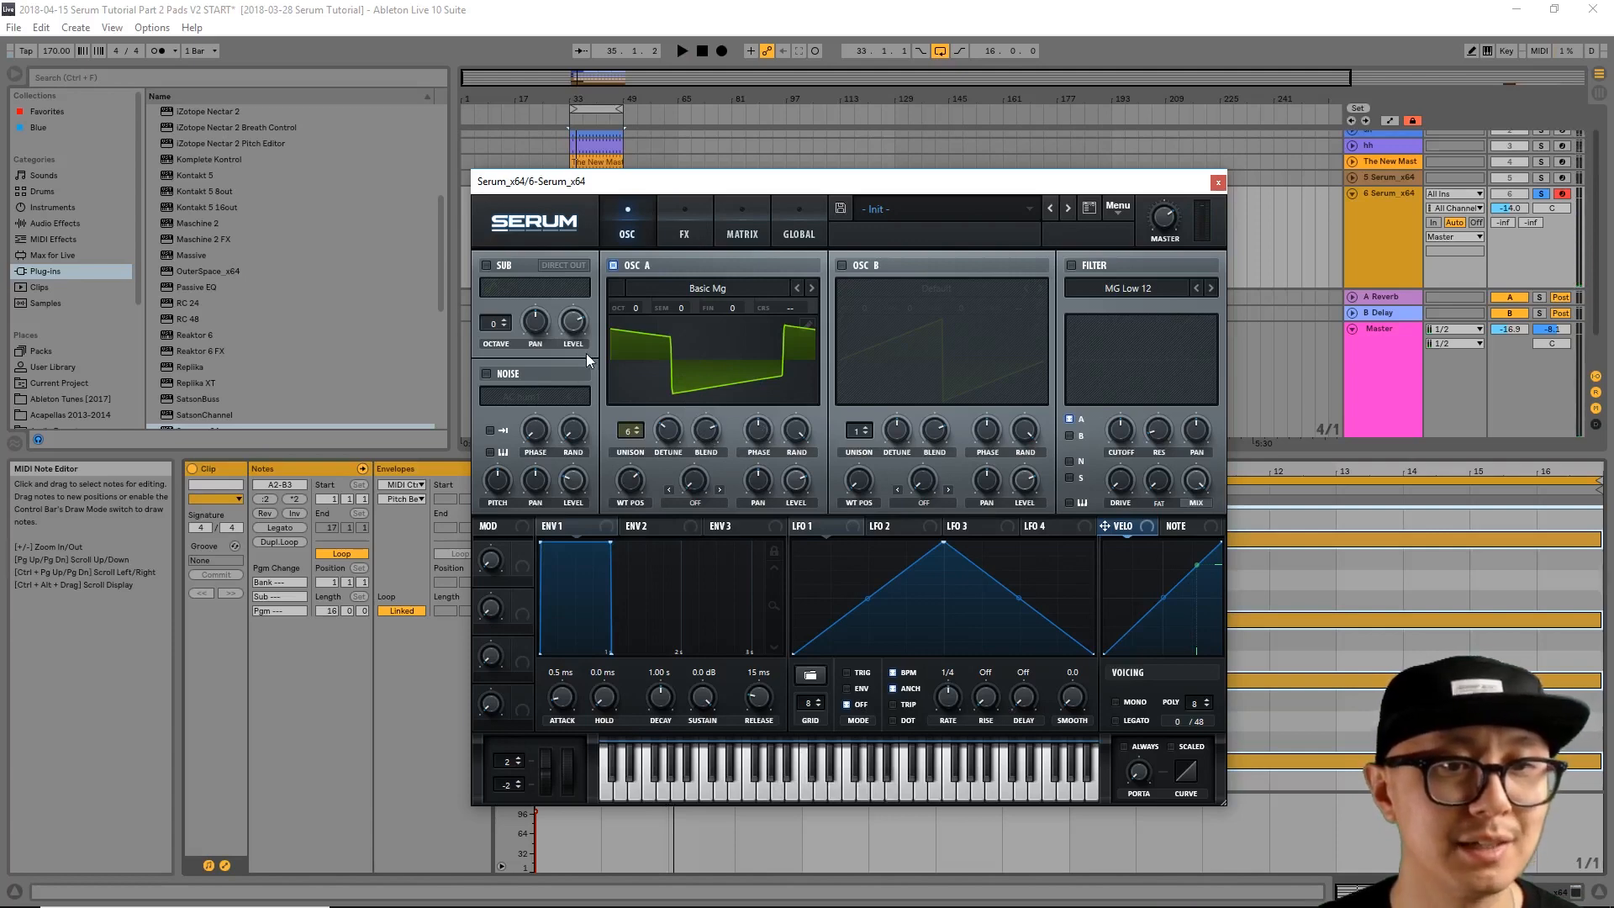
pyautogui.moveTo(605, 348)
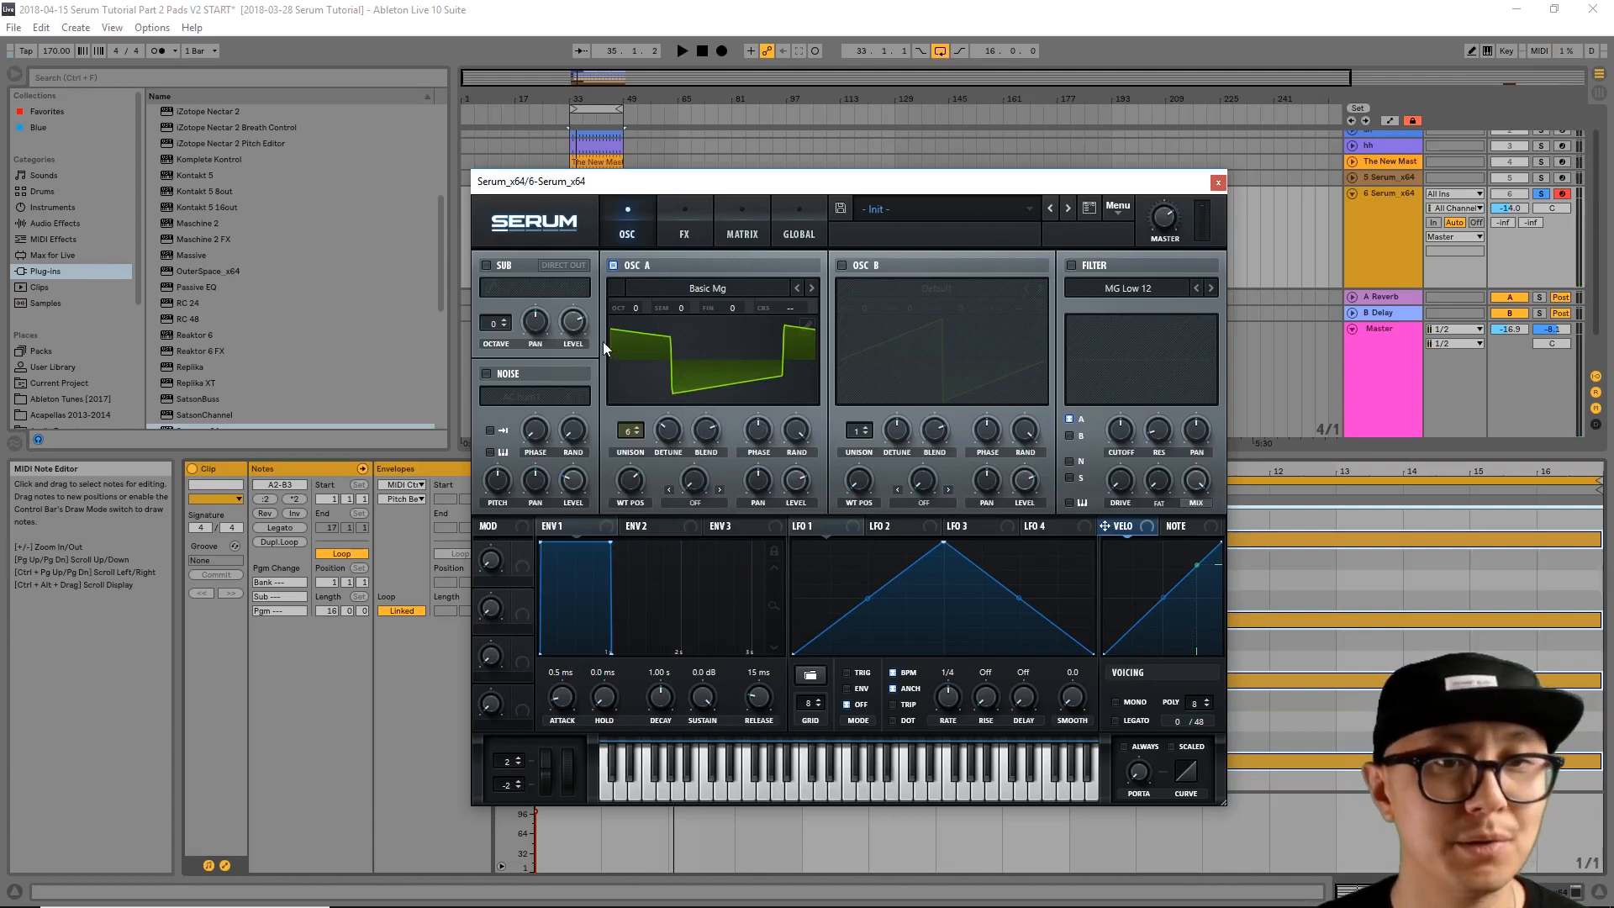
pyautogui.moveTo(816, 372)
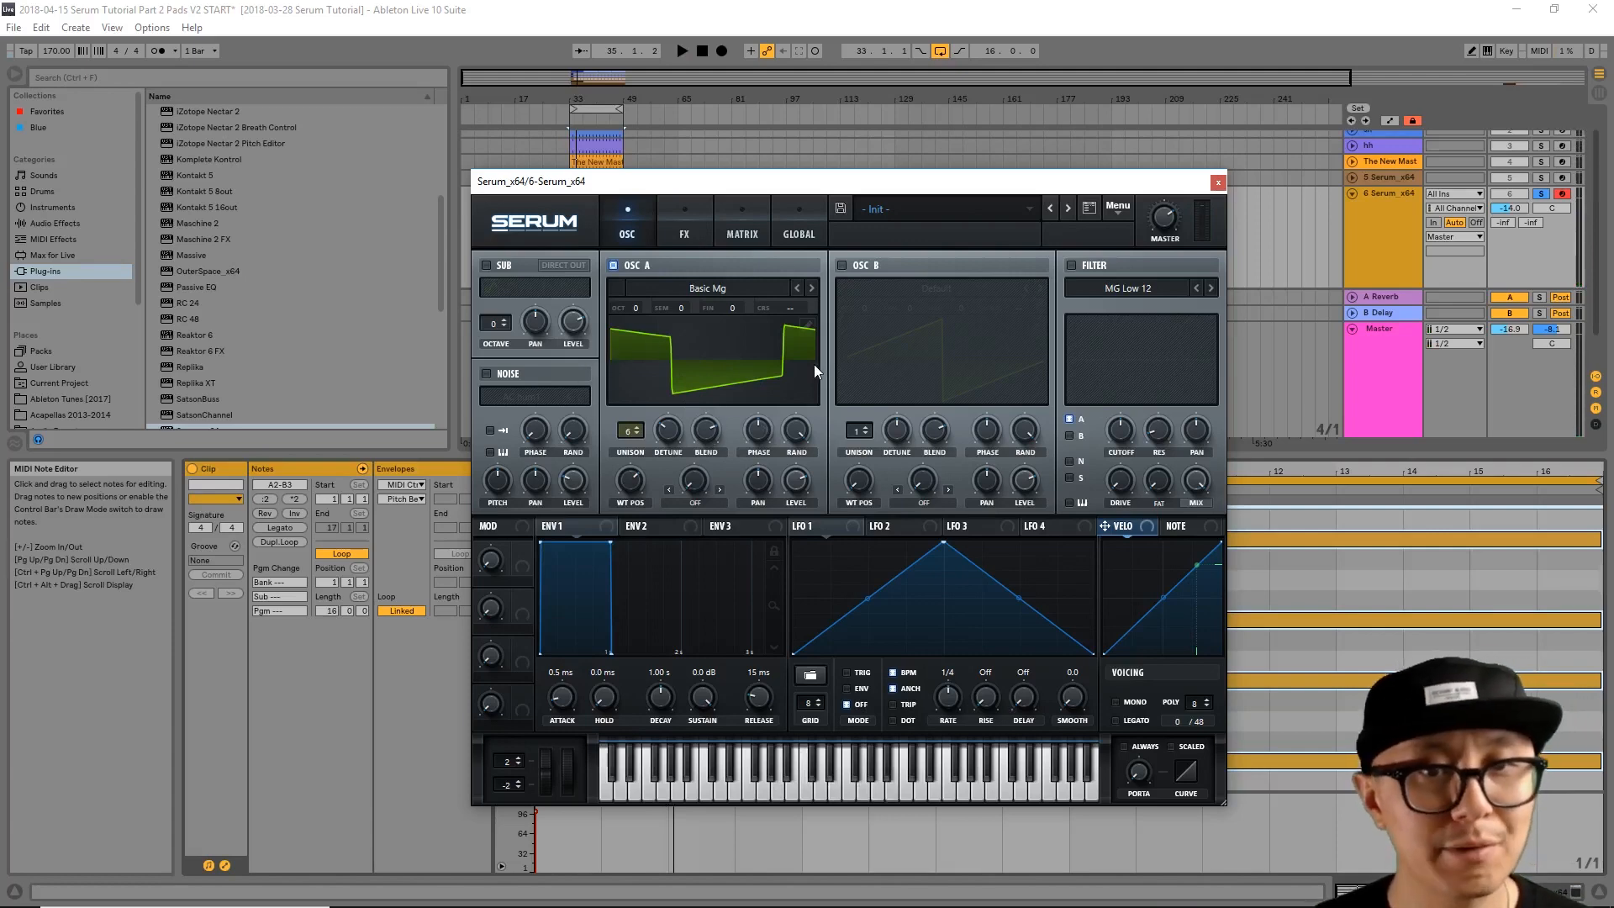
pyautogui.moveTo(841, 286)
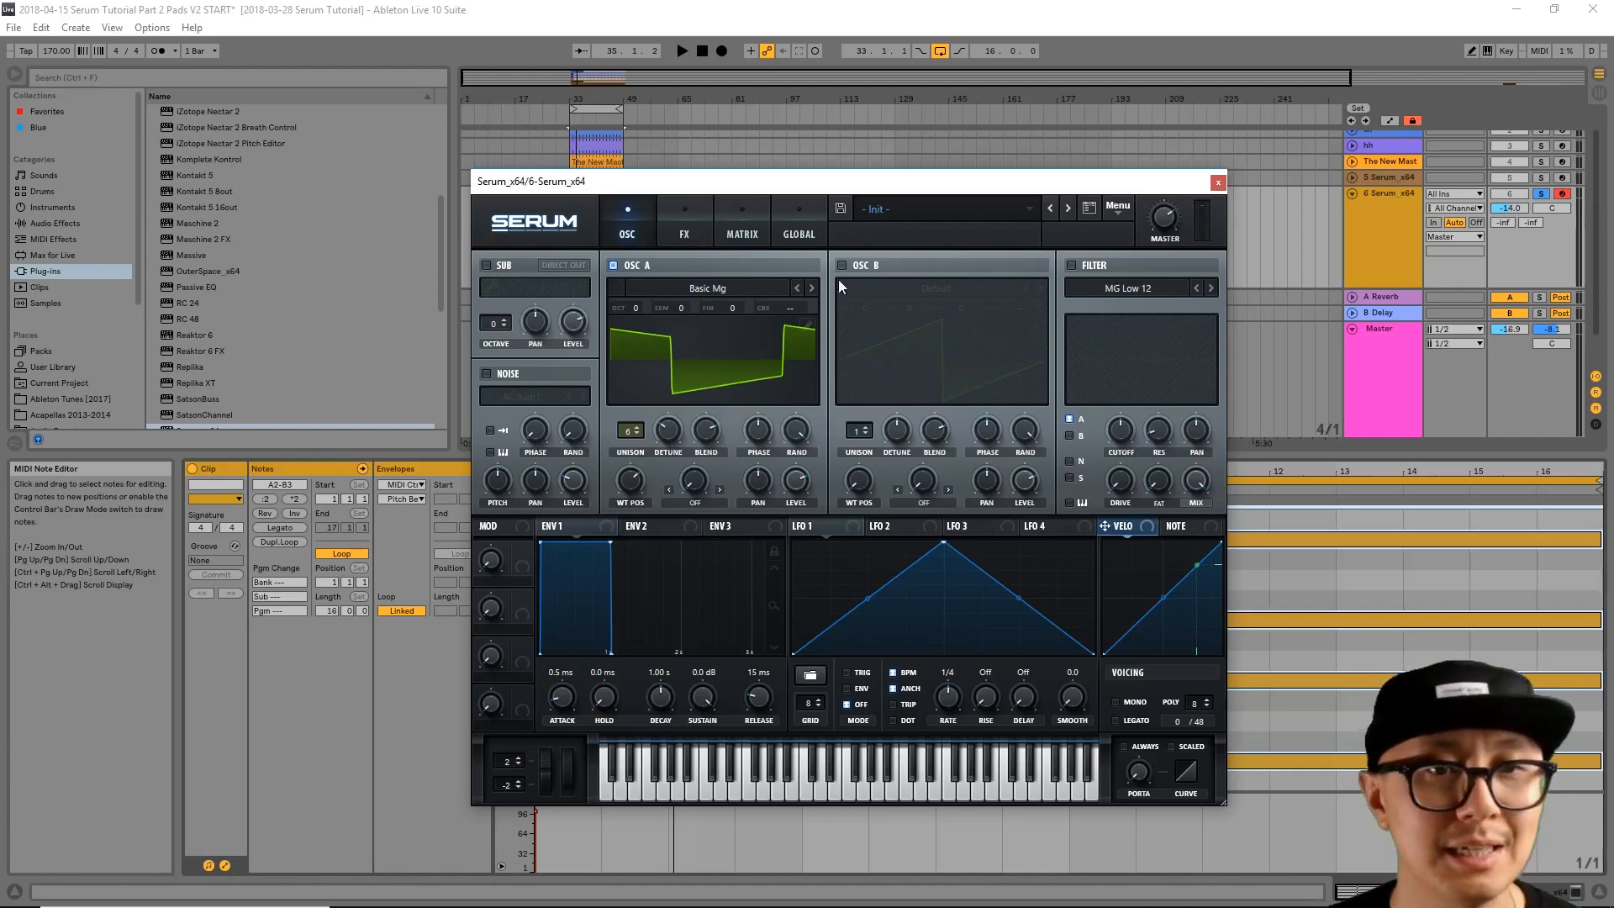
pyautogui.moveTo(1091, 309)
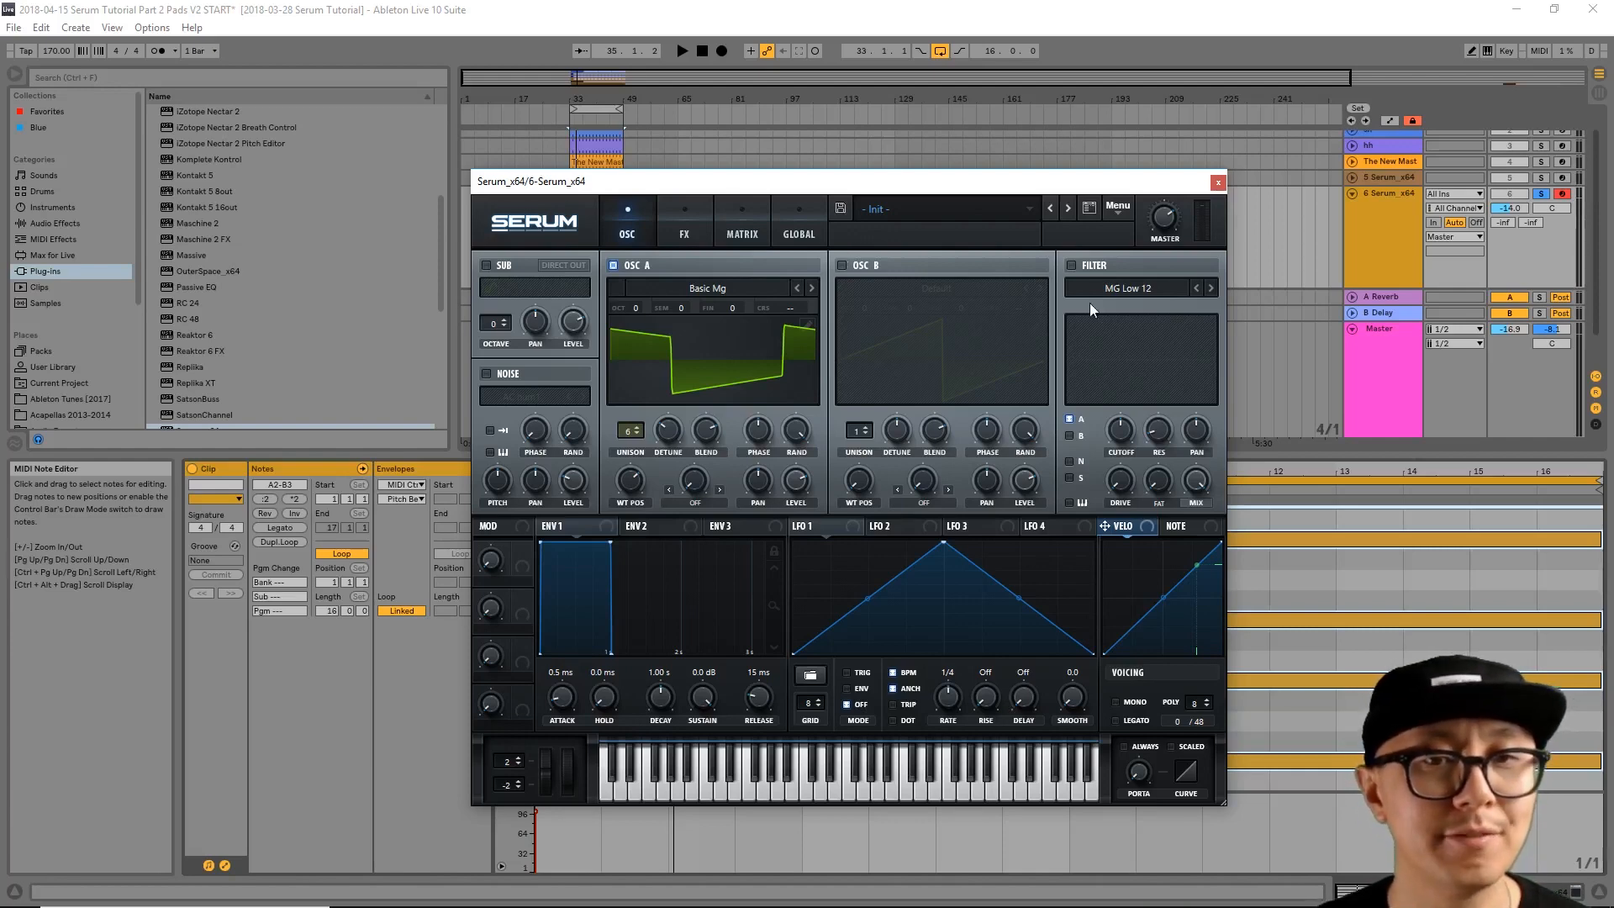
pyautogui.moveTo(900, 237)
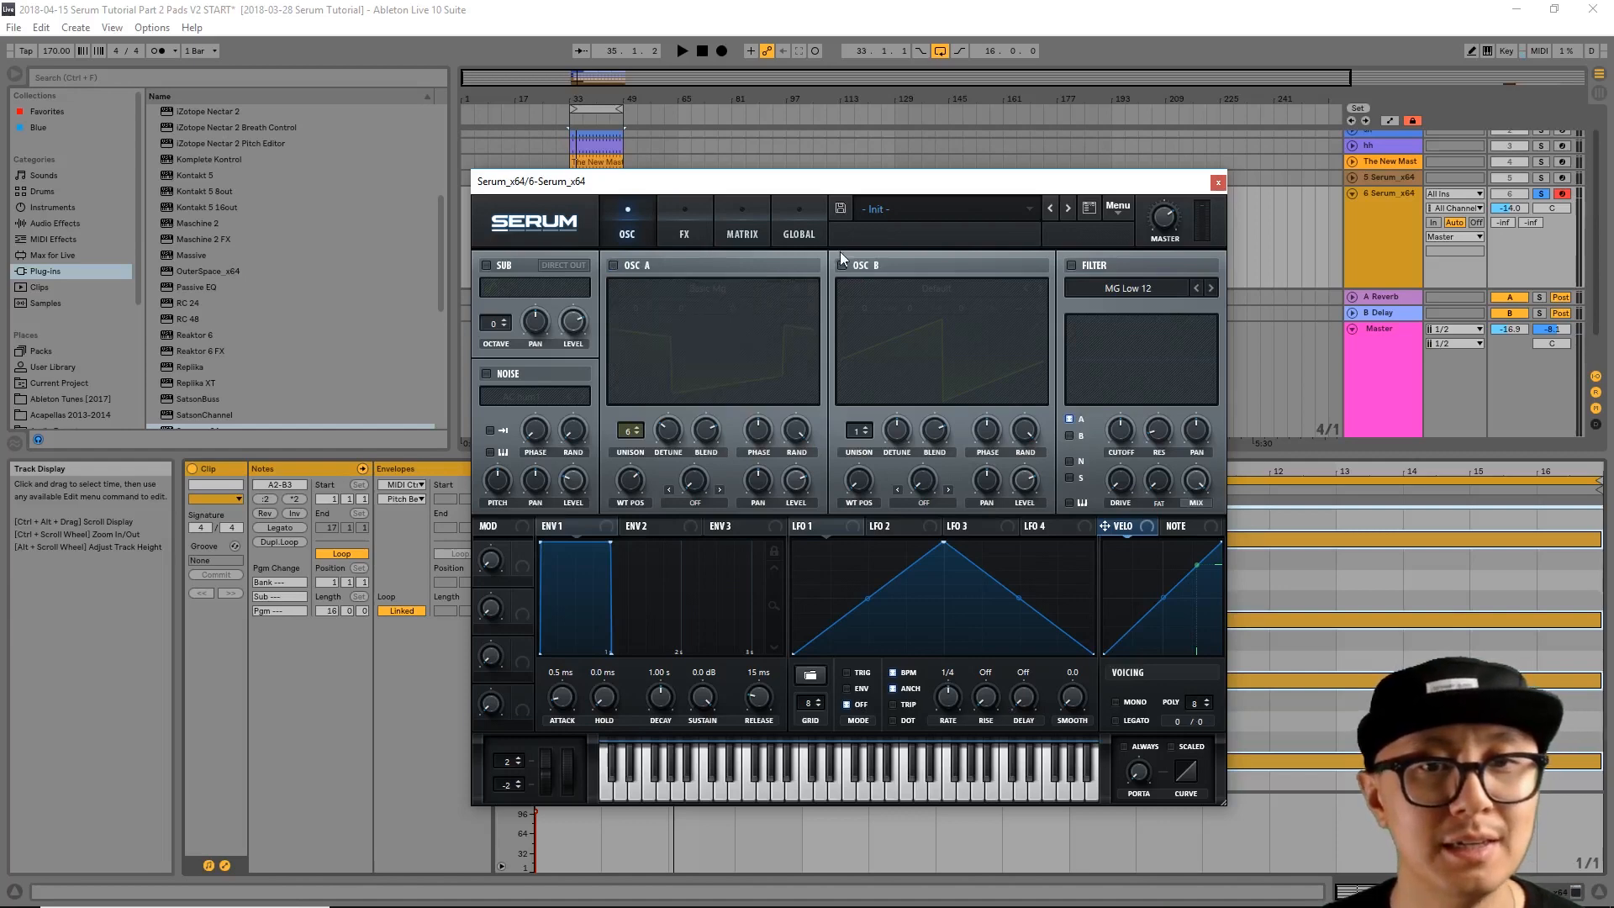
# Step: Enable OSC B and load the Spectral > Monster 2 [SL] wavetable into it
pyautogui.click(843, 265)
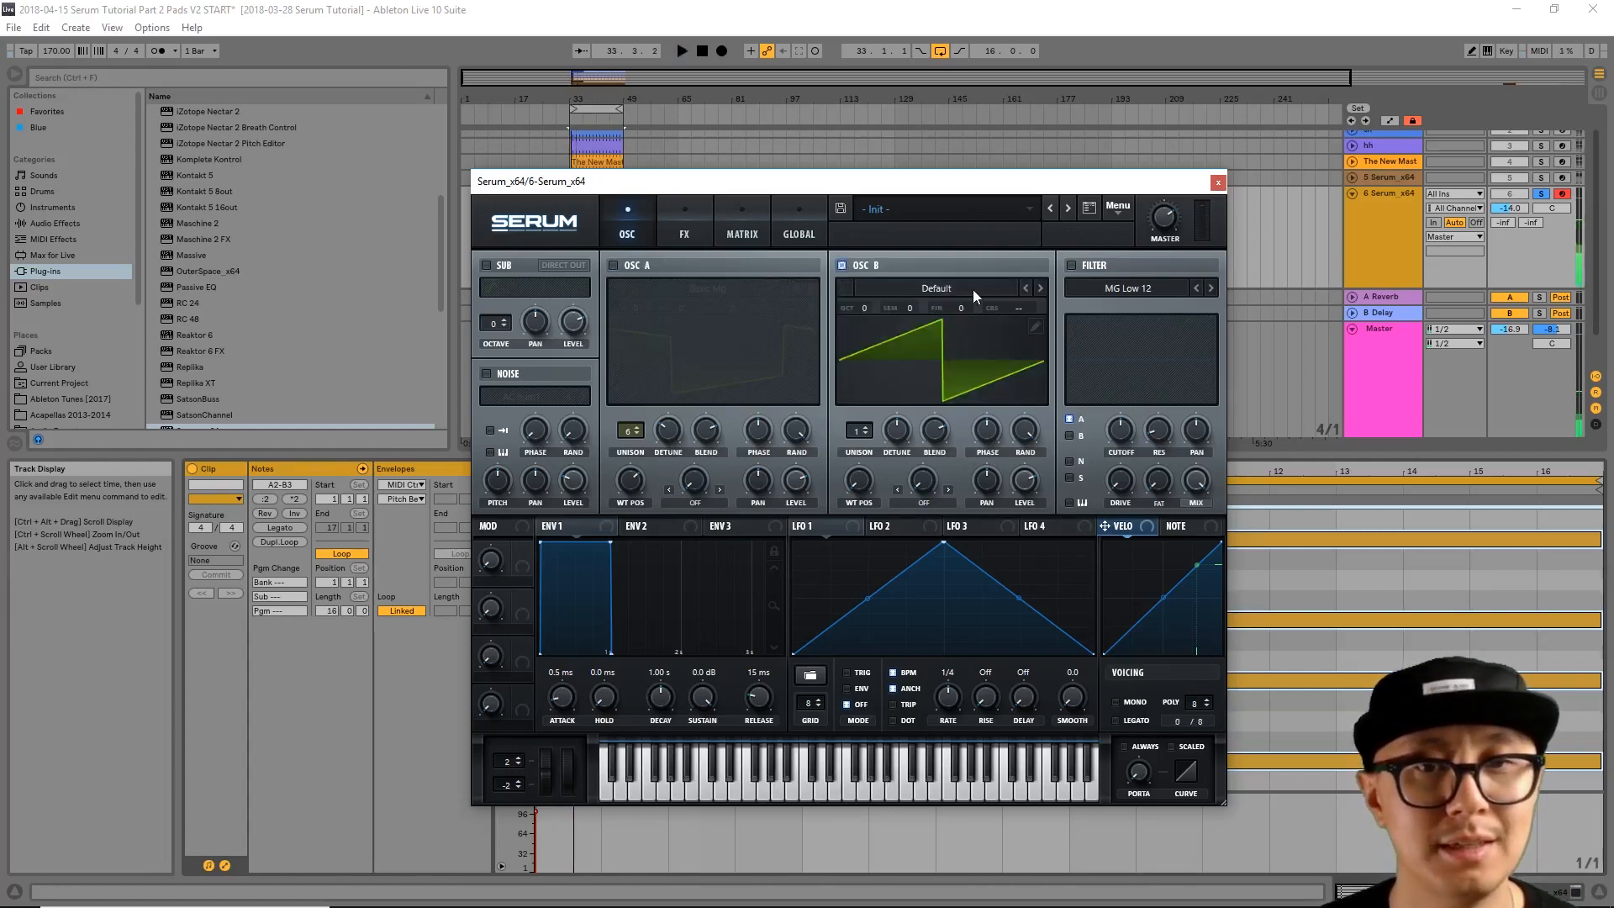
pyautogui.click(936, 288)
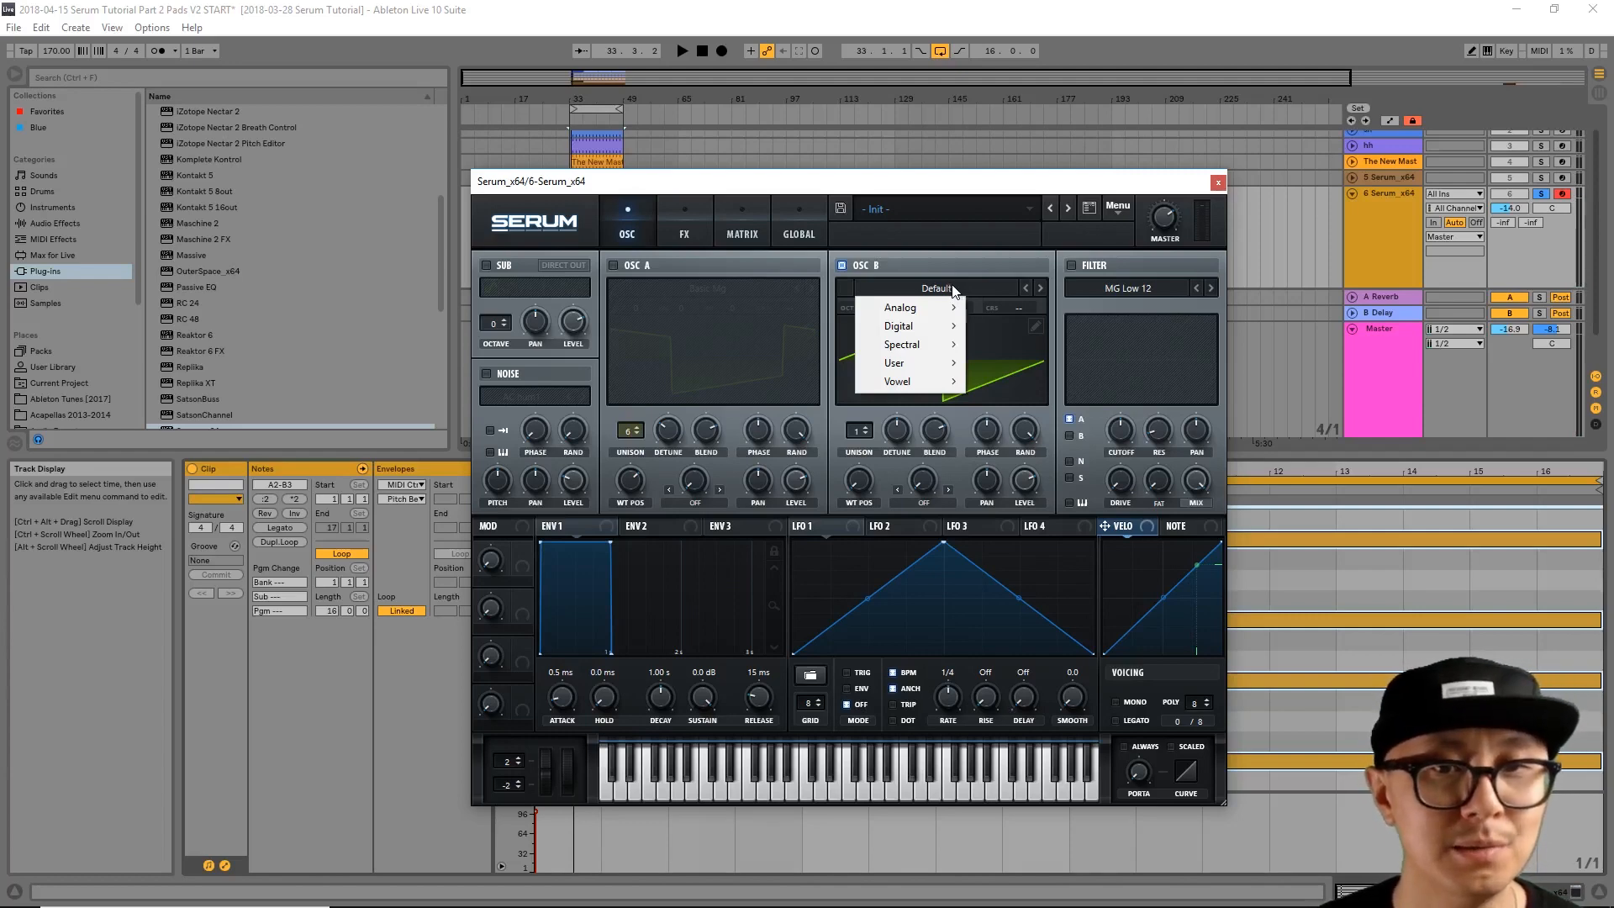
pyautogui.moveTo(899, 325)
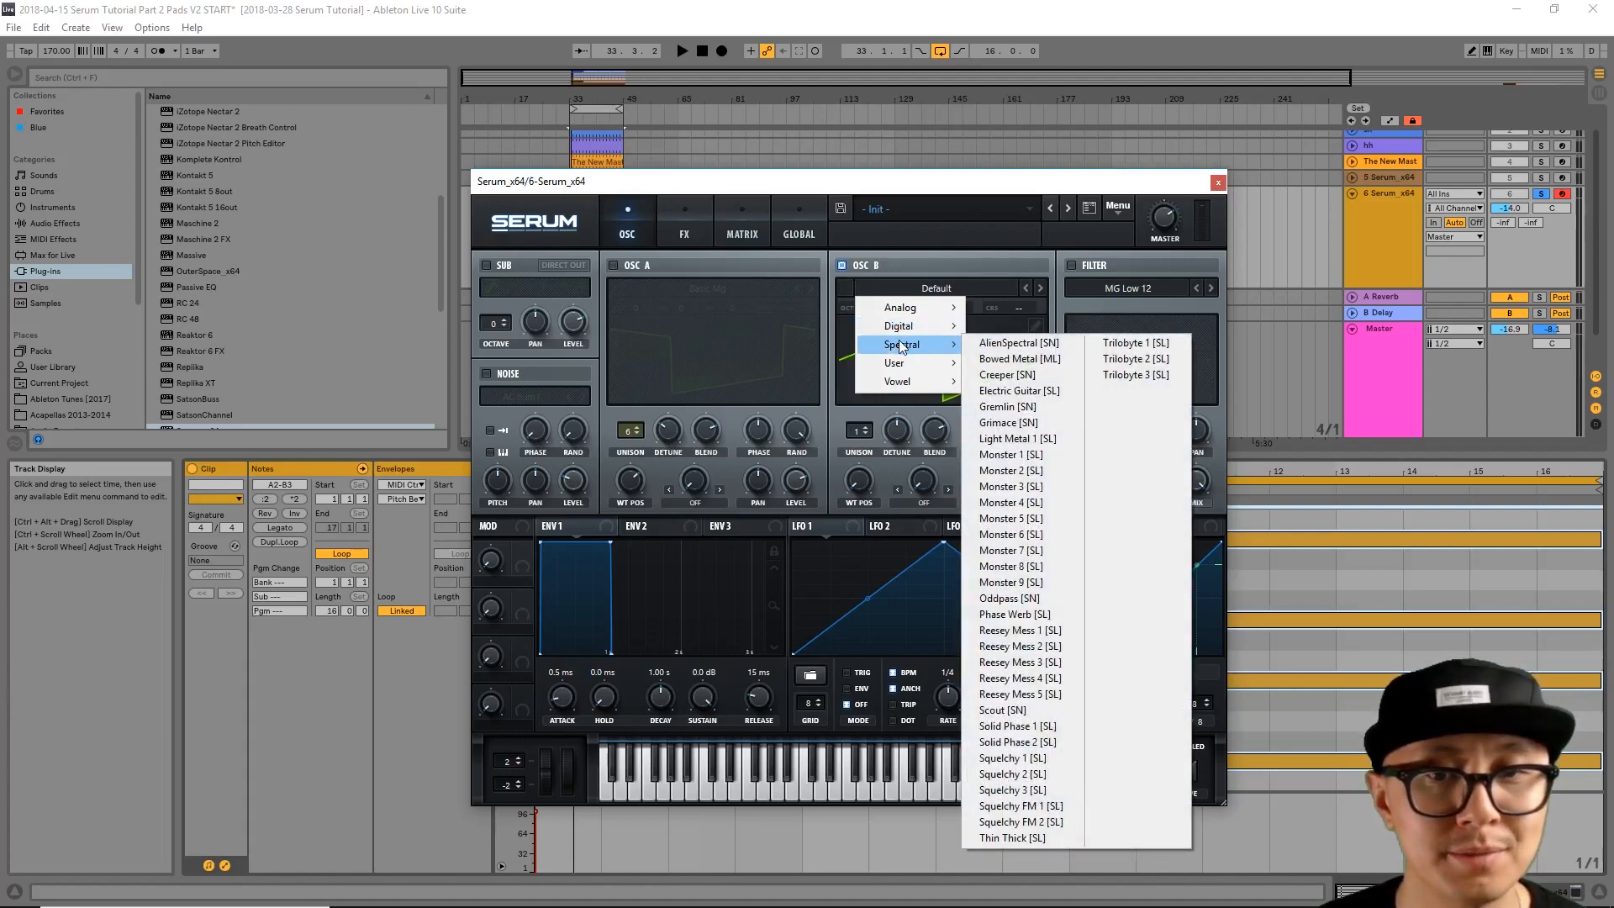
pyautogui.moveTo(1028, 359)
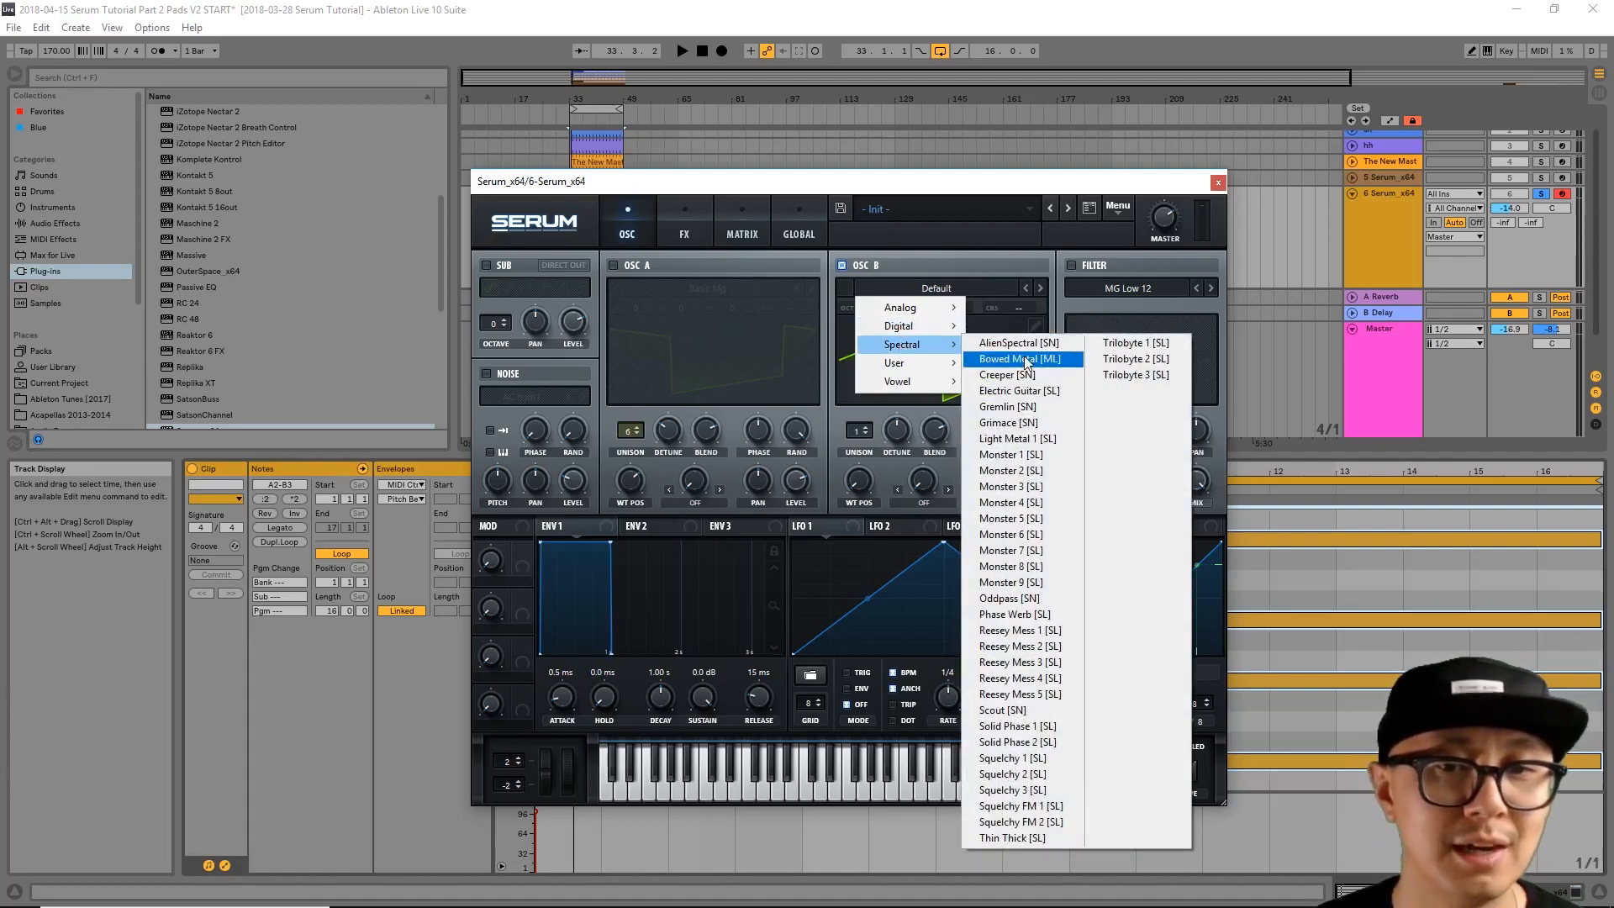
pyautogui.moveTo(1013, 678)
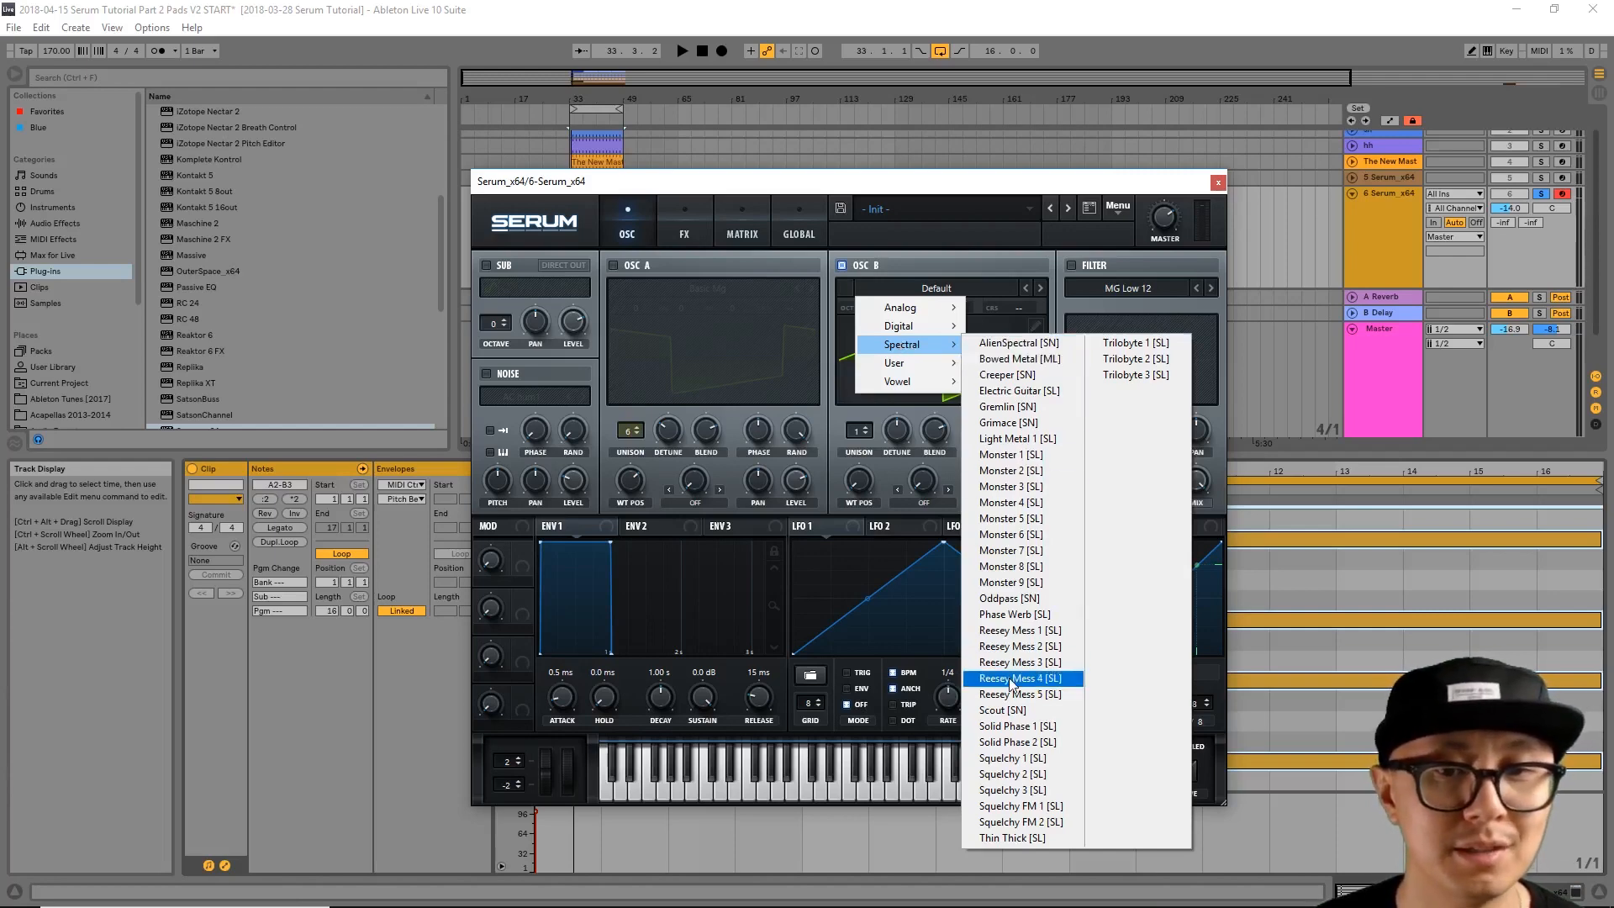
pyautogui.click(1011, 470)
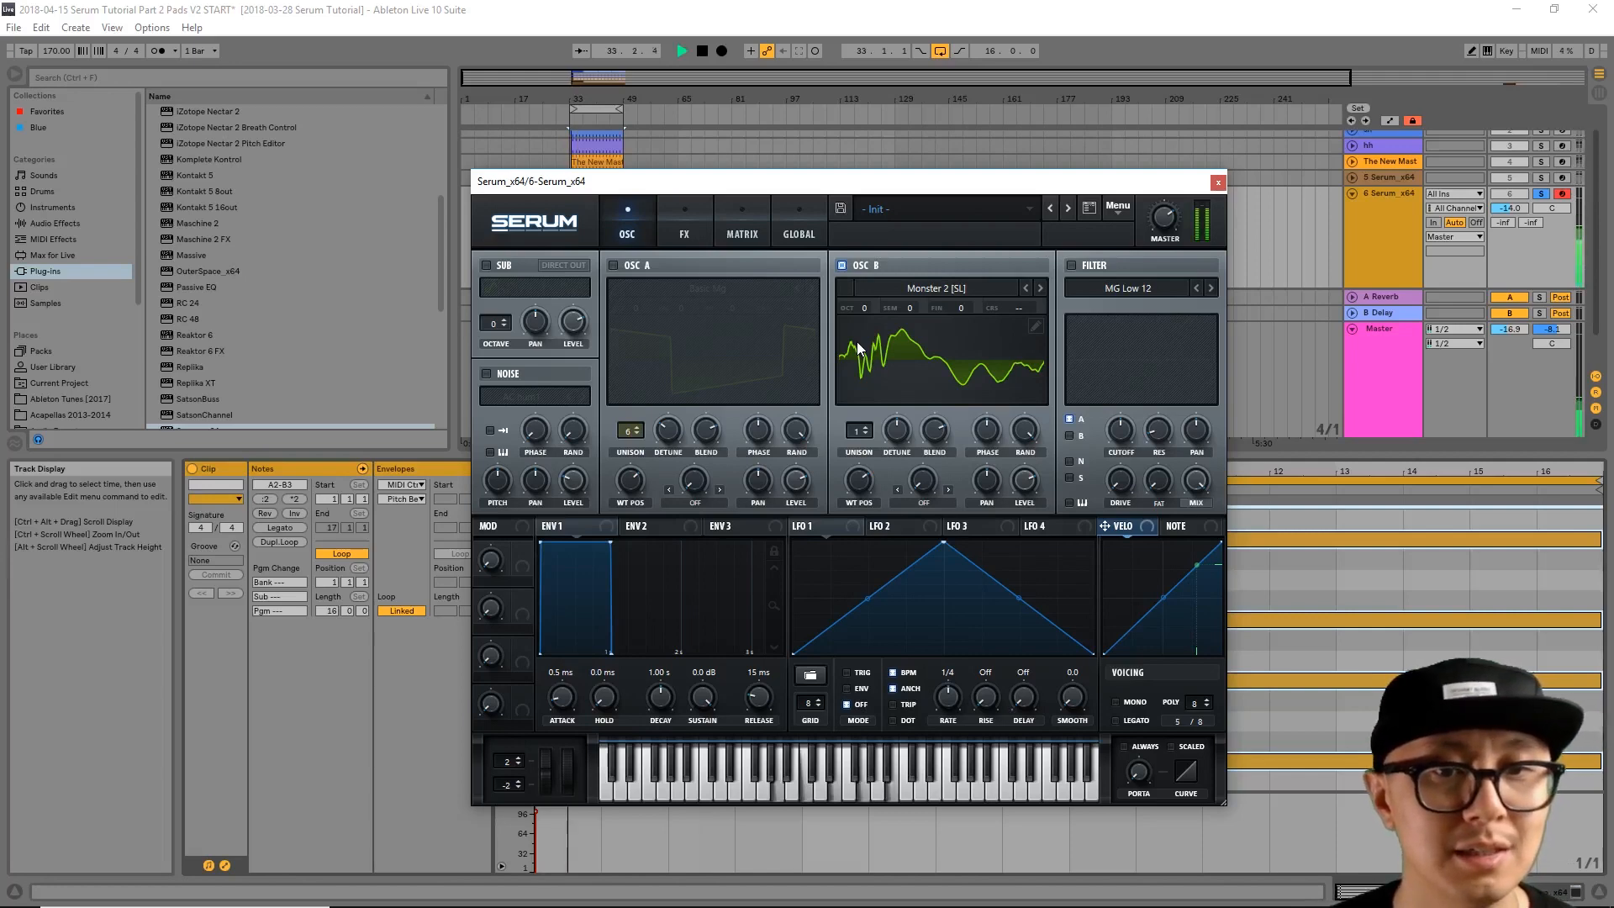
# Step: Switch OSC A back on so Basic Mg plays alongside Monster 2
pyautogui.click(858, 431)
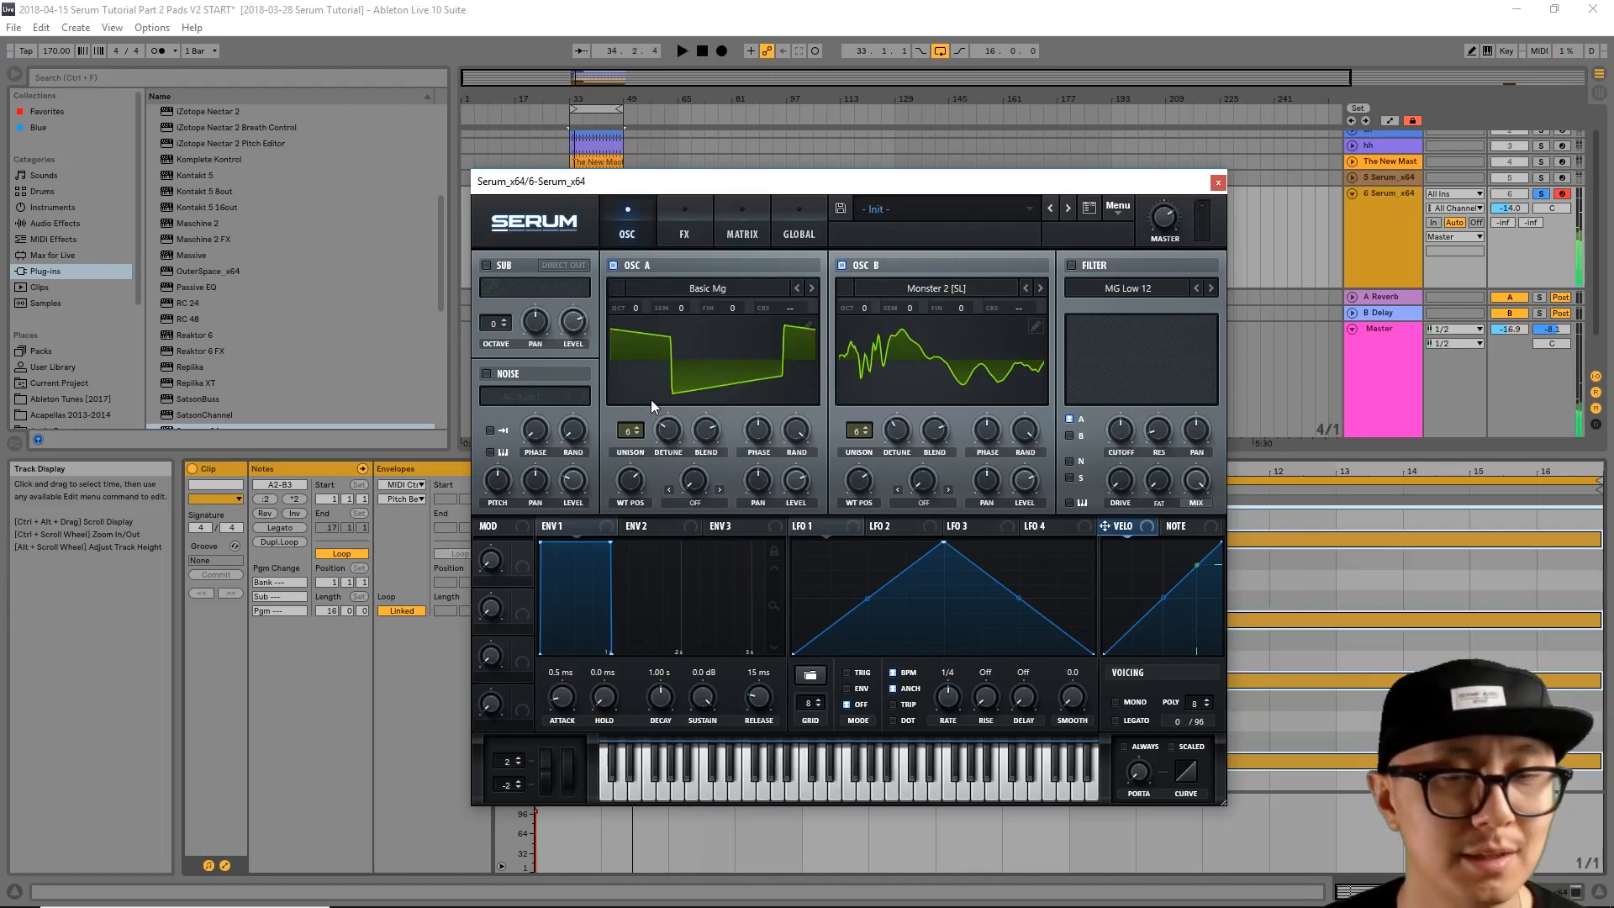
pyautogui.moveTo(678, 342)
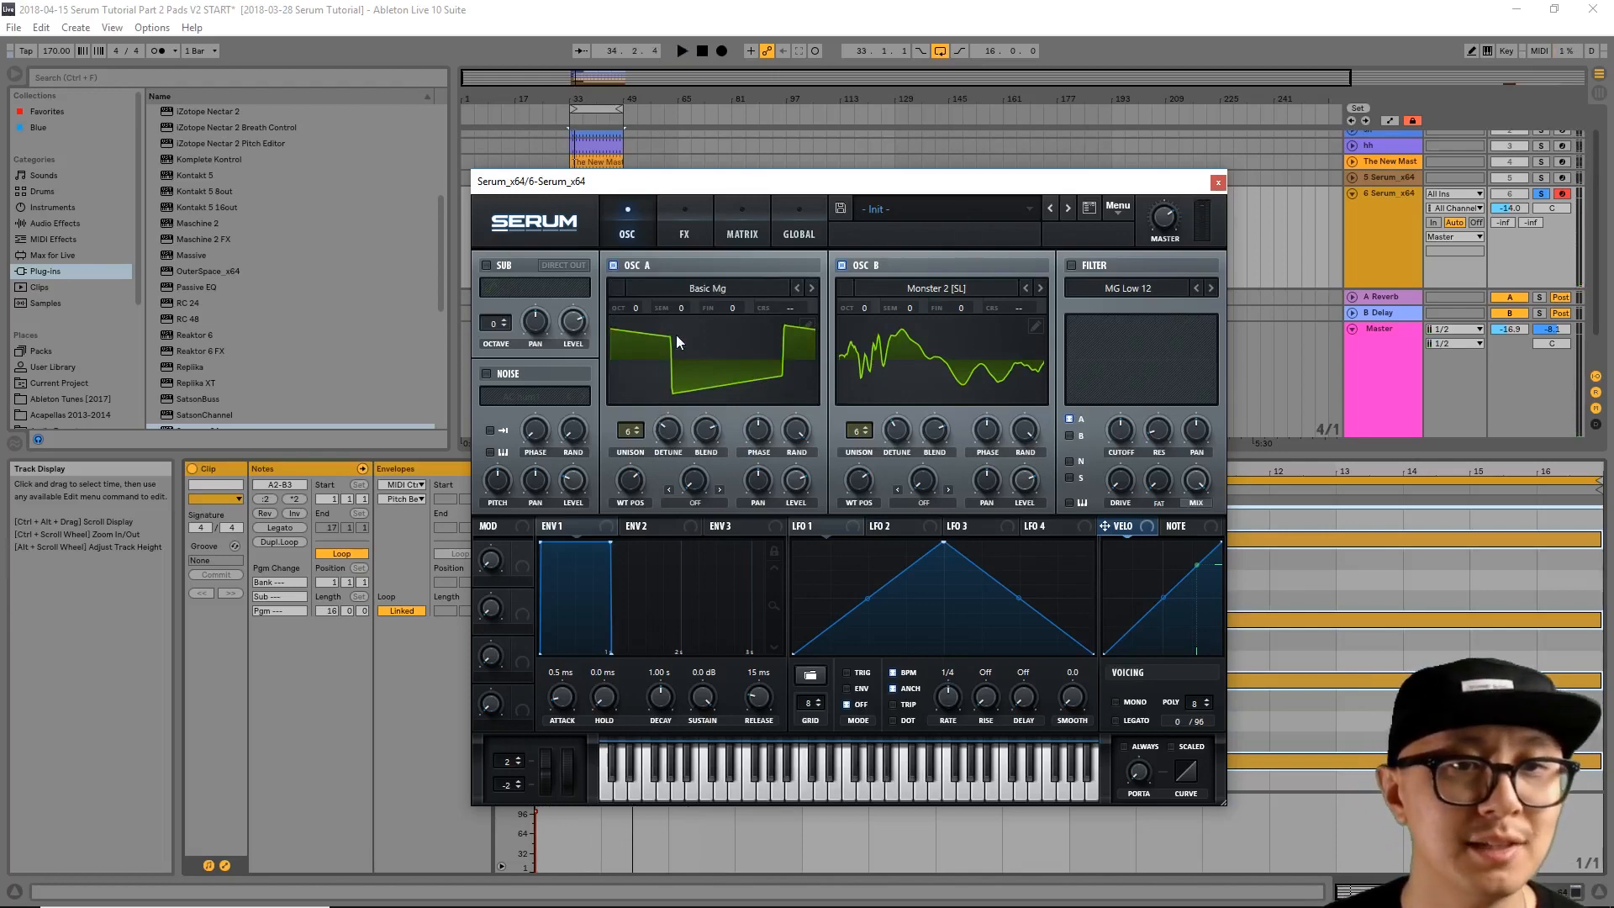
pyautogui.moveTo(846, 291)
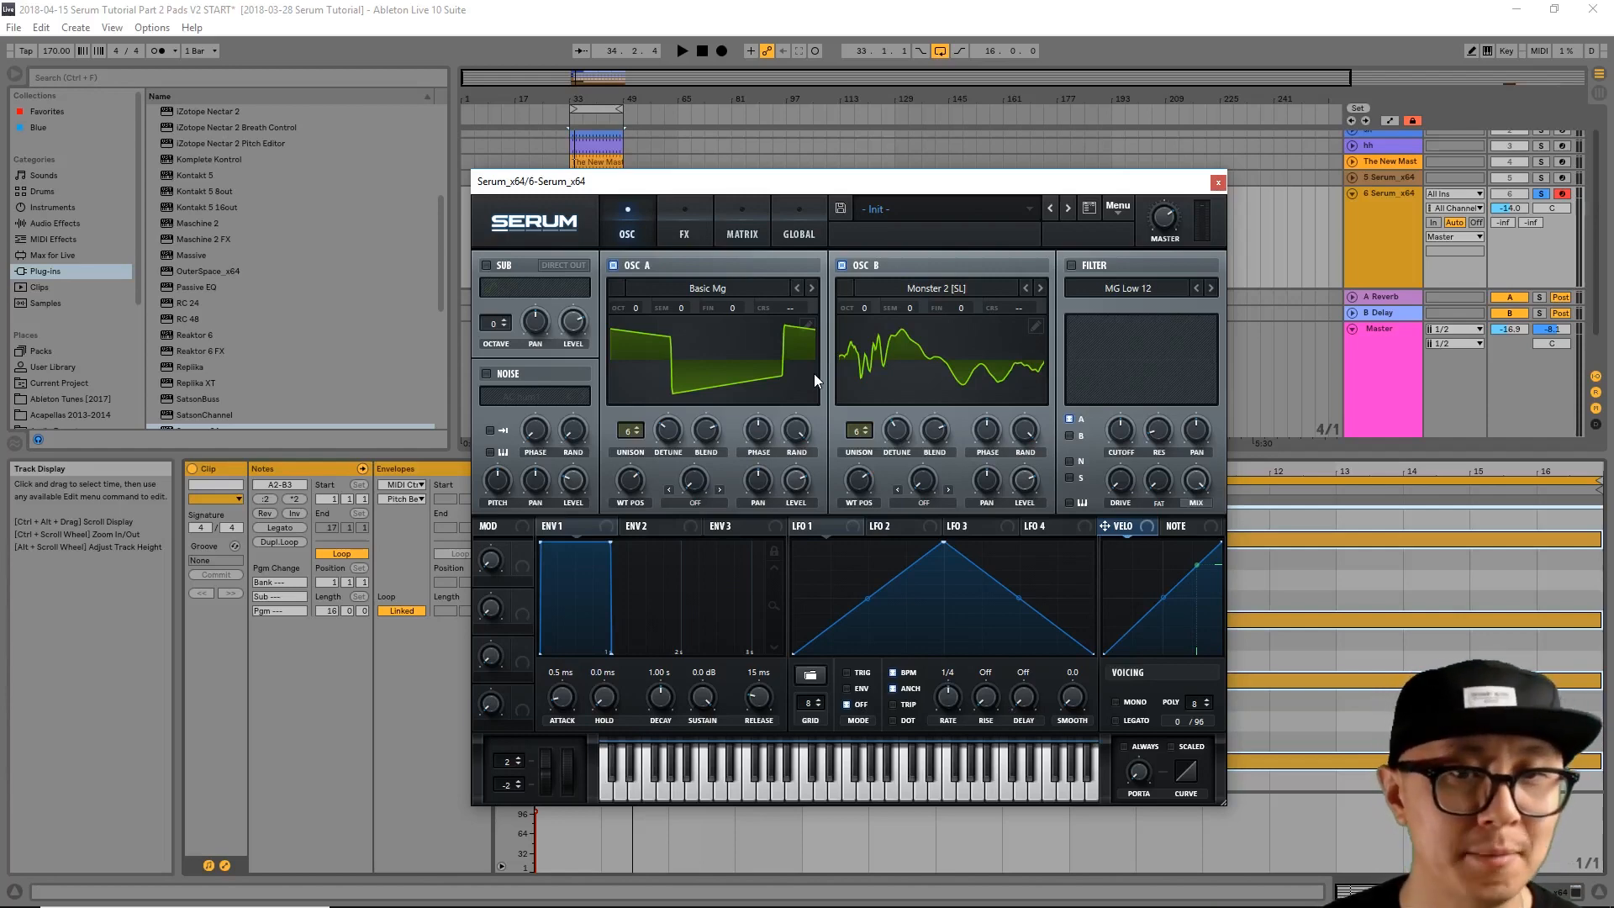
pyautogui.moveTo(803, 475)
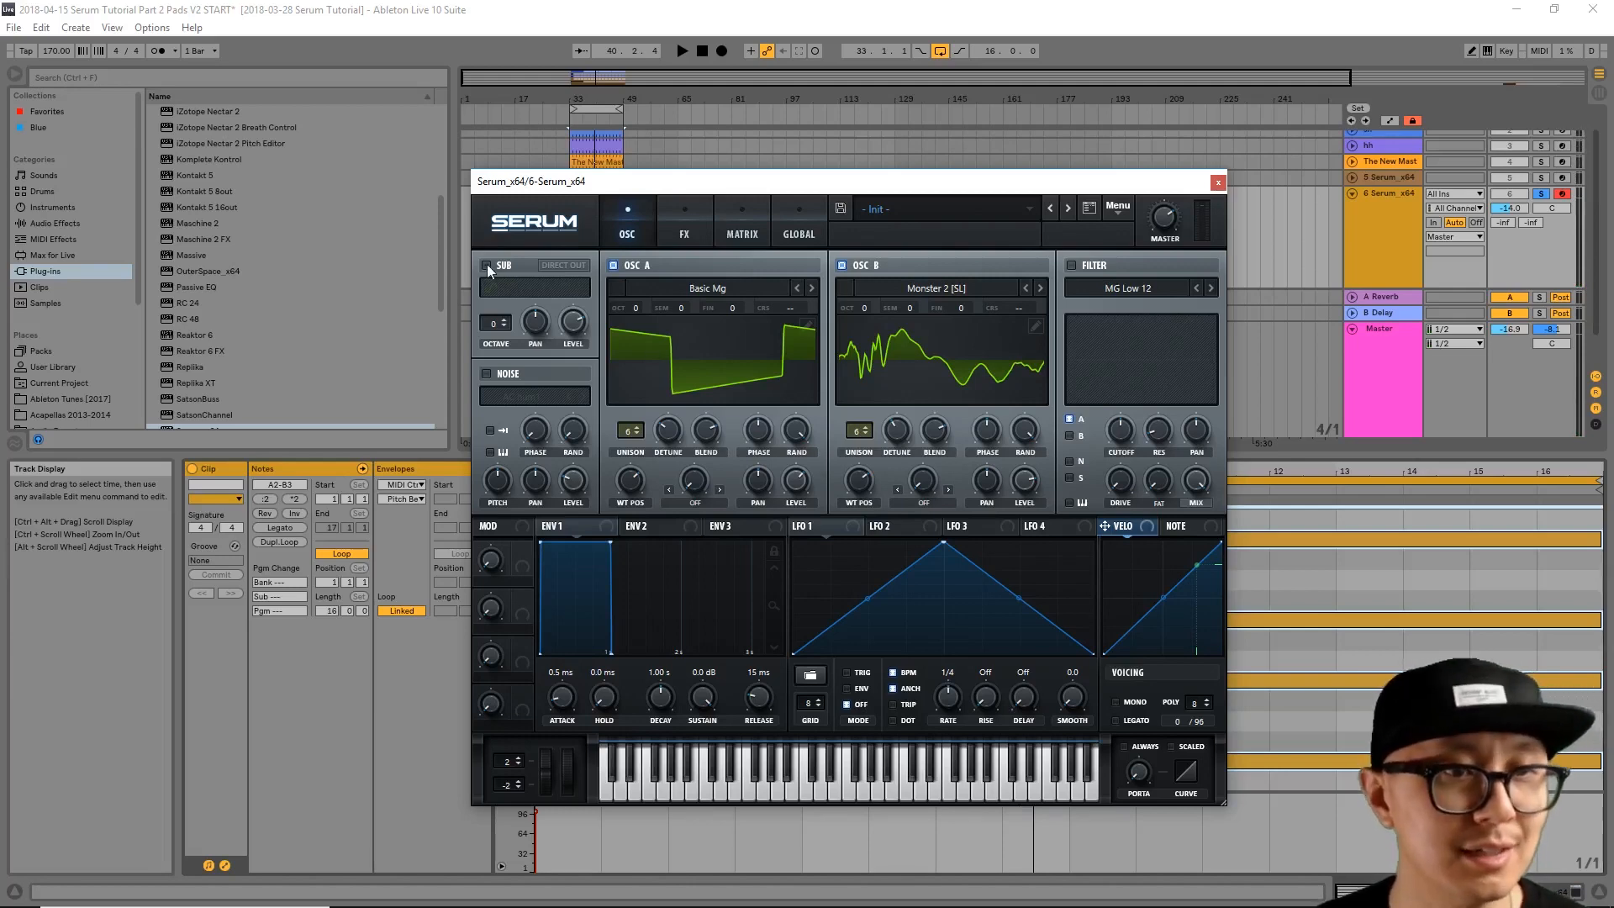
# Step: Switch on the SUB oscillator one octave down with a new waveform and raise its level
pyautogui.click(488, 265)
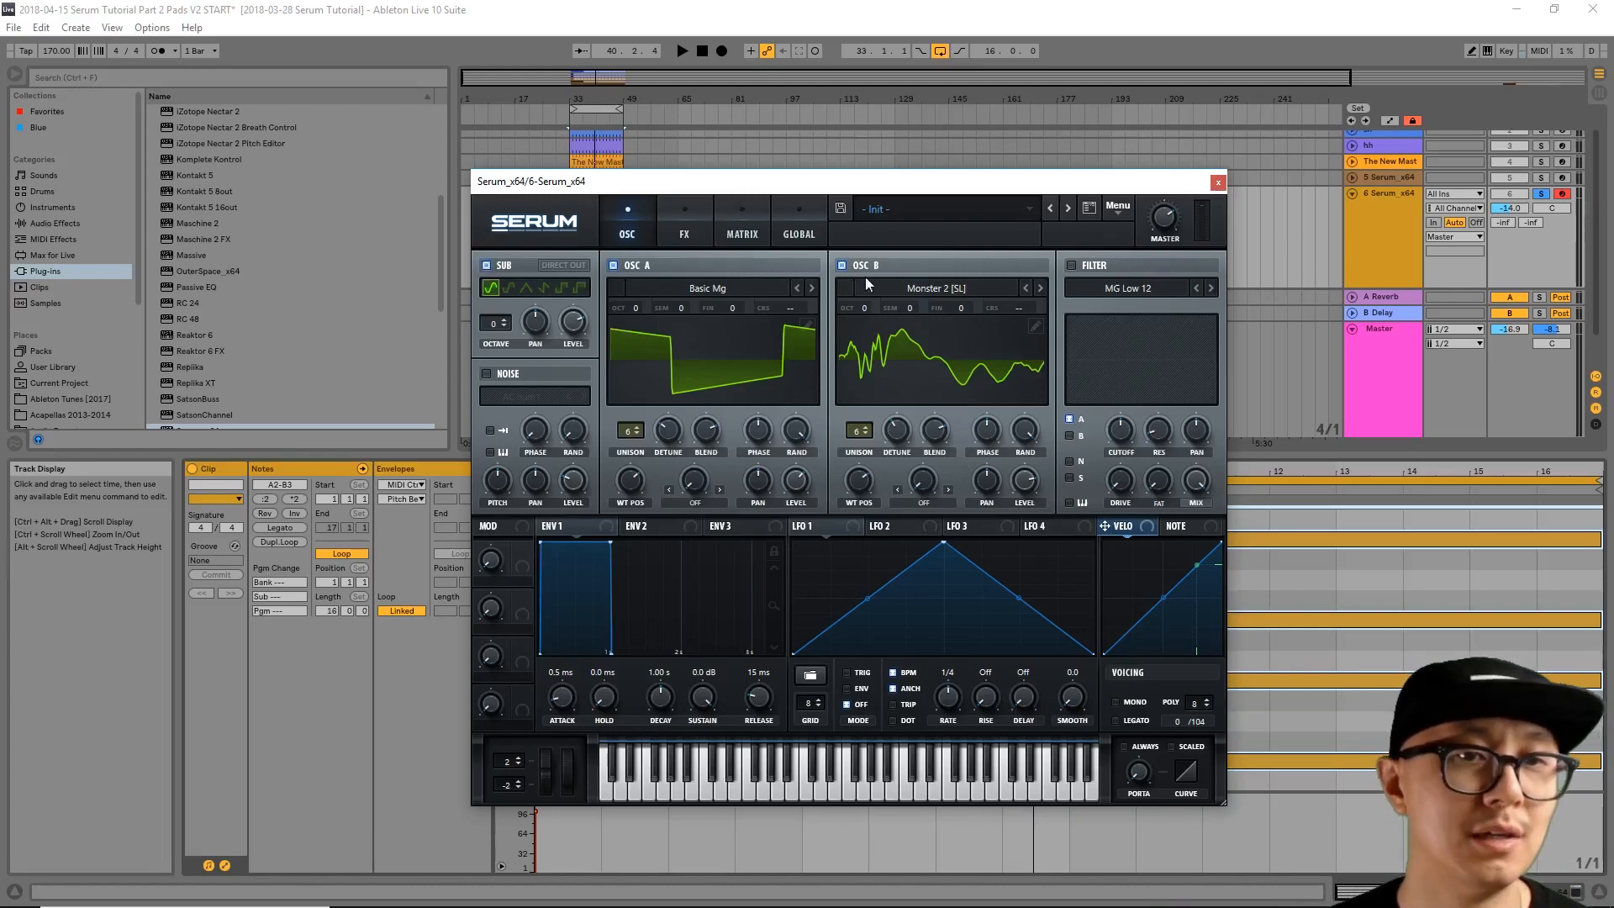
pyautogui.moveTo(885, 269)
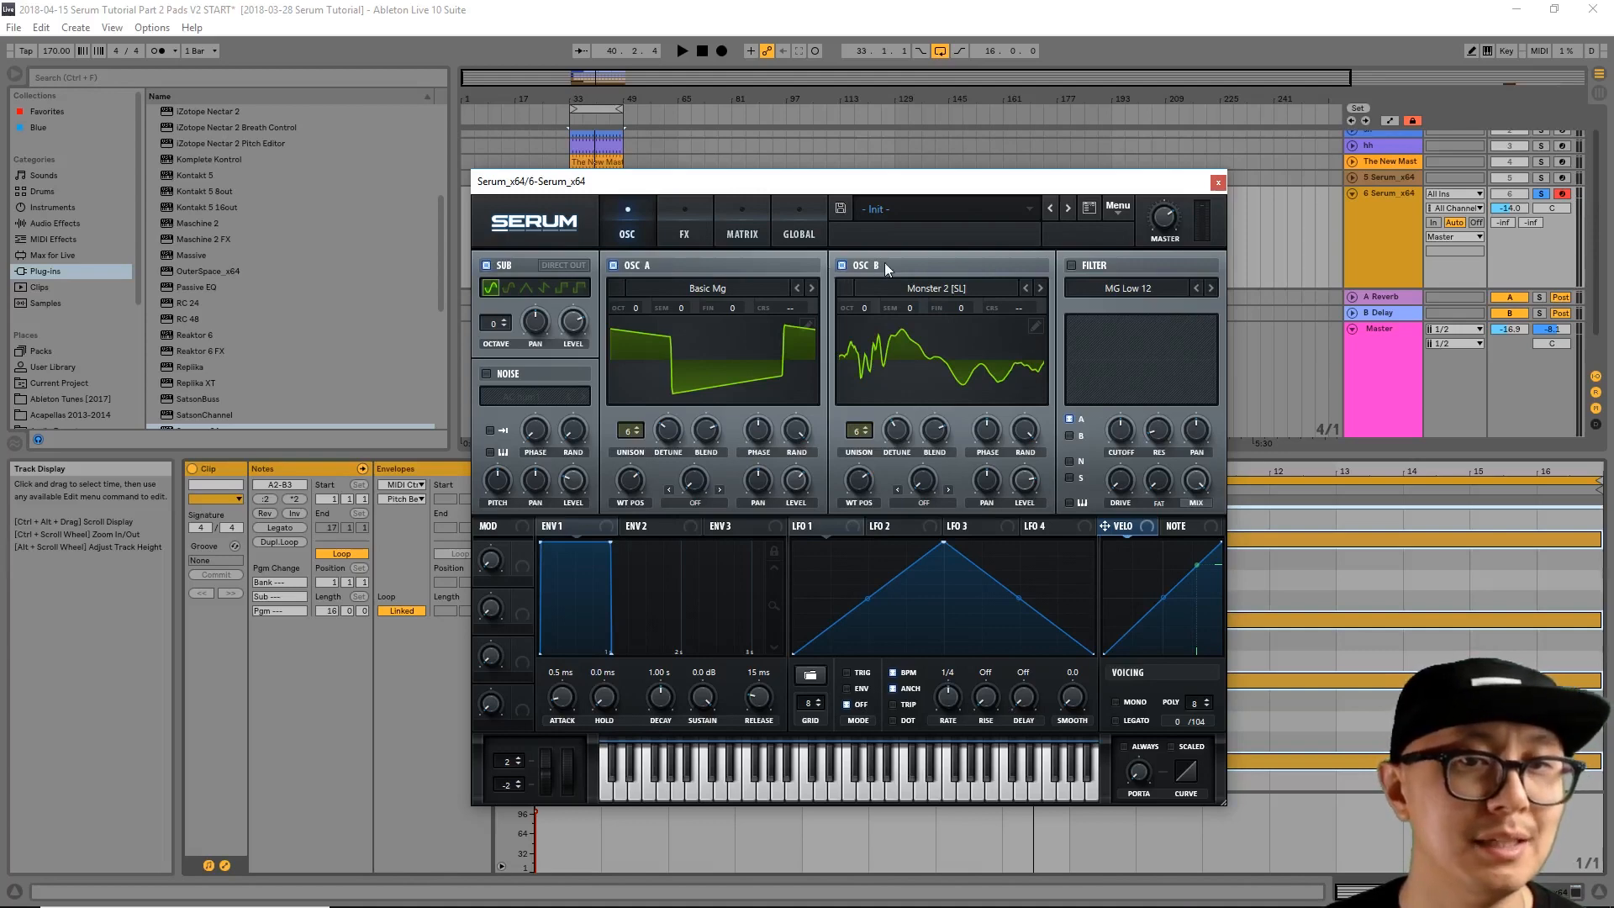
pyautogui.moveTo(582, 265)
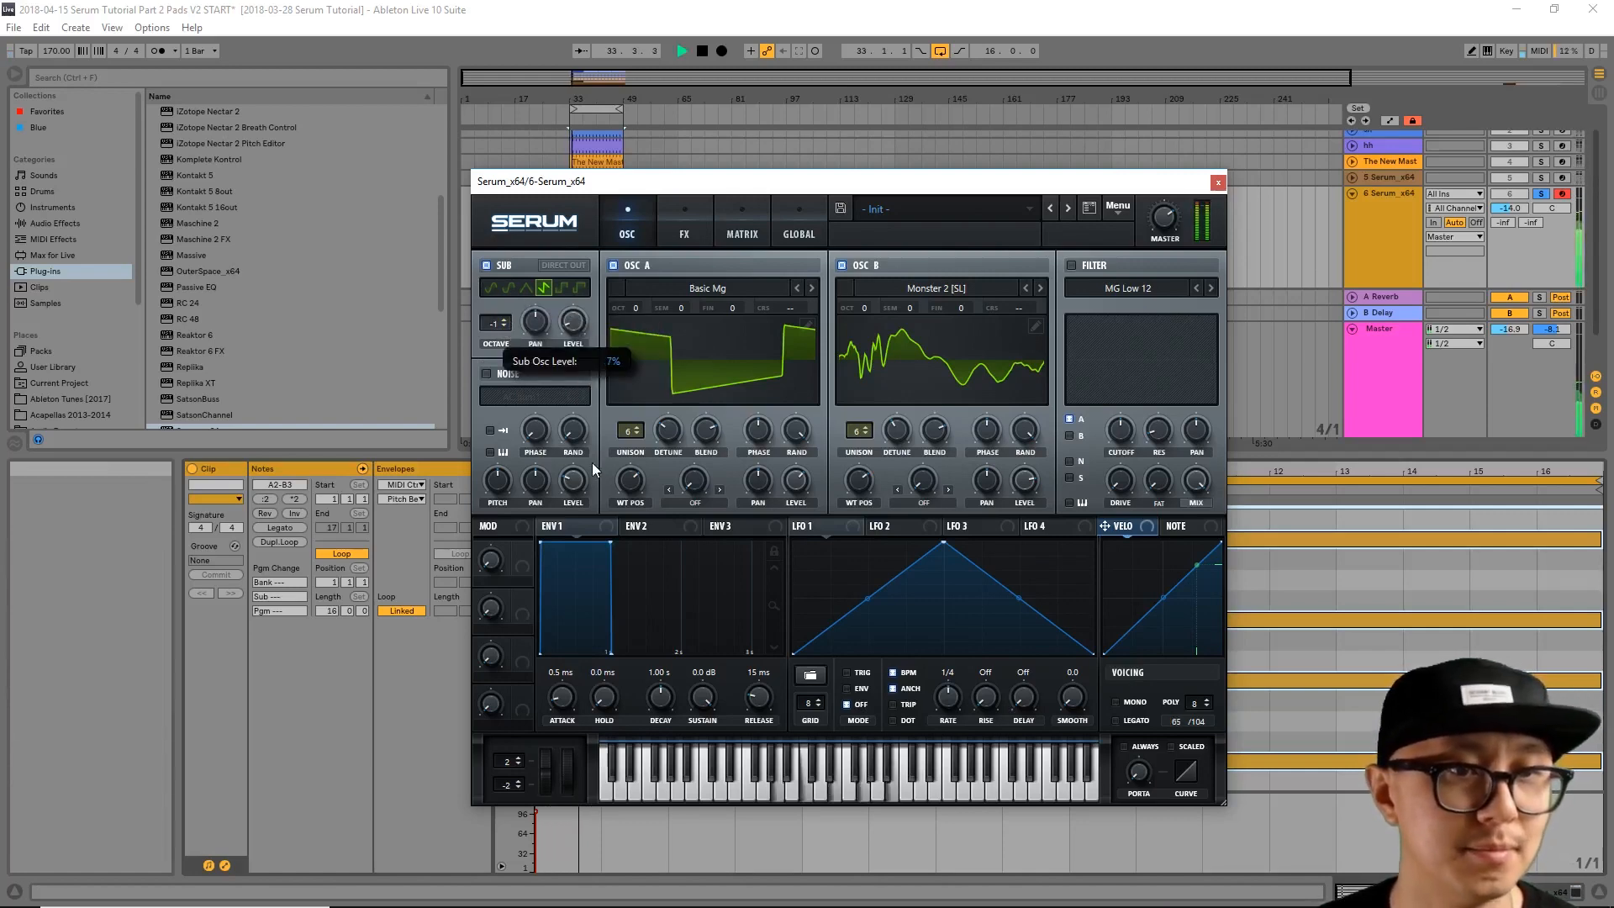
pyautogui.moveTo(572, 320); pyautogui.dragTo(572, 278)
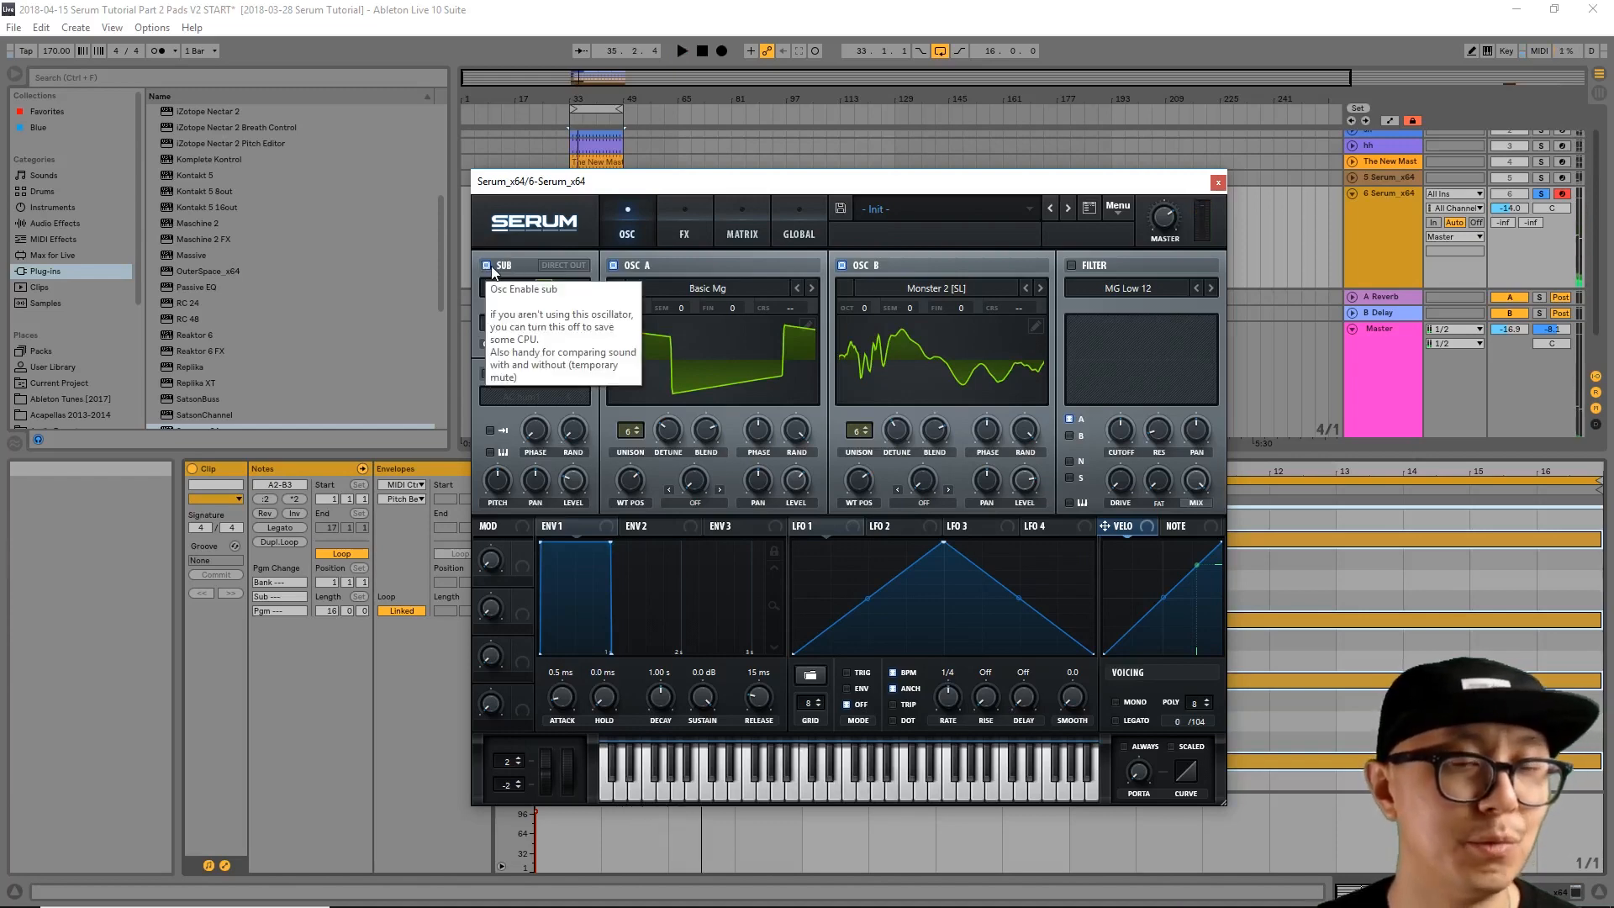
pyautogui.click(486, 264)
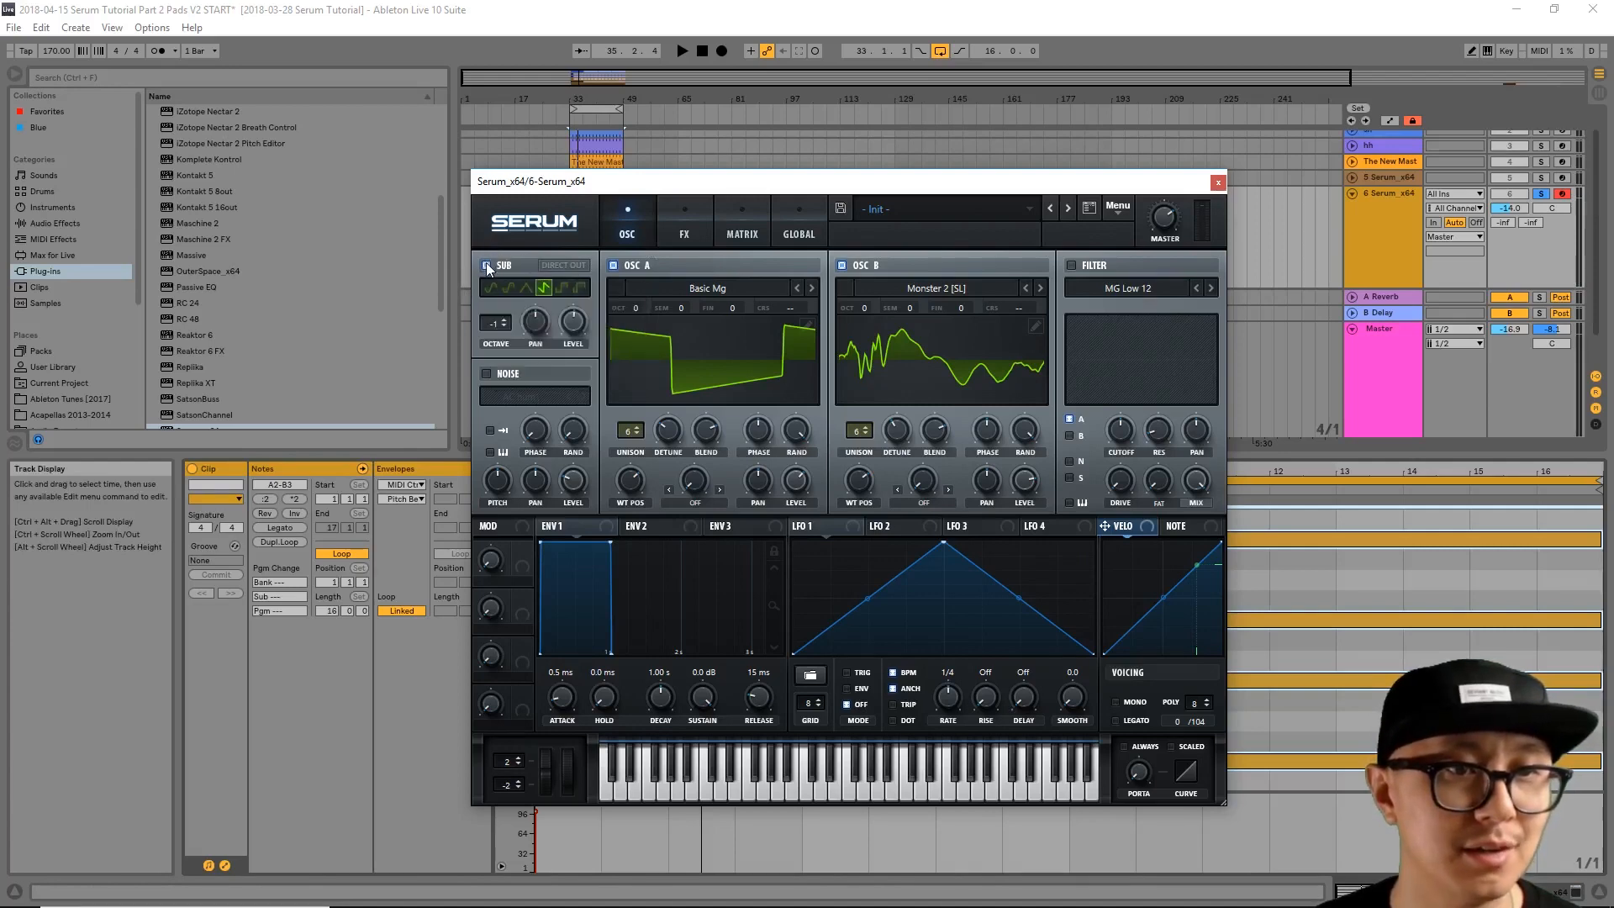
pyautogui.click(681, 52)
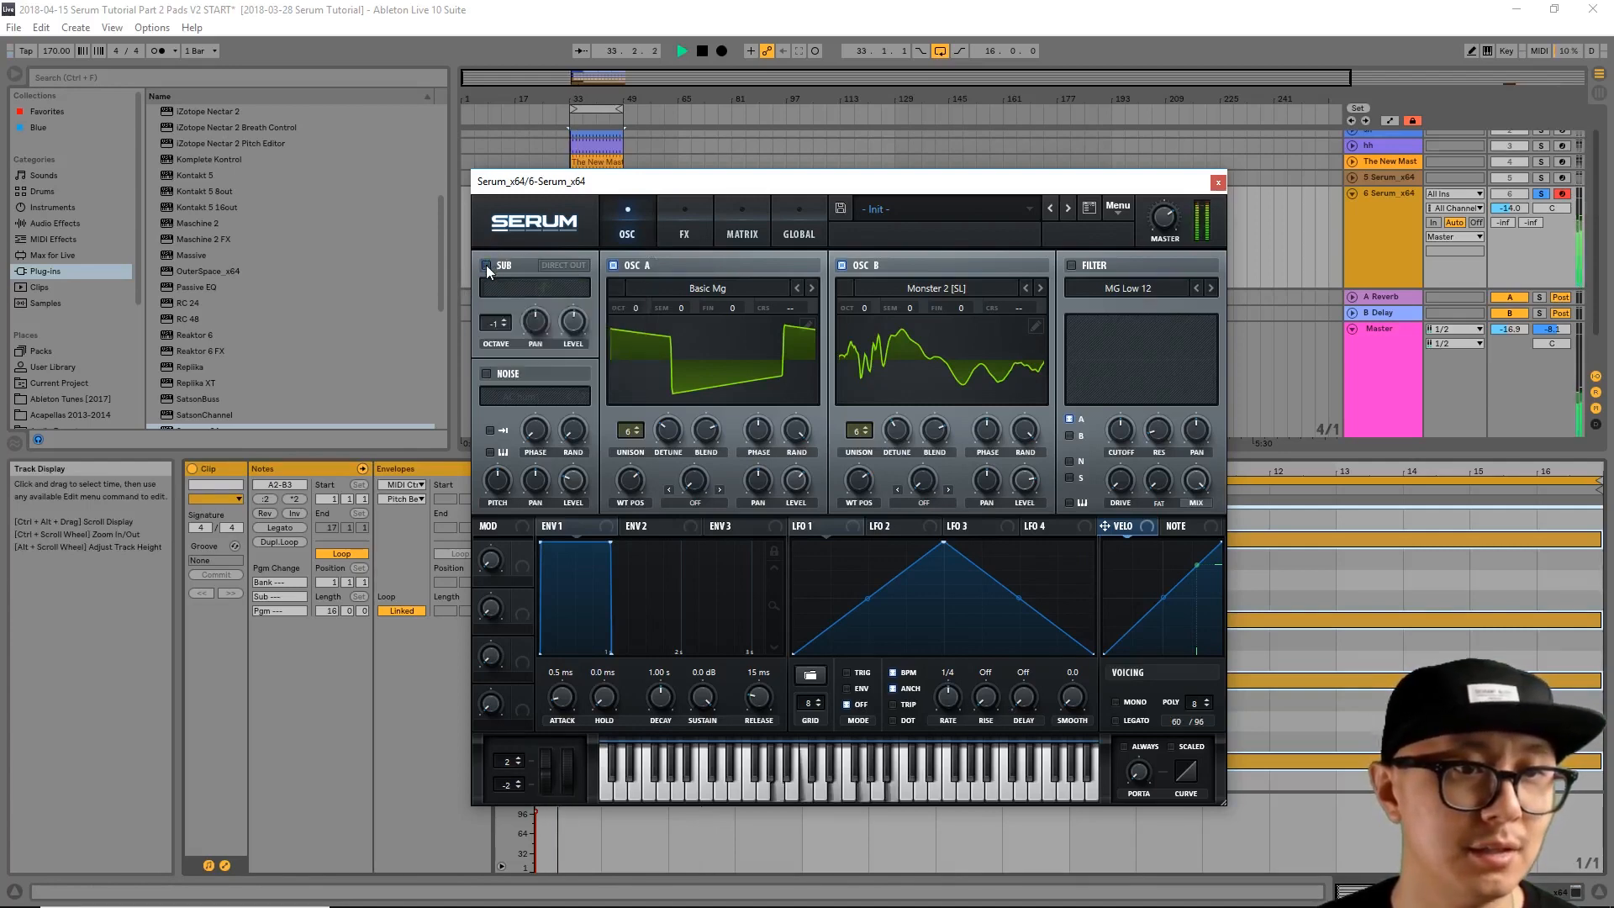
pyautogui.click(487, 266)
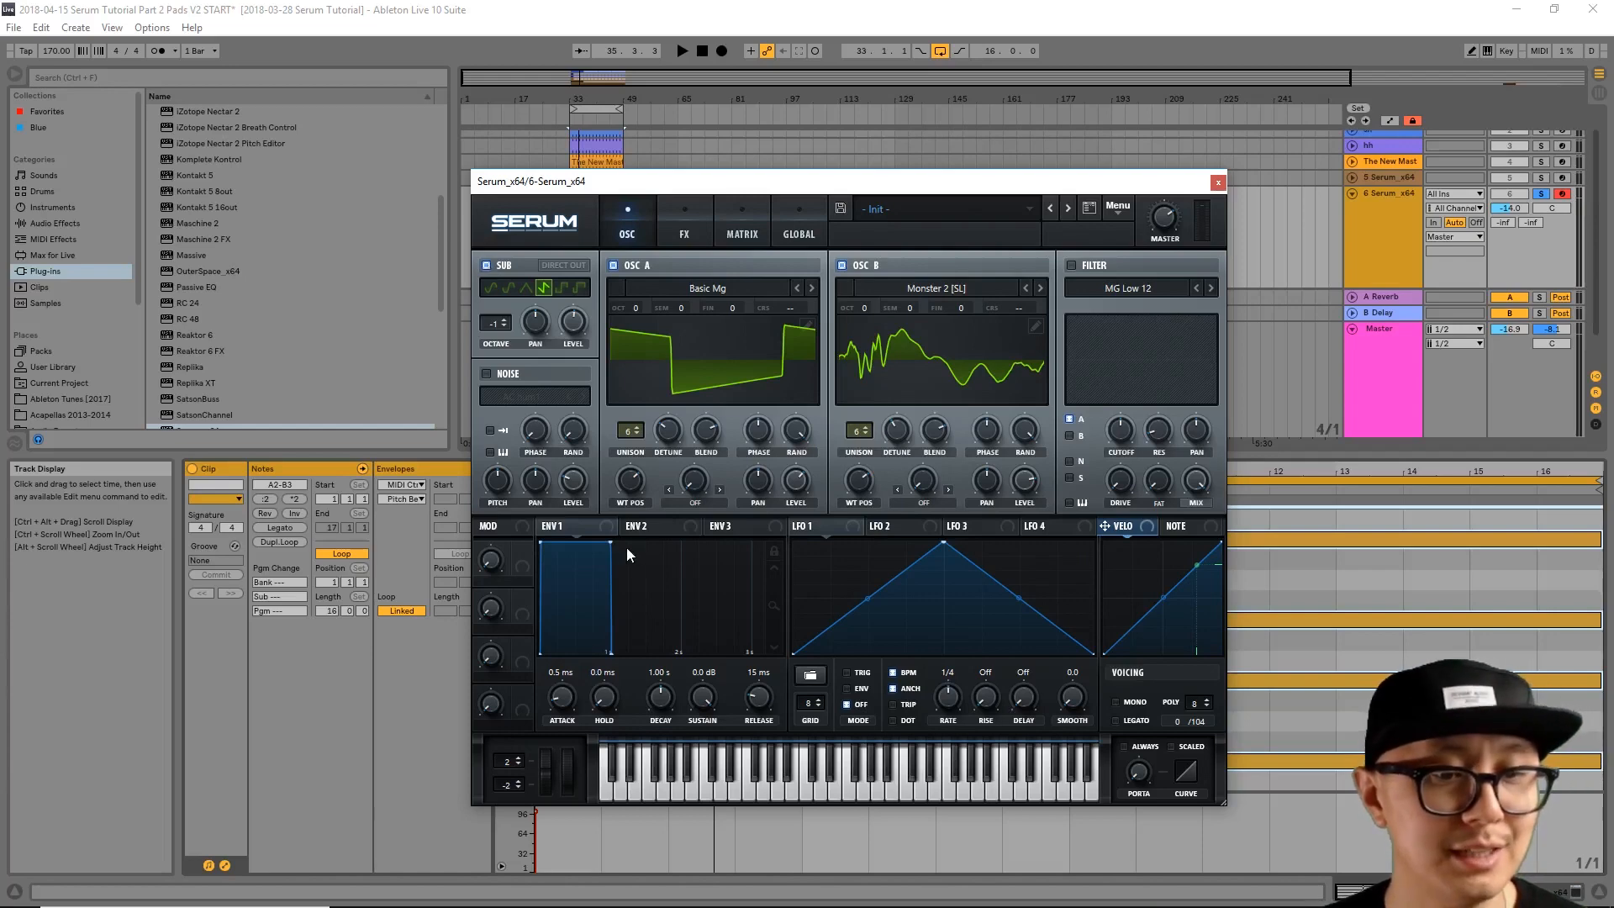
pyautogui.moveTo(752, 607)
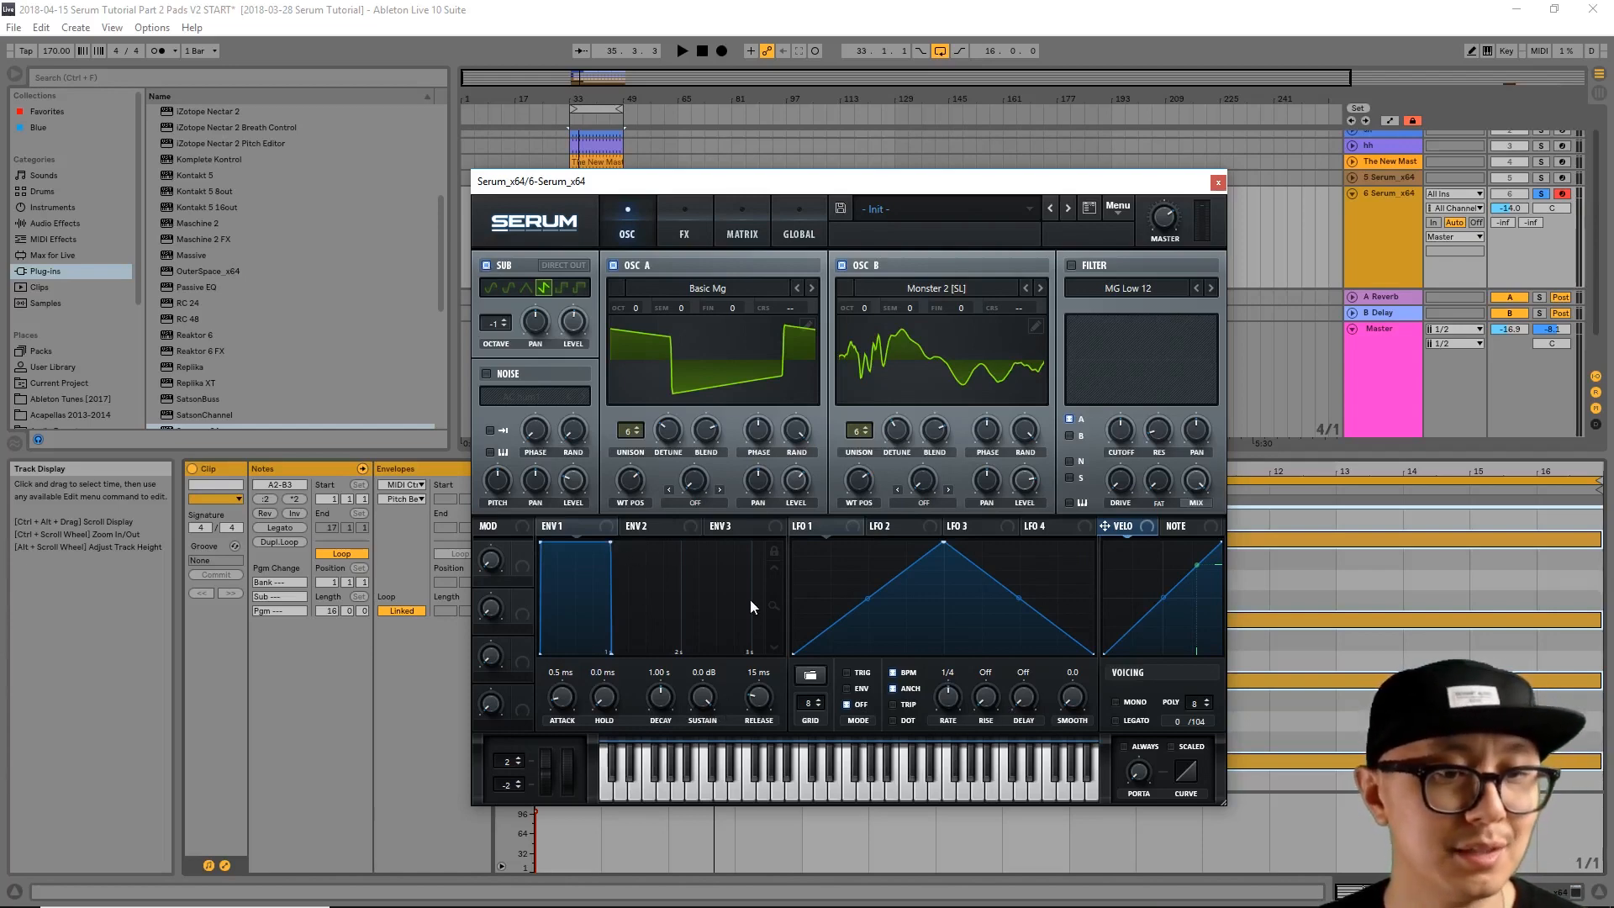
# Step: Give ENV 1 a 1 s attack, 546 ms hold, -5.8 dB sustain and 1.24 s decay
pyautogui.moveTo(561, 696); pyautogui.dragTo(561, 674)
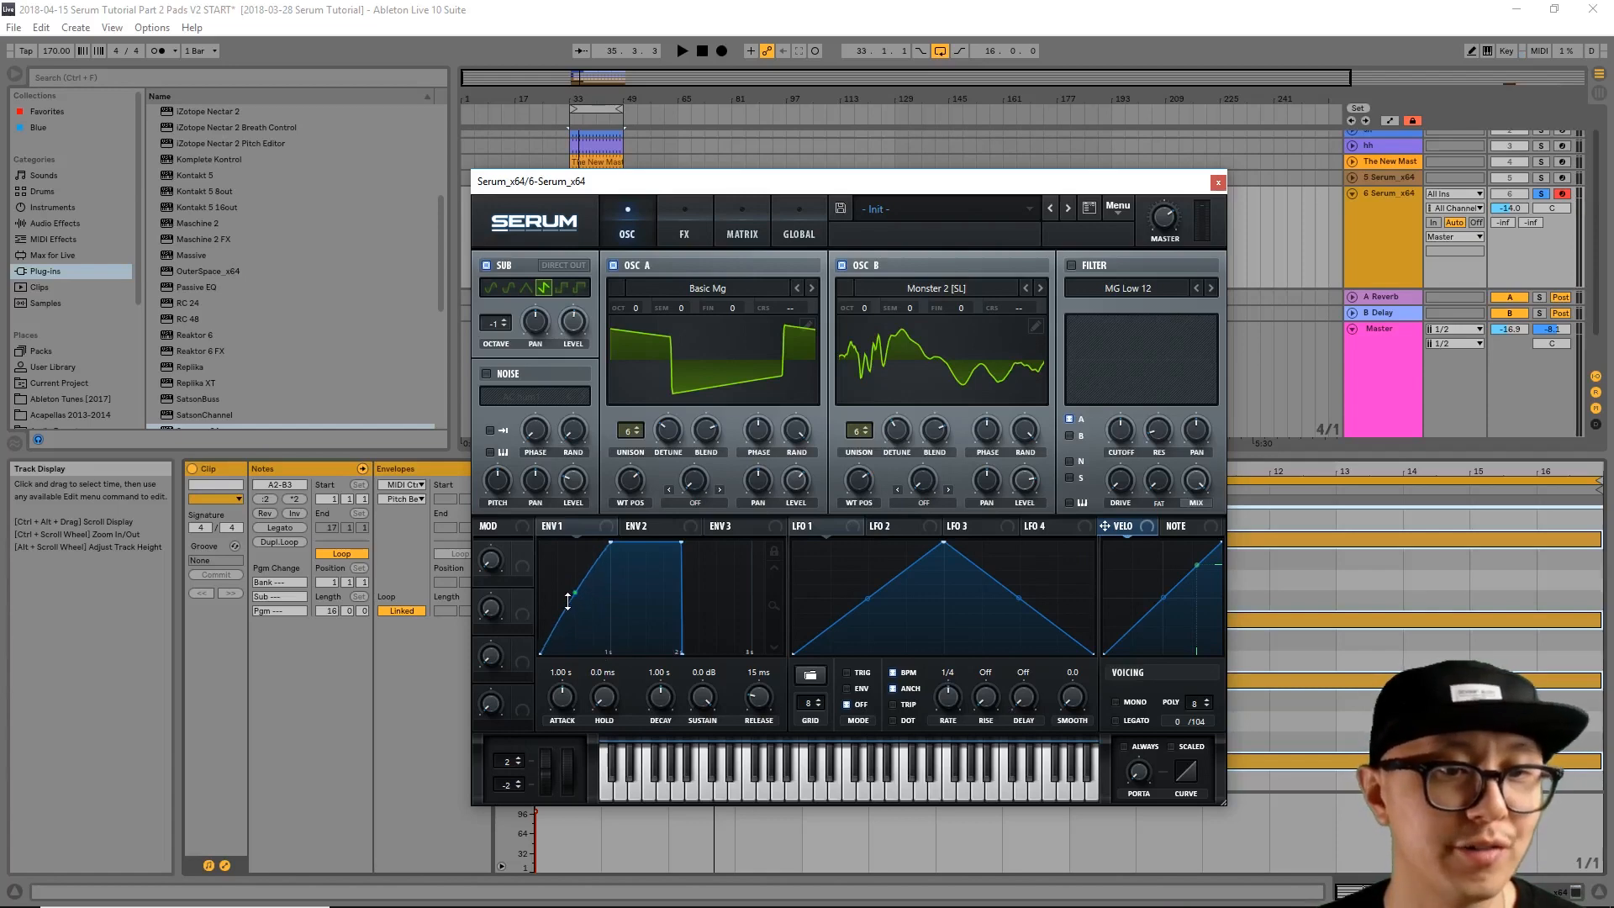
pyautogui.moveTo(573, 606)
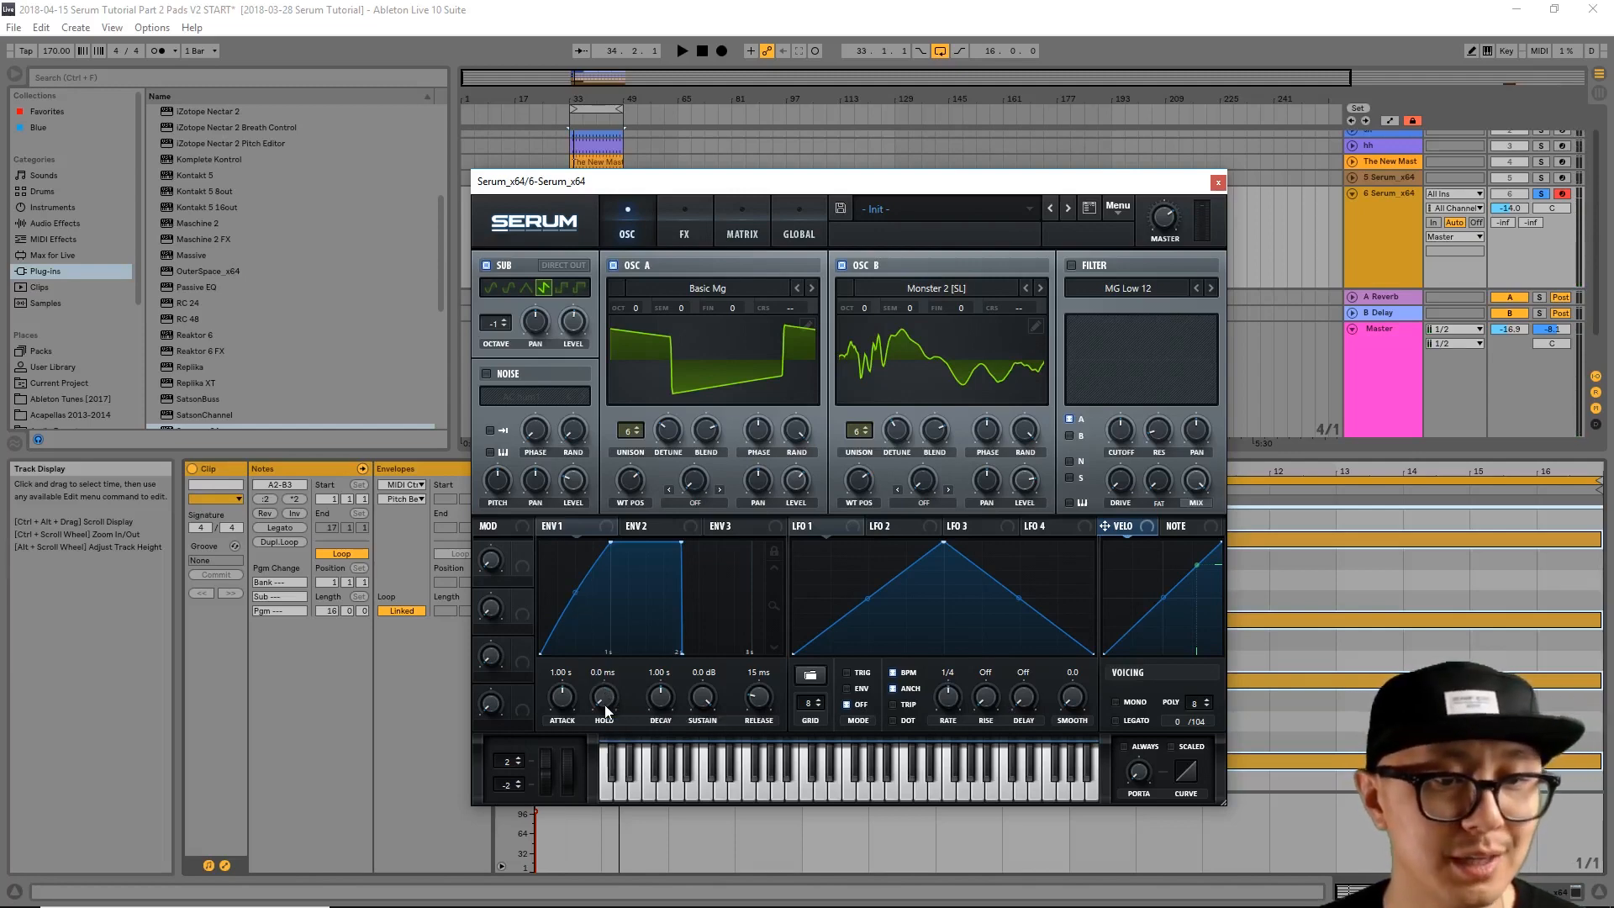
pyautogui.moveTo(604, 697); pyautogui.dragTo(604, 669)
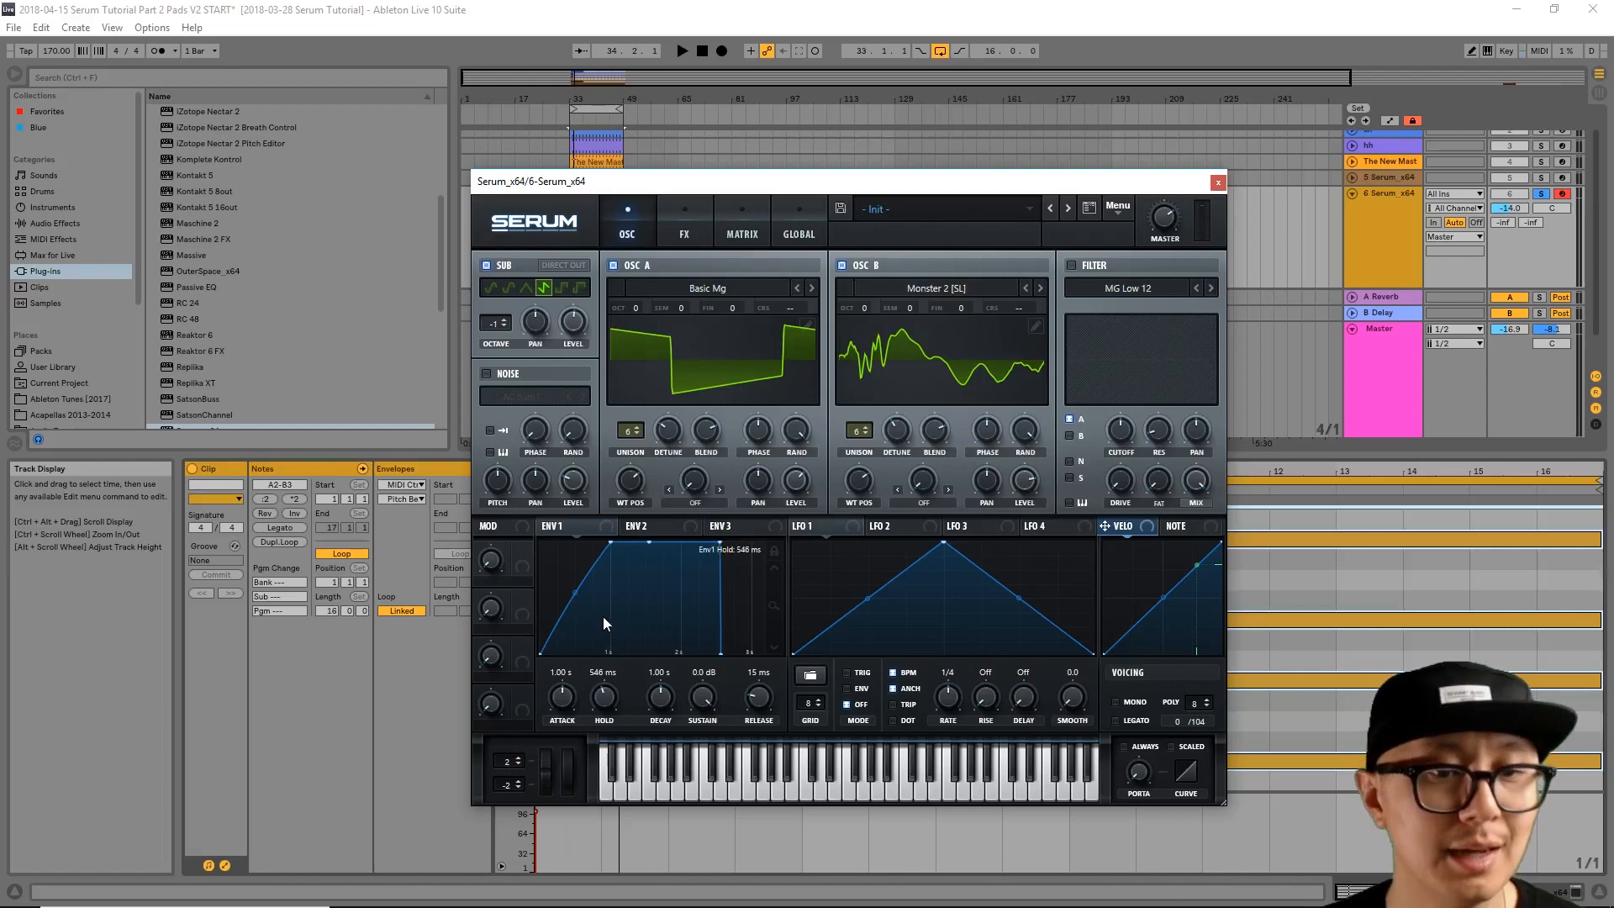
pyautogui.moveTo(703, 704)
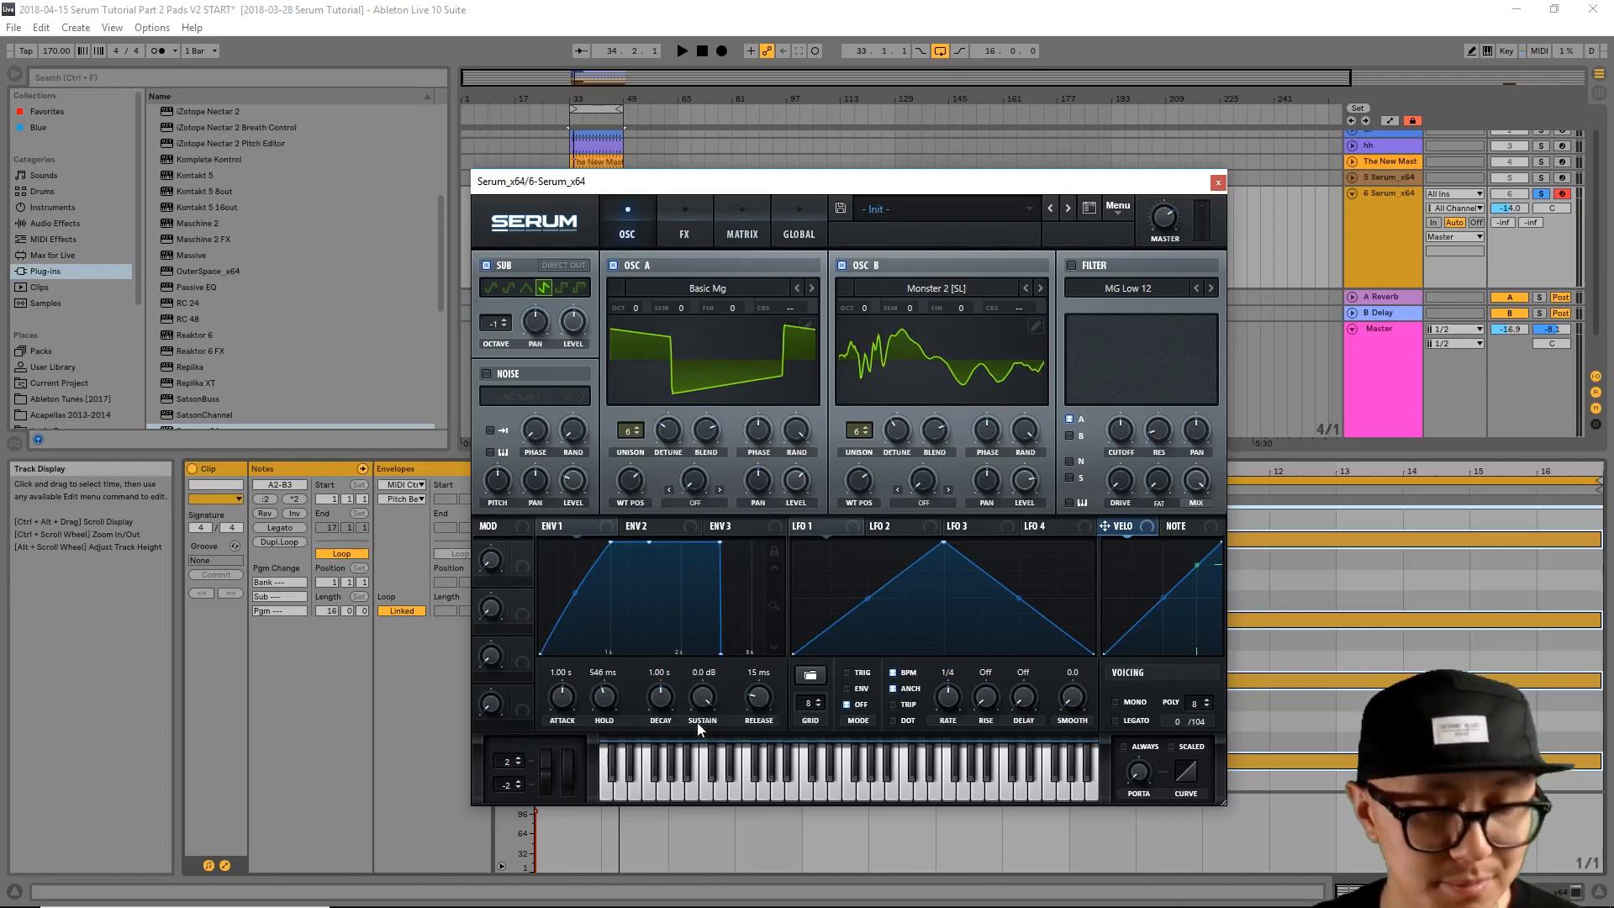
pyautogui.moveTo(703, 696)
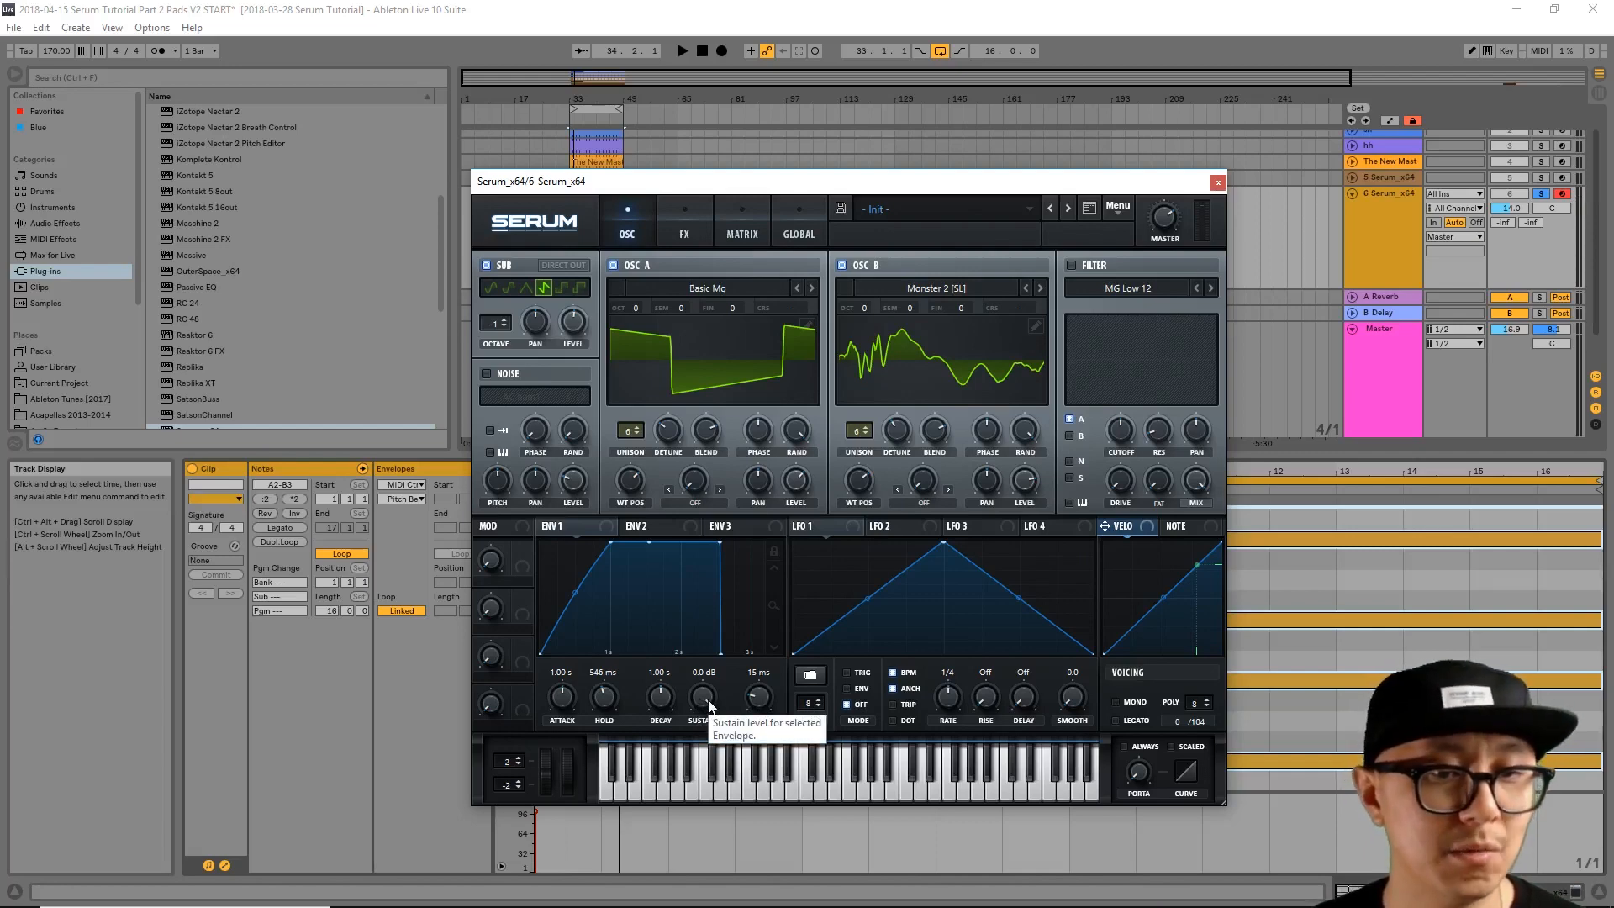
pyautogui.moveTo(703, 696); pyautogui.dragTo(703, 710)
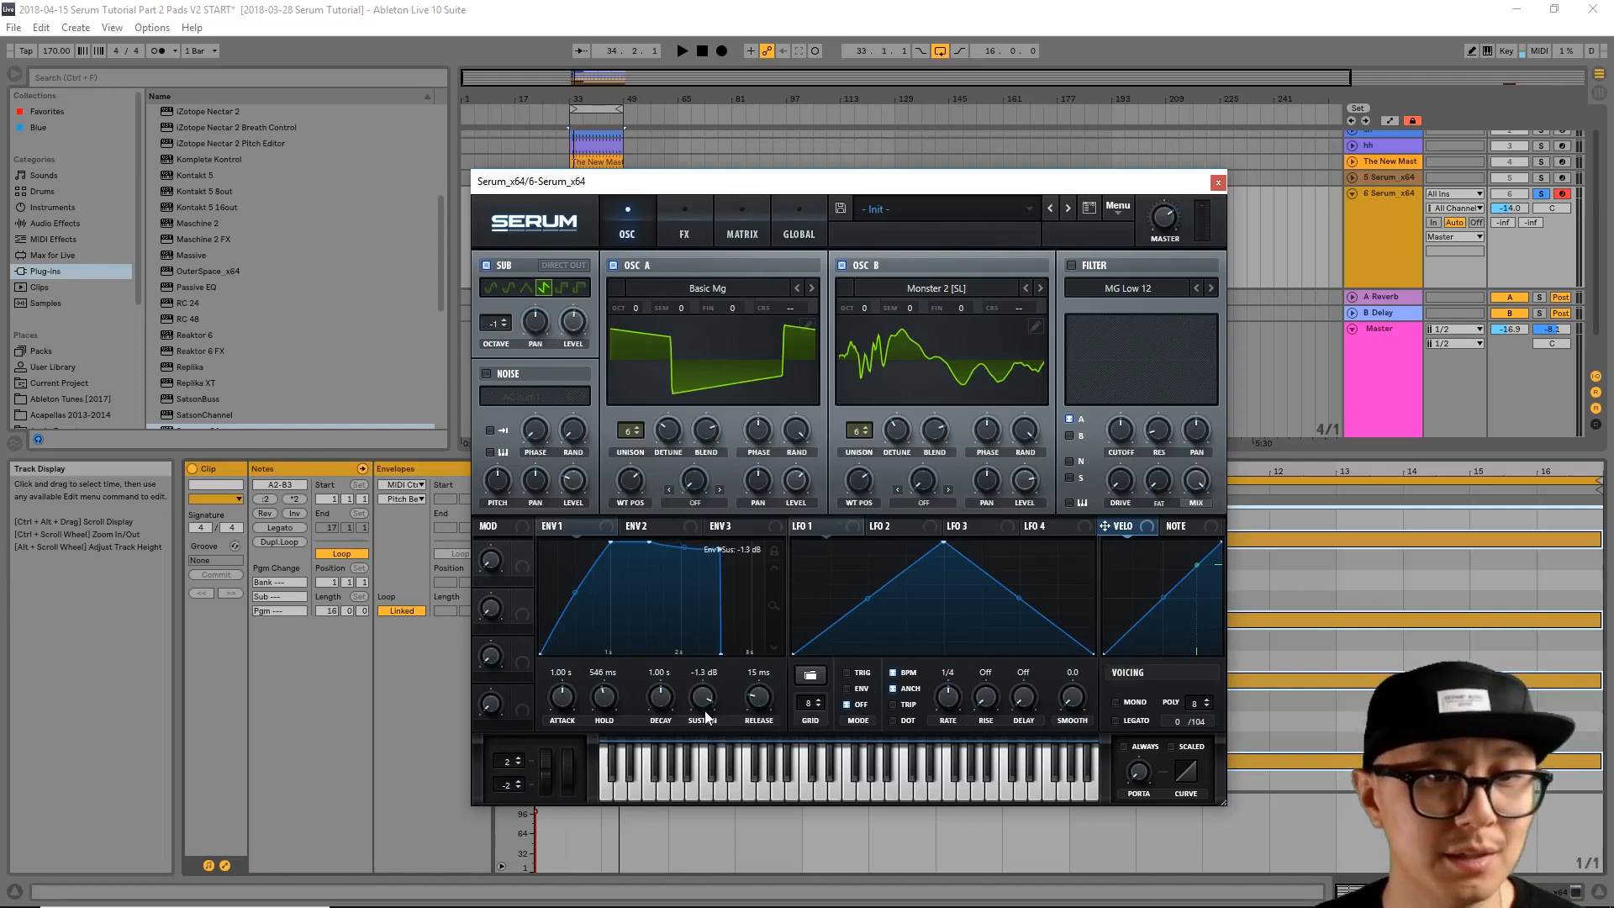
pyautogui.moveTo(703, 695); pyautogui.dragTo(703, 720)
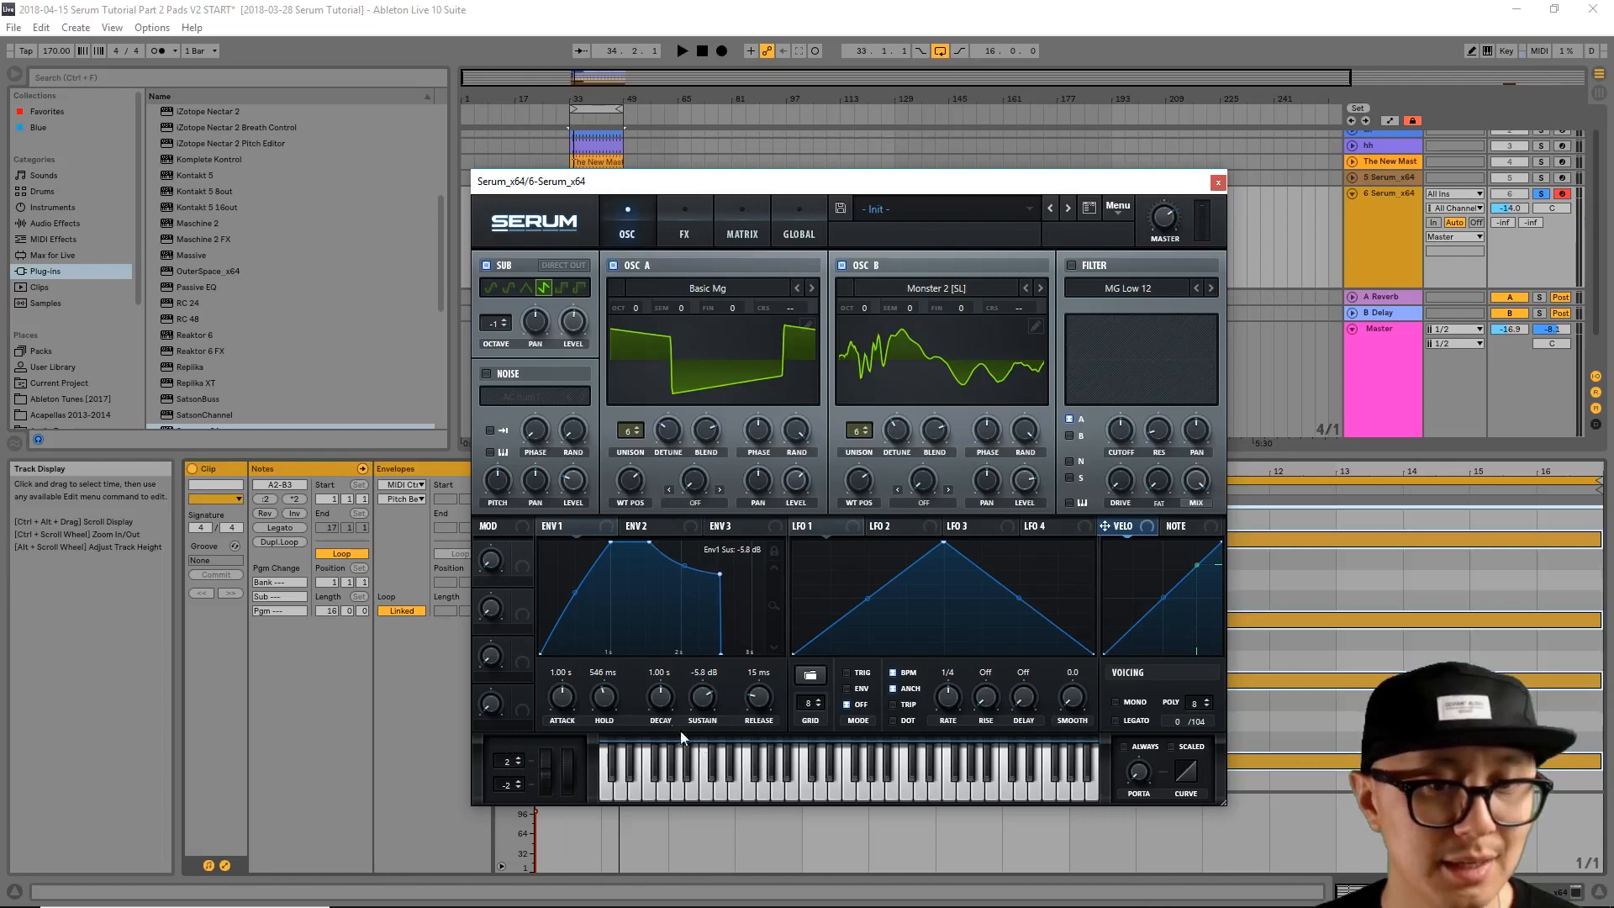
pyautogui.moveTo(660, 689); pyautogui.dragTo(660, 659)
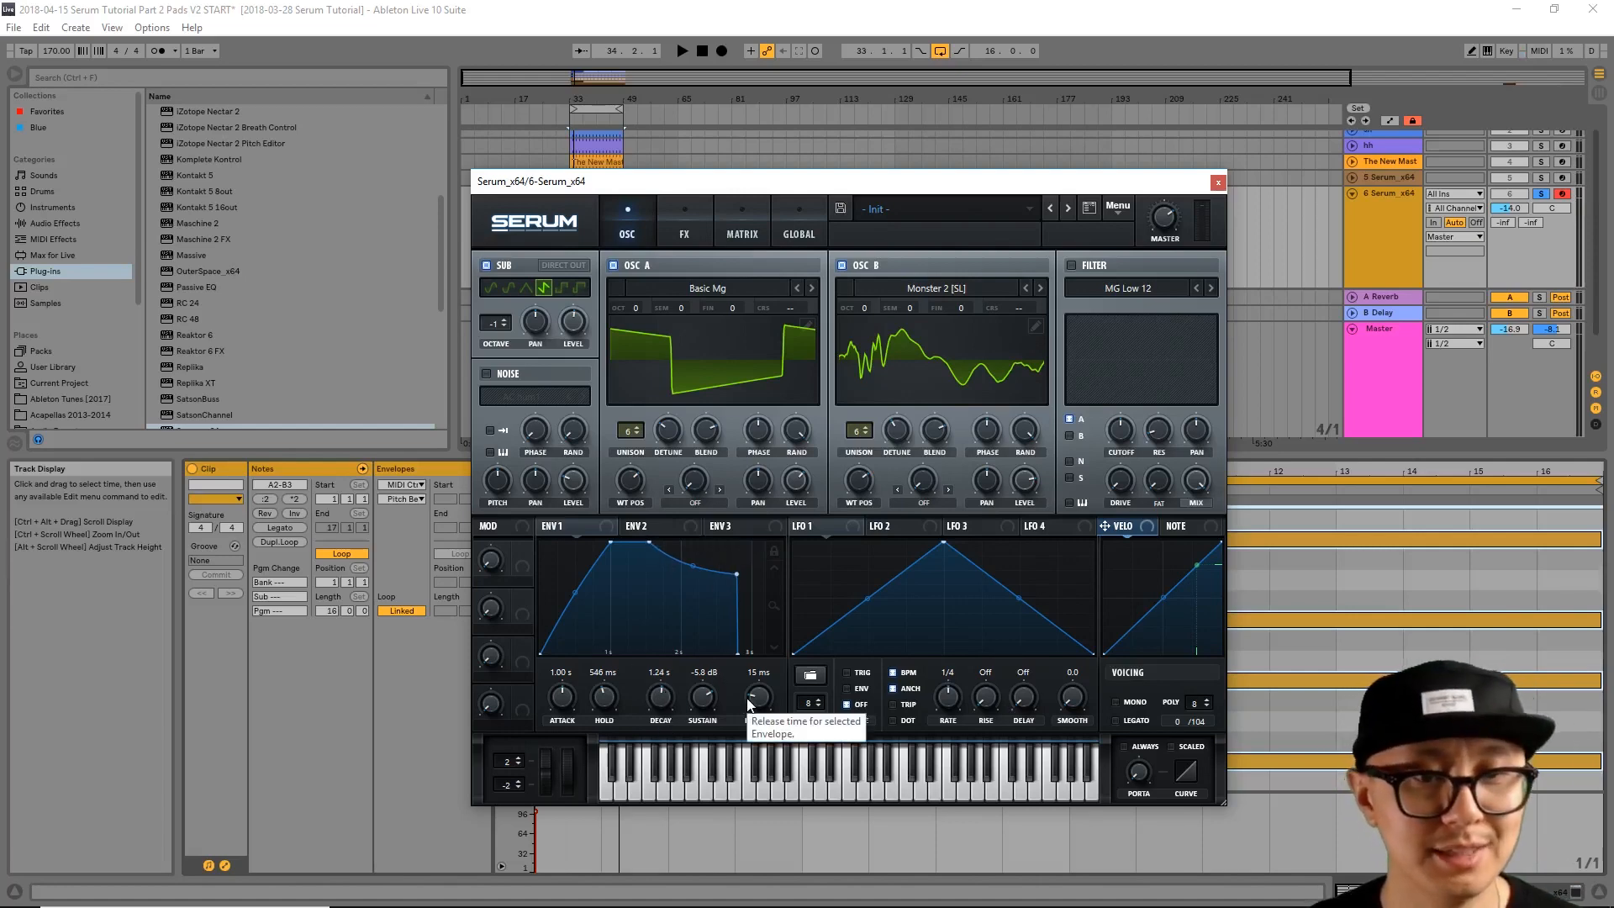
pyautogui.moveTo(727, 721)
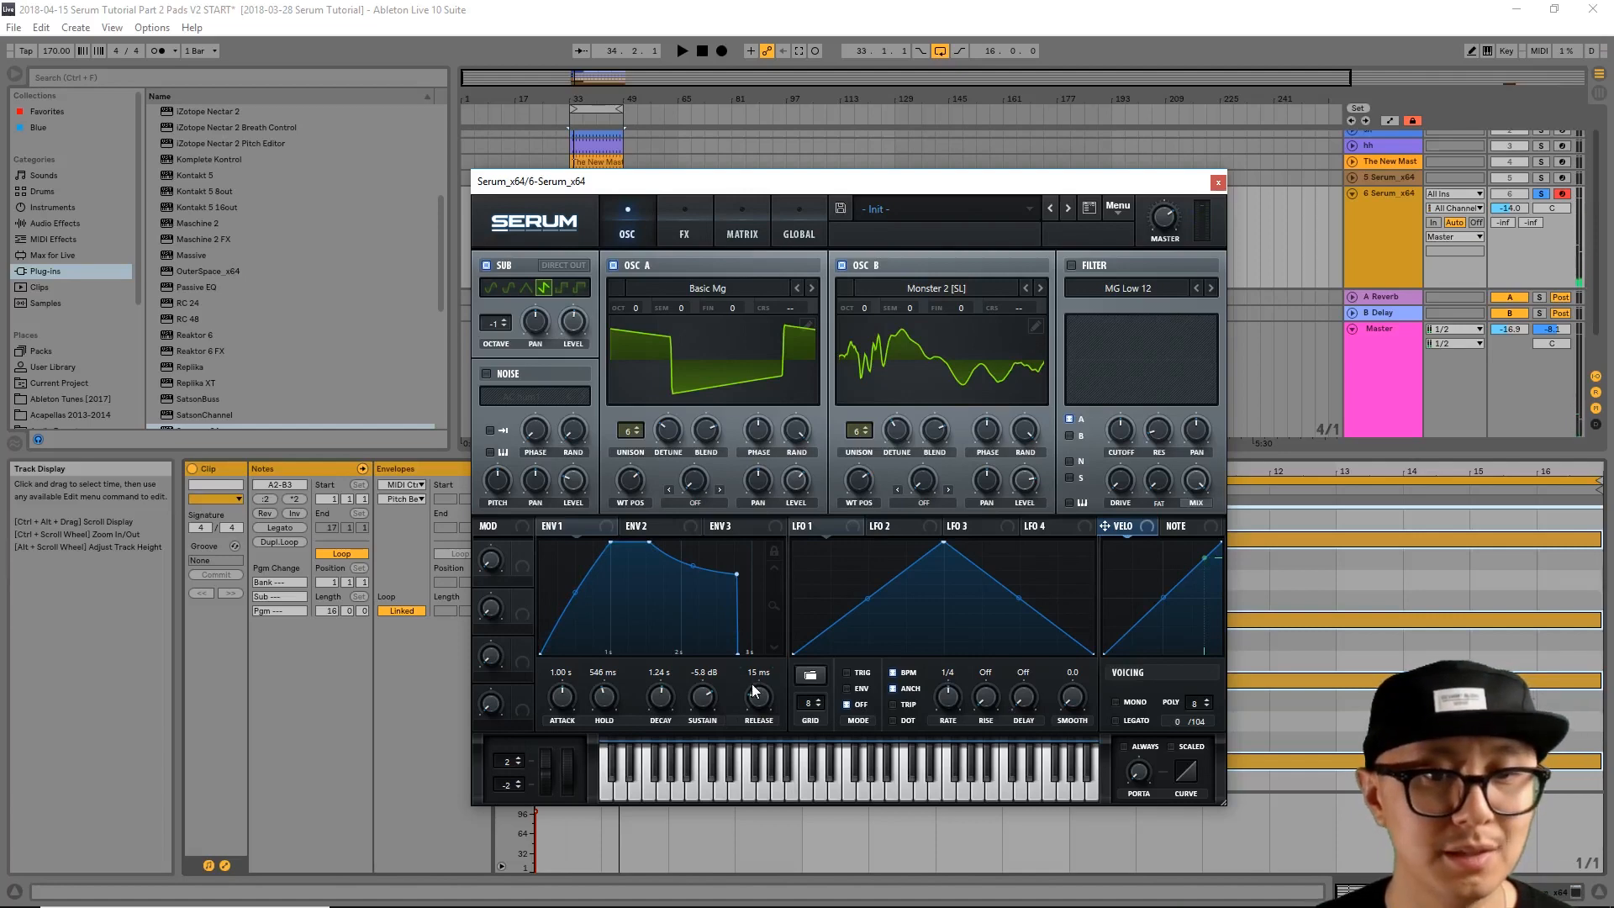
# Step: Stretch ENV 1's release out to about 918 ms
pyautogui.moveTo(758, 696); pyautogui.dragTo(758, 674)
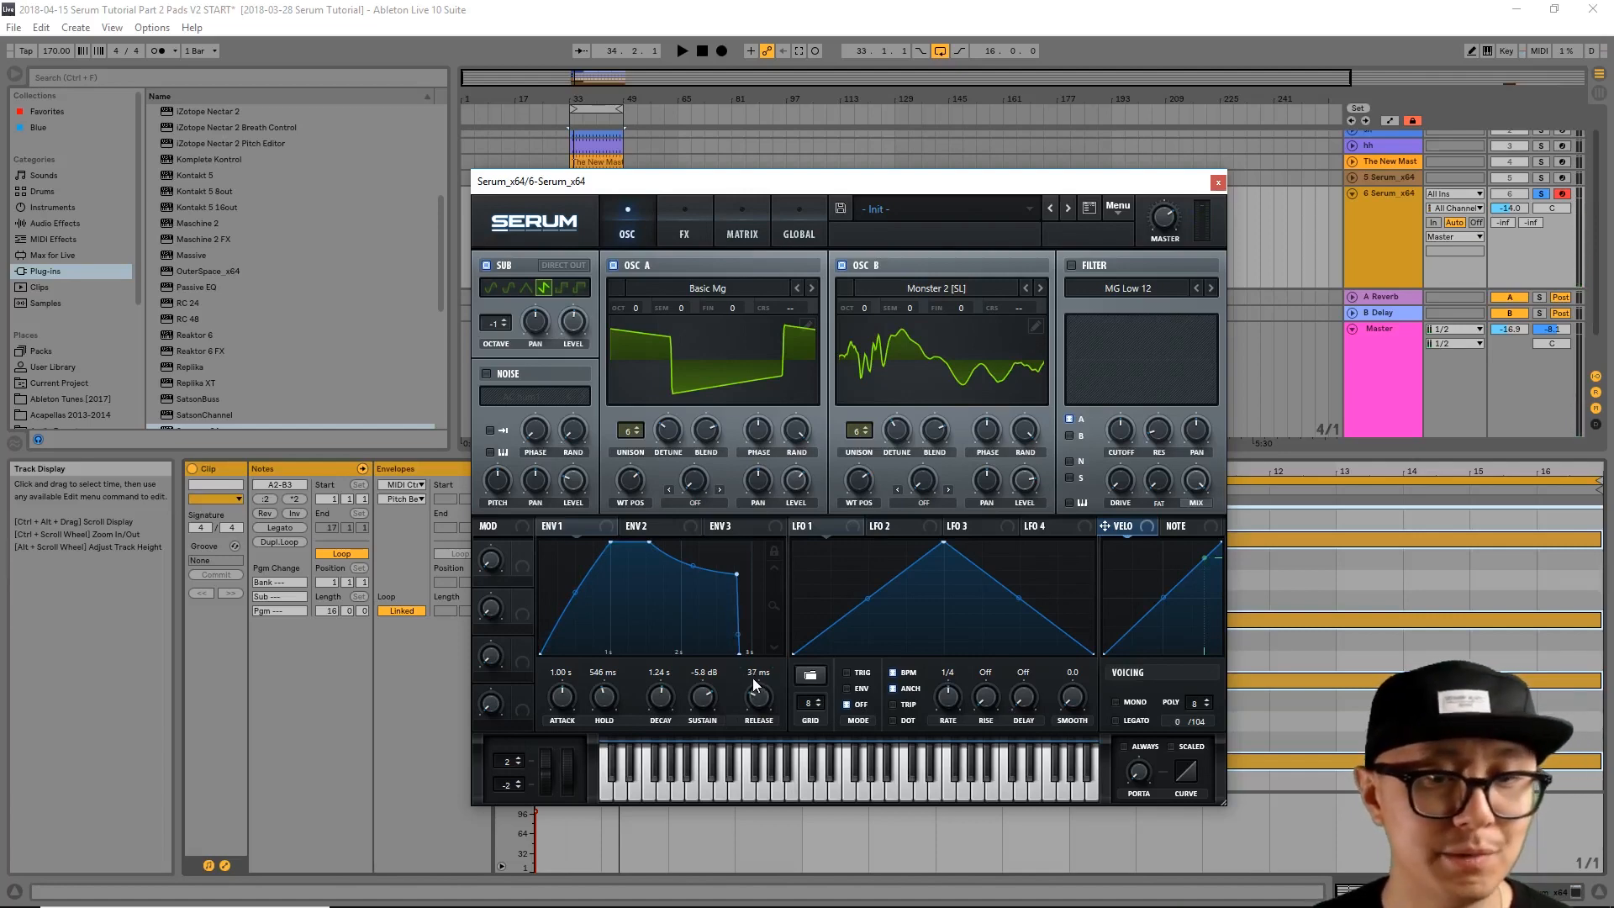
pyautogui.moveTo(757, 689); pyautogui.dragTo(758, 659)
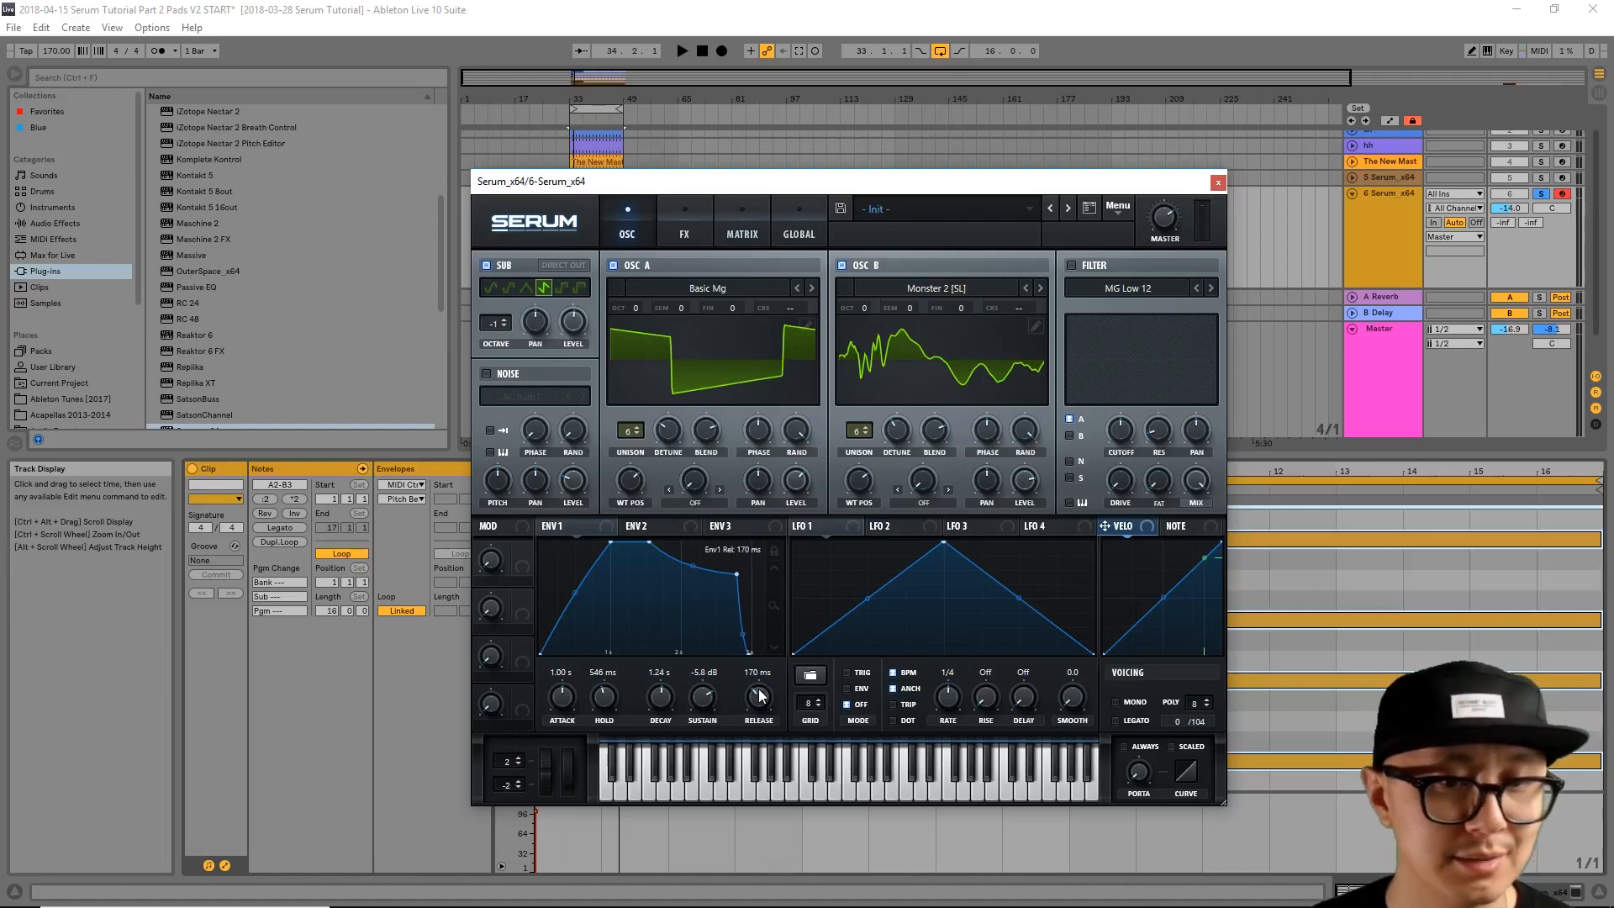
pyautogui.moveTo(758, 696); pyautogui.dragTo(762, 669)
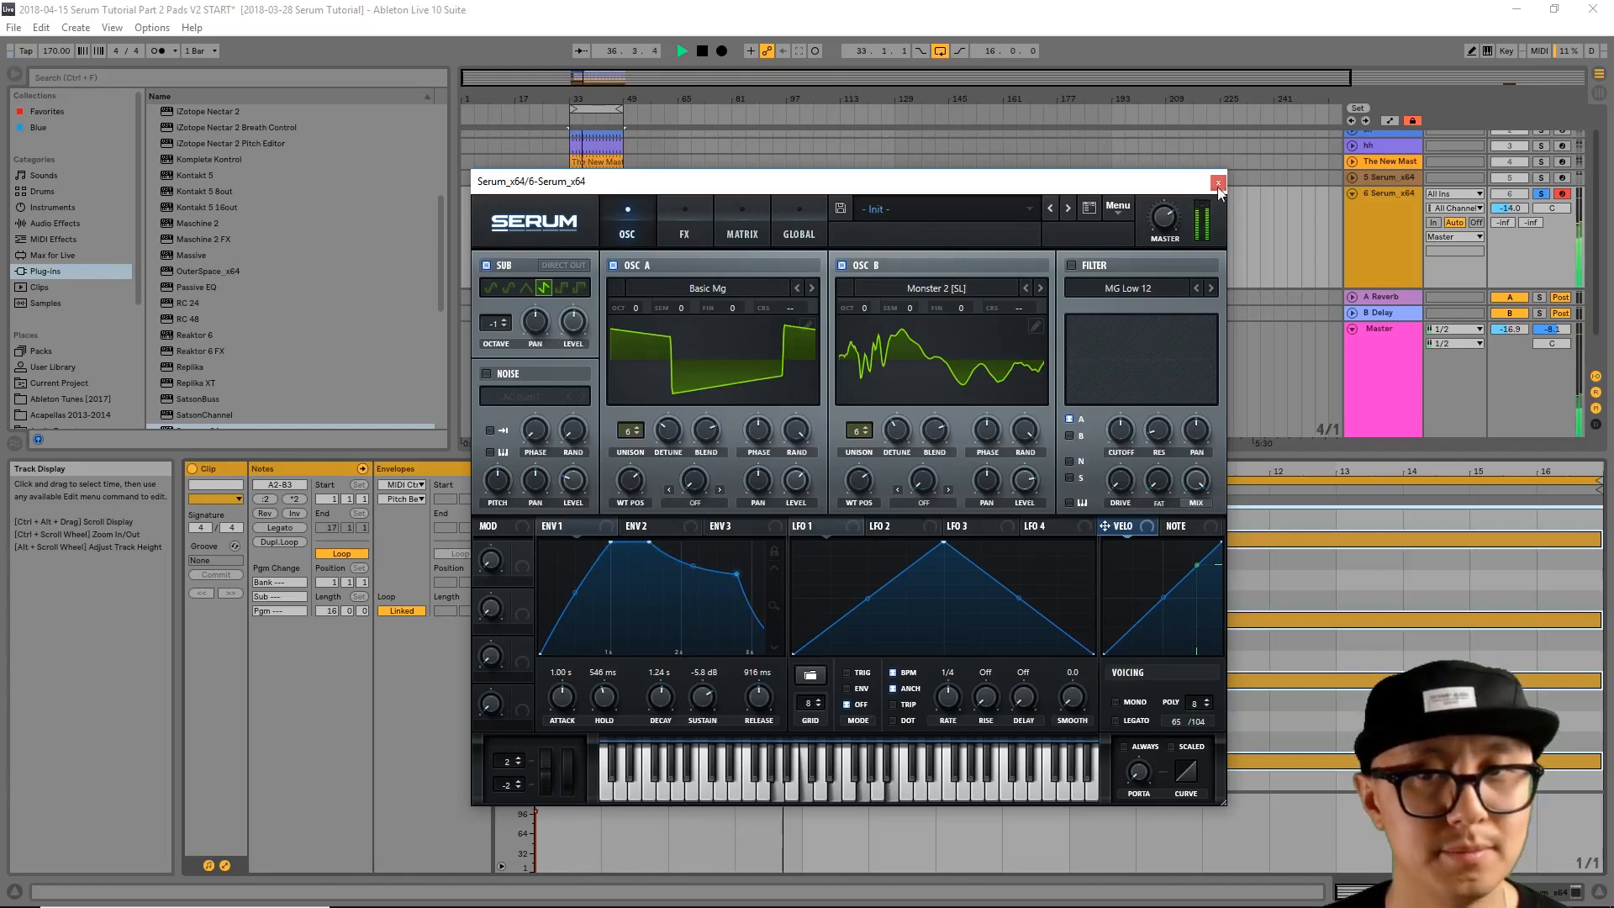
# Step: Close the Serum window, leaving the device in the pad track's chain
pyautogui.click(1217, 184)
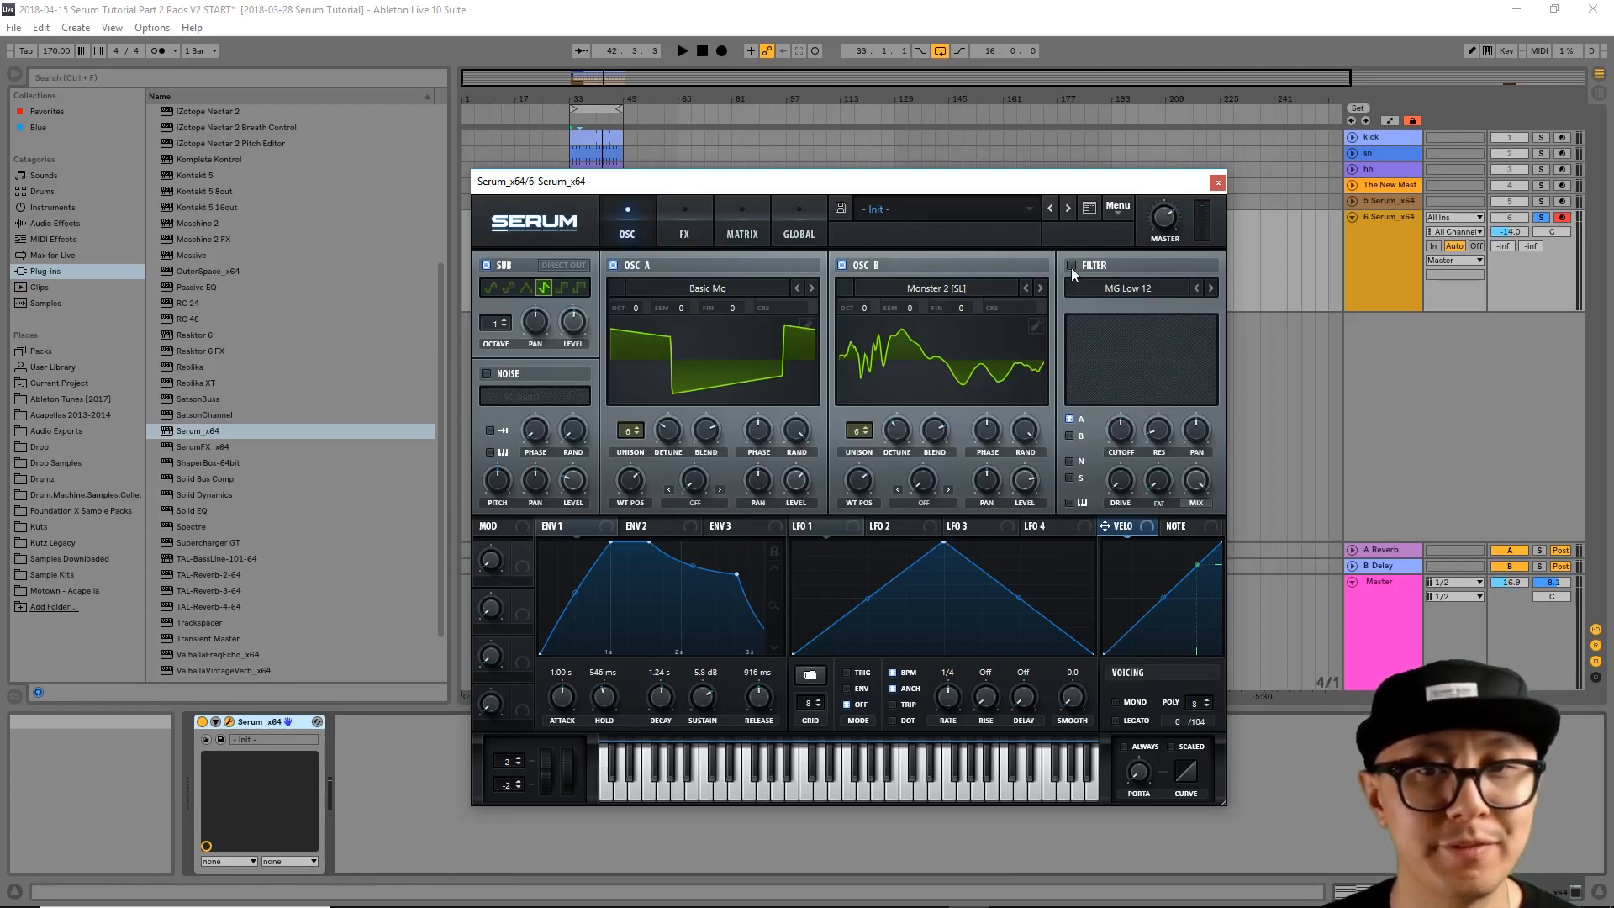
# Step: Enable the filter routed to both OSC A and B, set to MG Low 24
pyautogui.click(1072, 265)
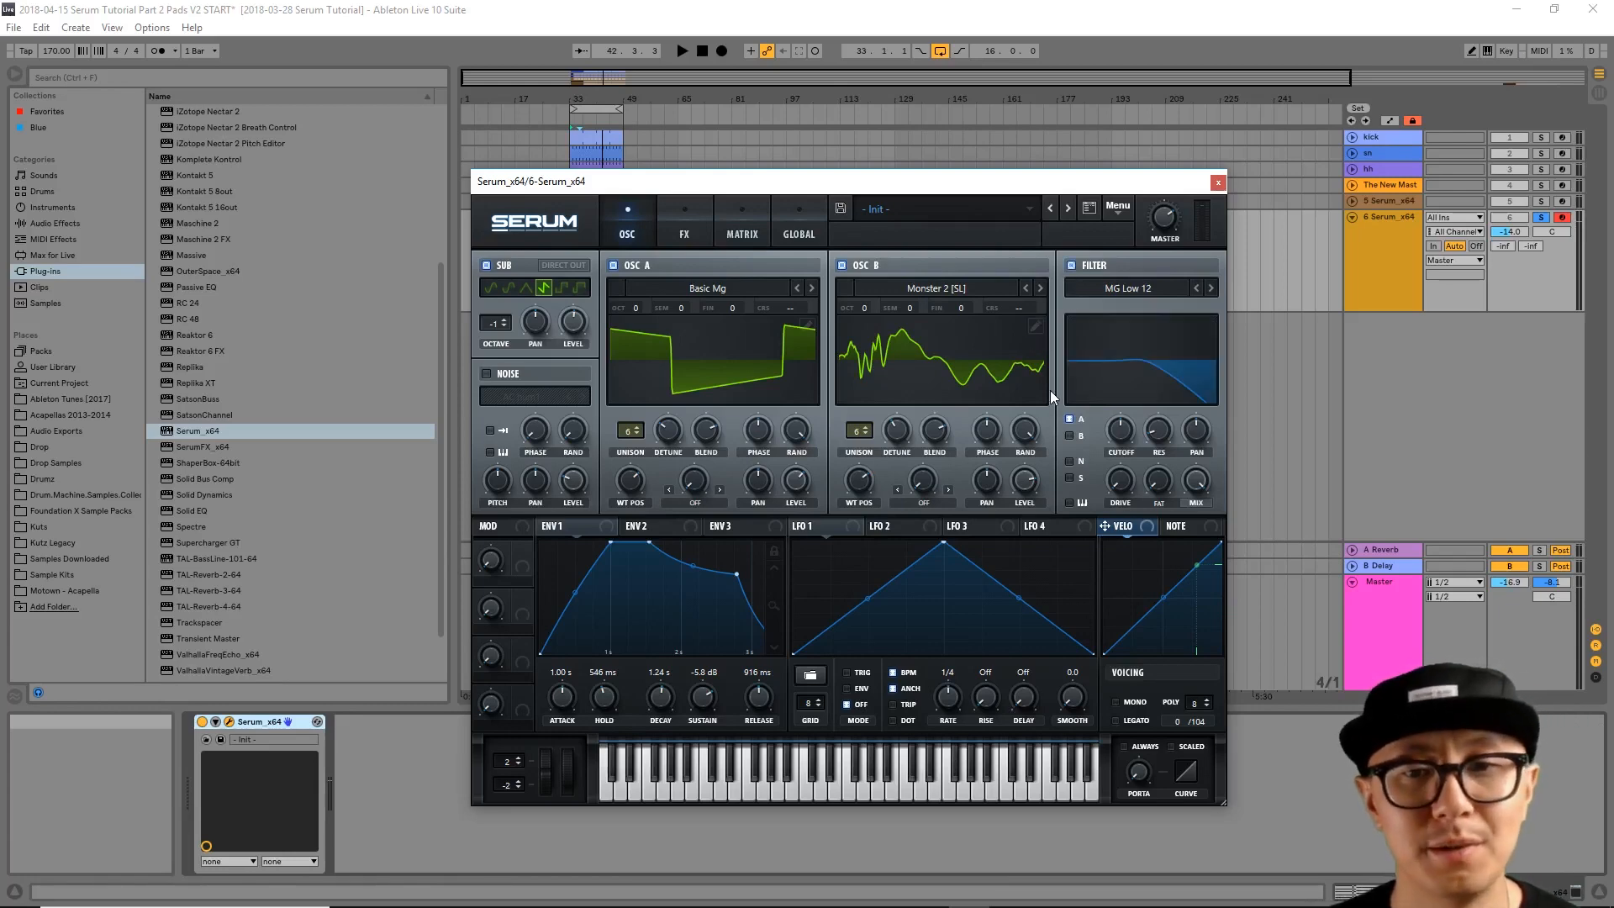
pyautogui.moveTo(1045, 391)
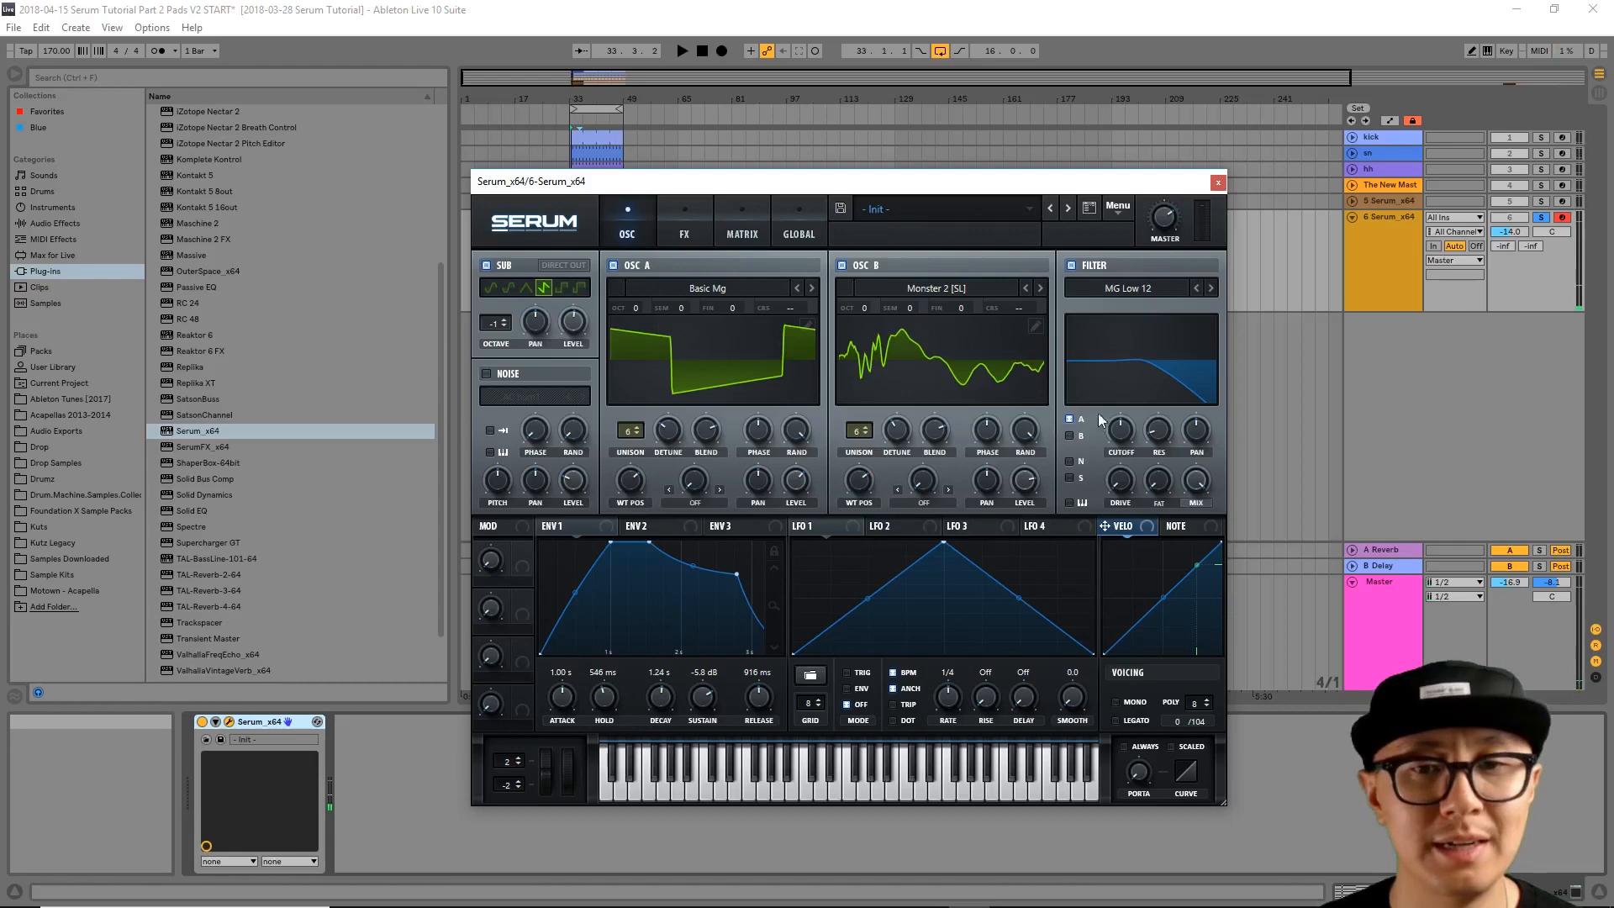
pyautogui.click(1069, 436)
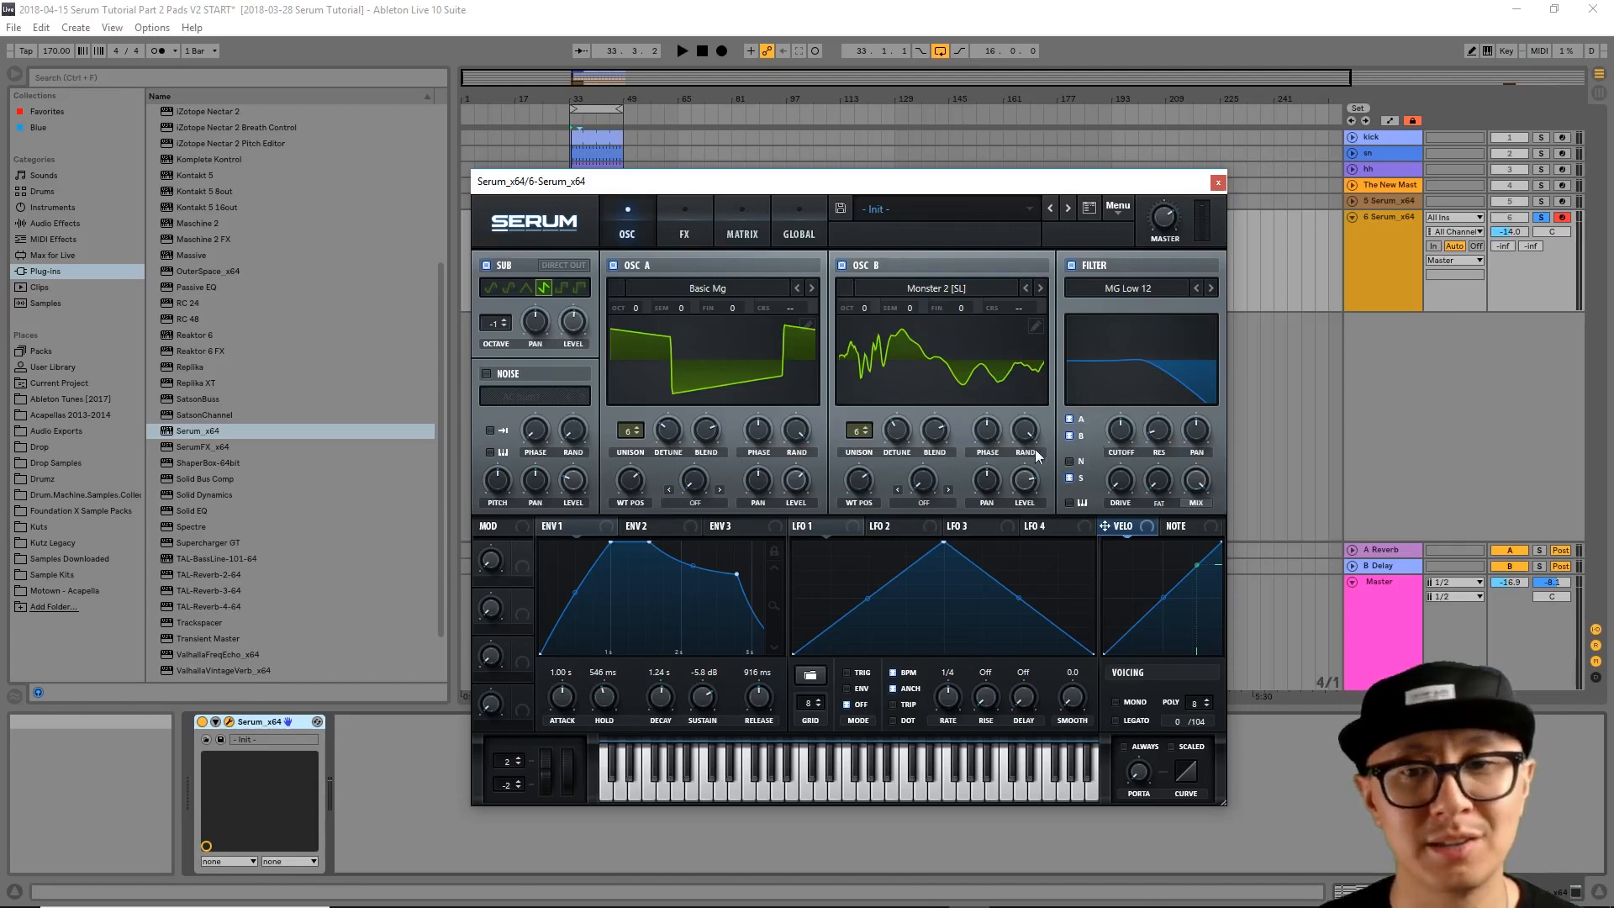
pyautogui.moveTo(1102, 344)
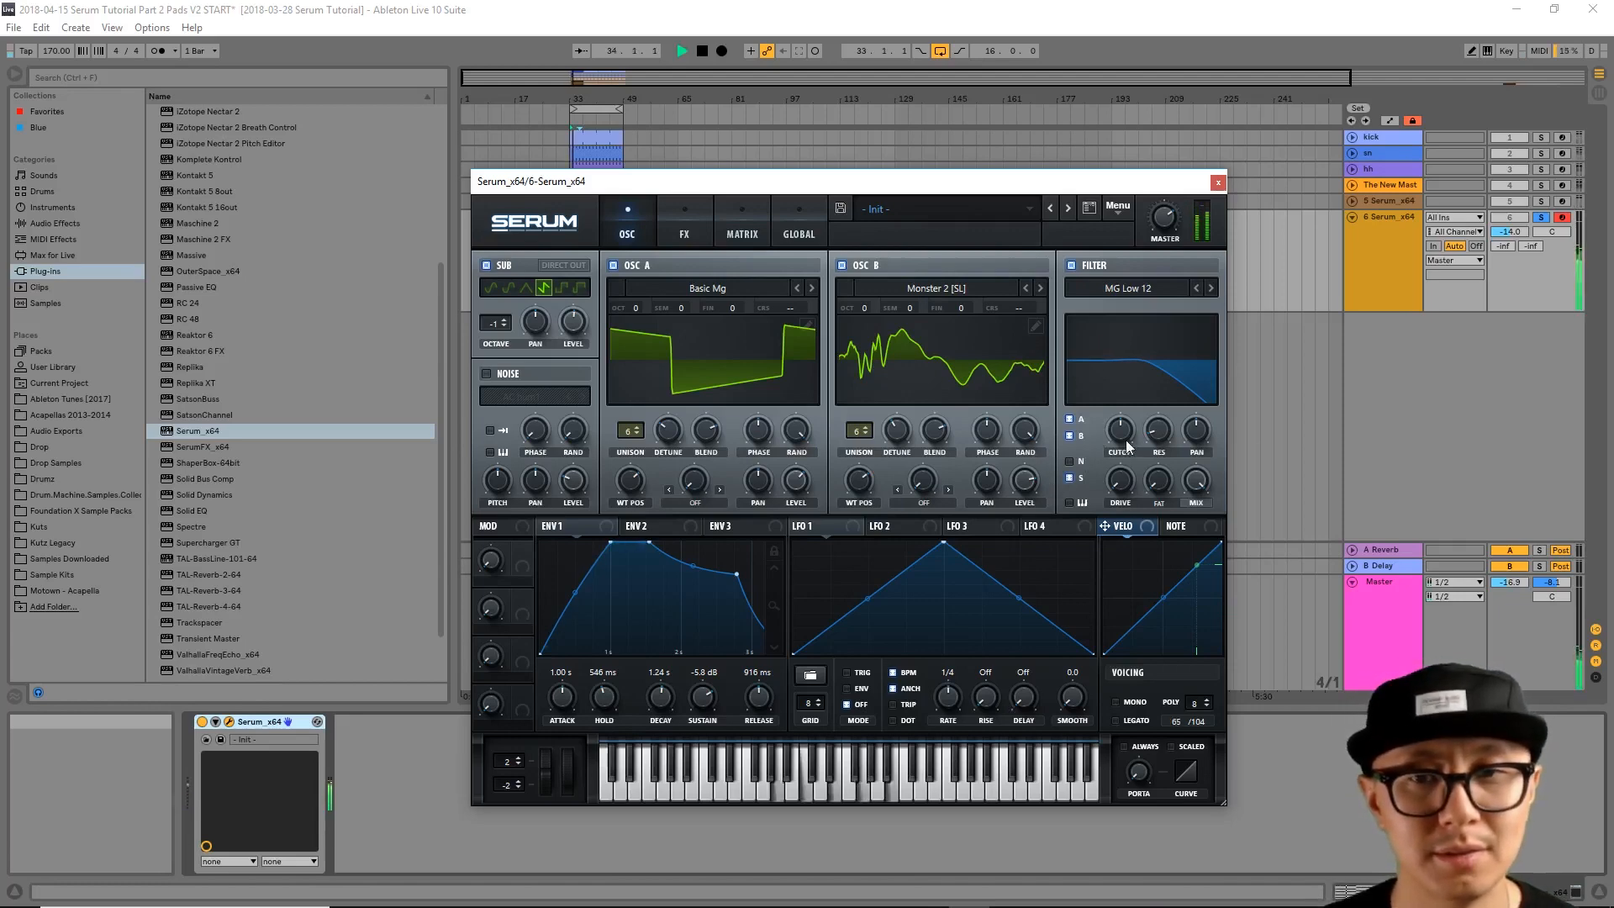
pyautogui.moveTo(1121, 432)
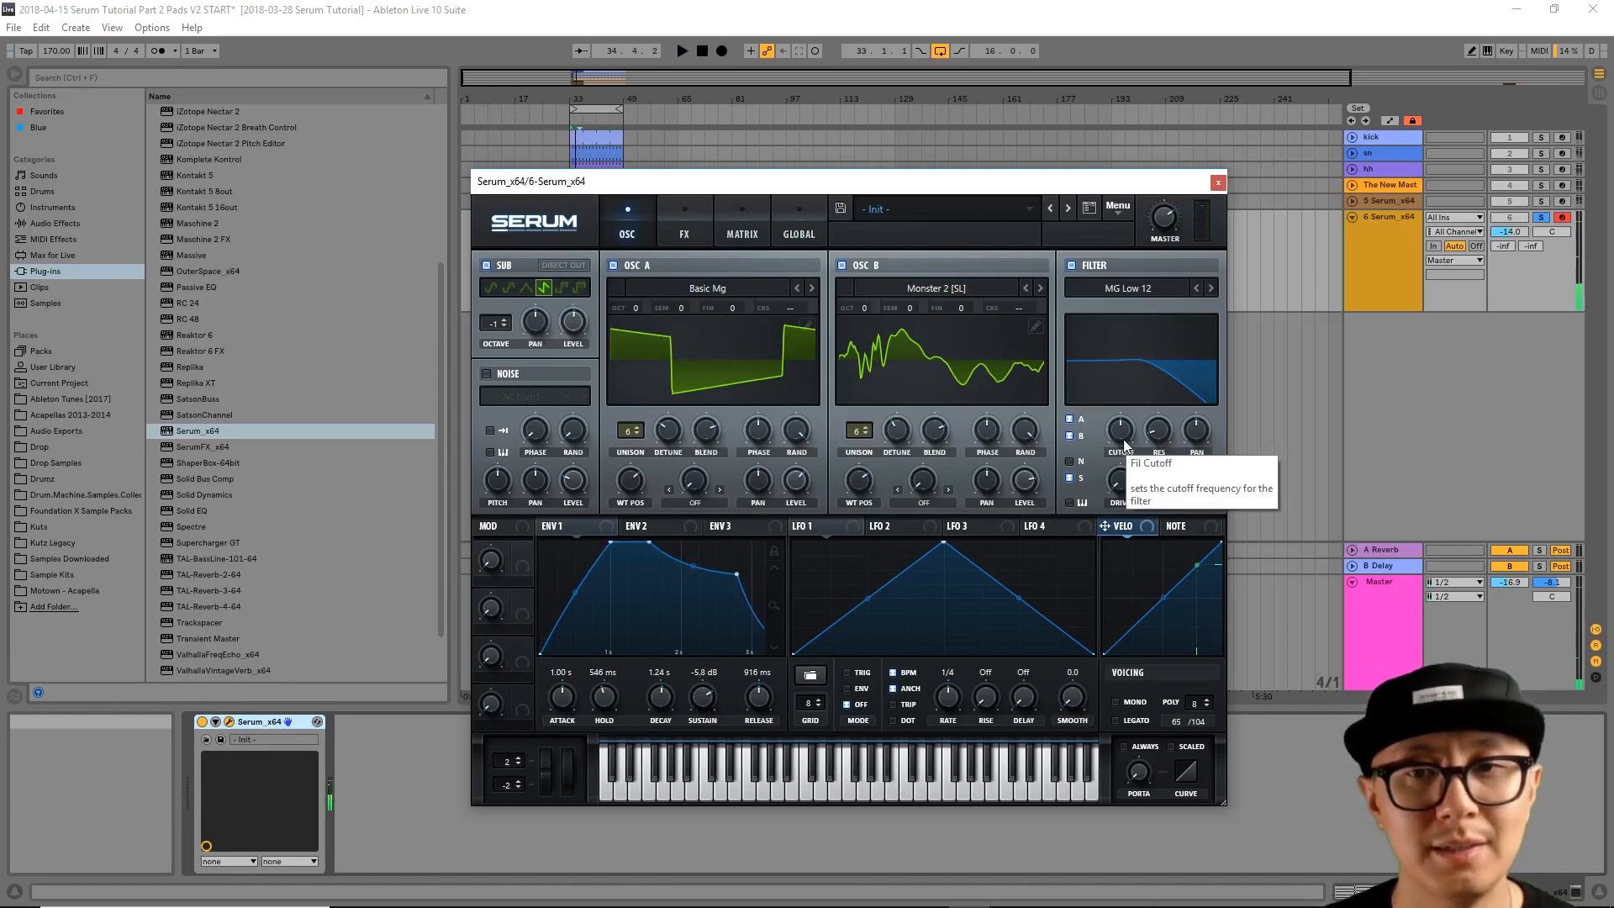
pyautogui.click(1211, 287)
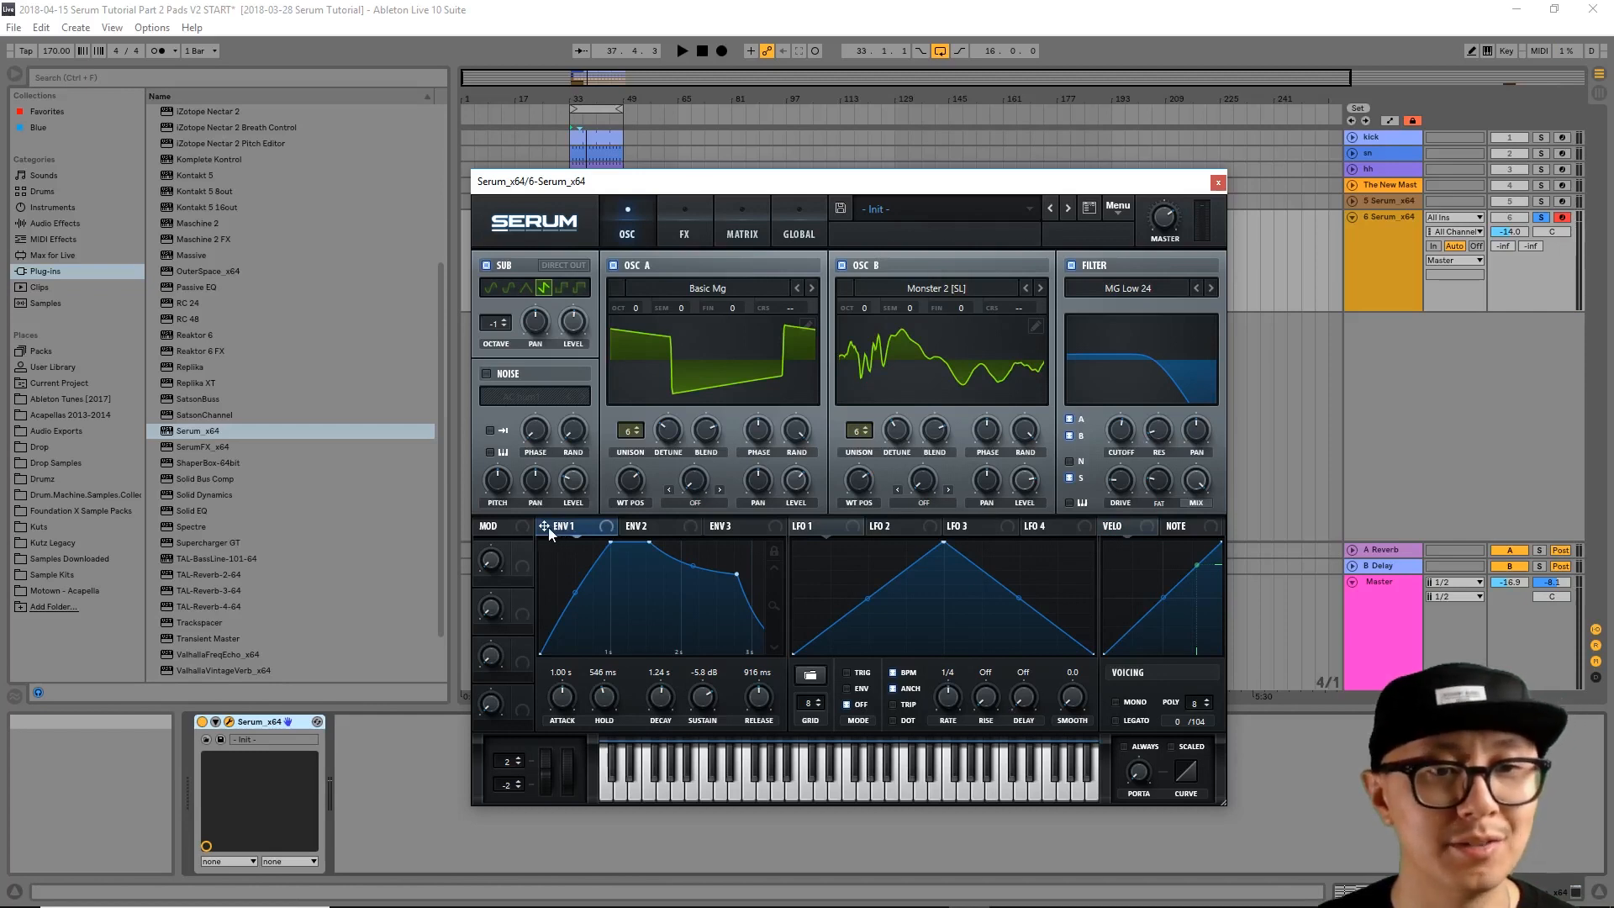
pyautogui.moveTo(746, 536)
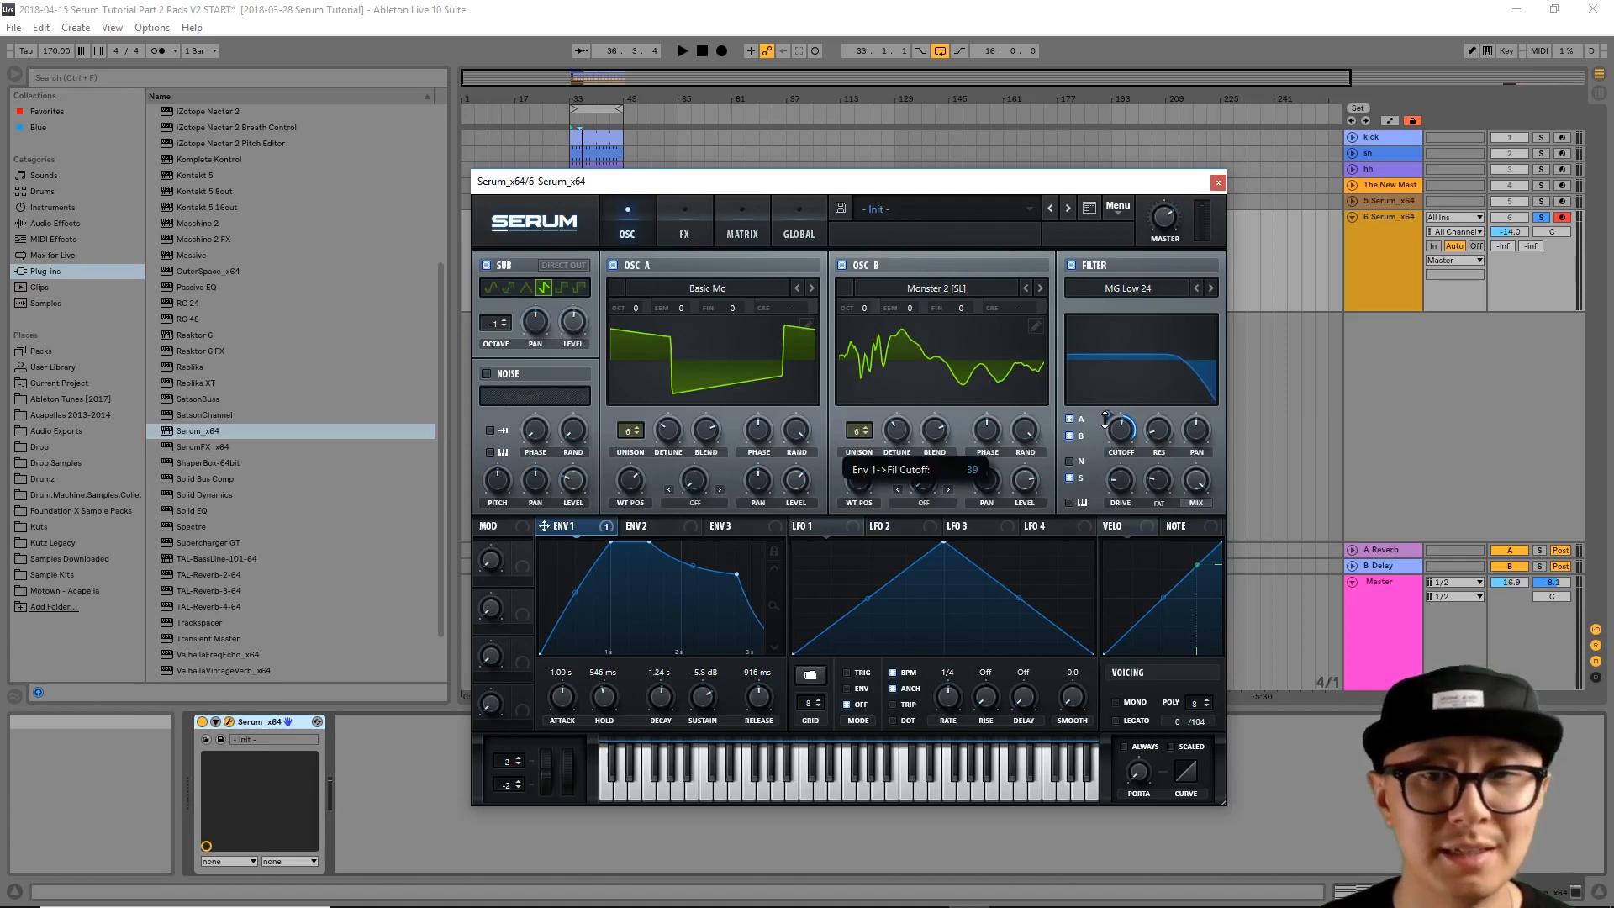
# Step: Set ENV 1's modulation depth on Cutoff while auditioning, then lower Cutoff to about 561 Hz
pyautogui.moveTo(1120, 430); pyautogui.dragTo(1119, 443)
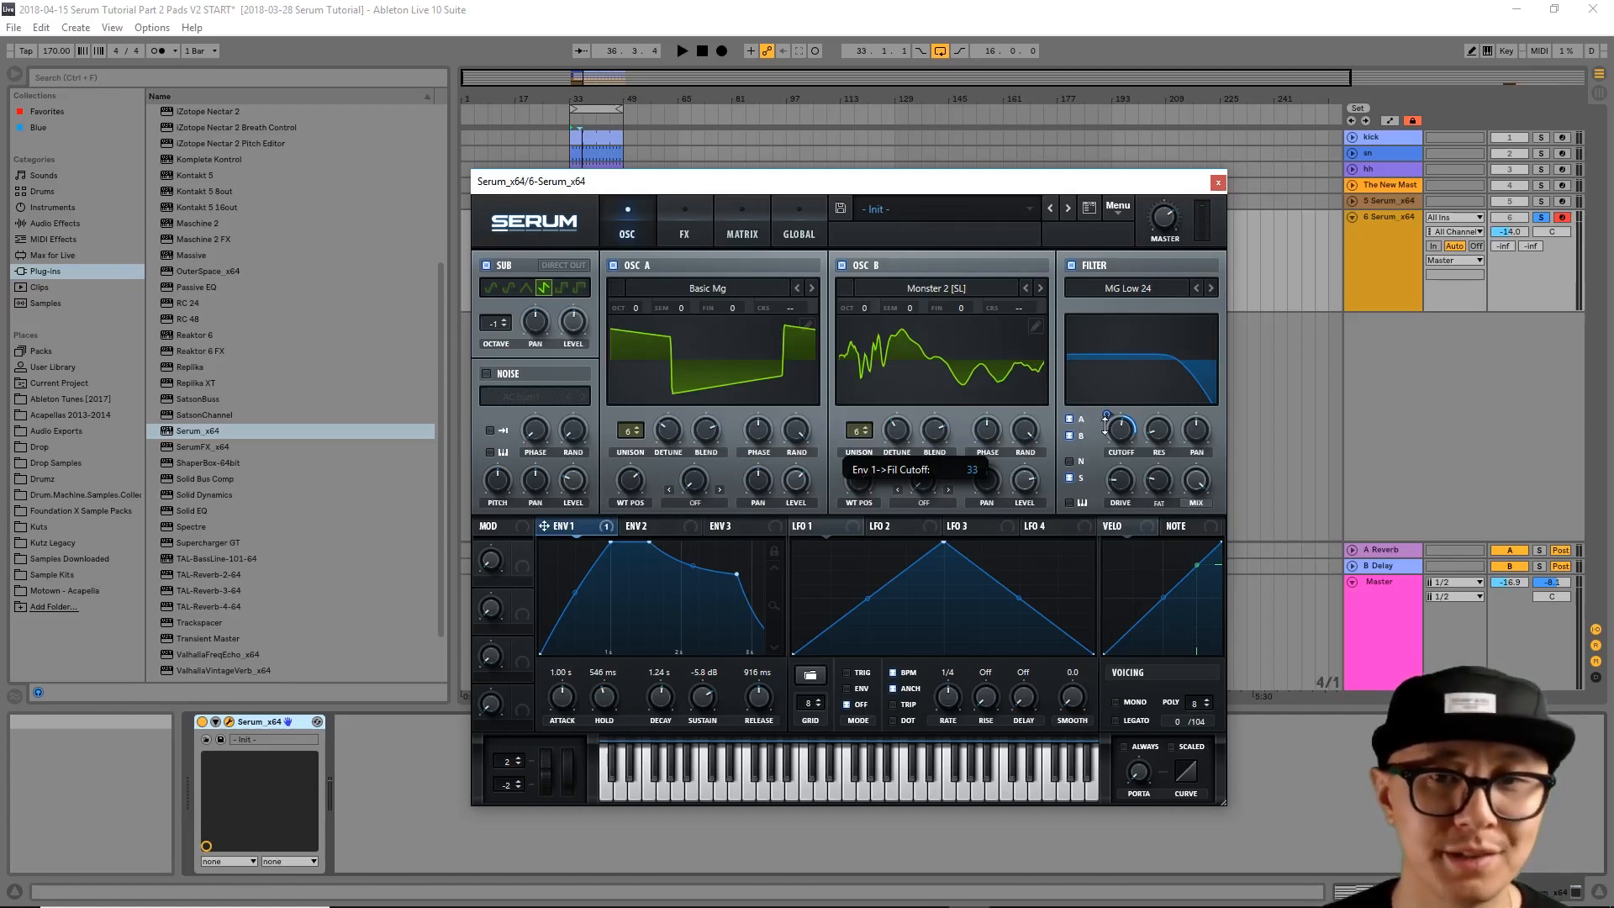
pyautogui.click(686, 51)
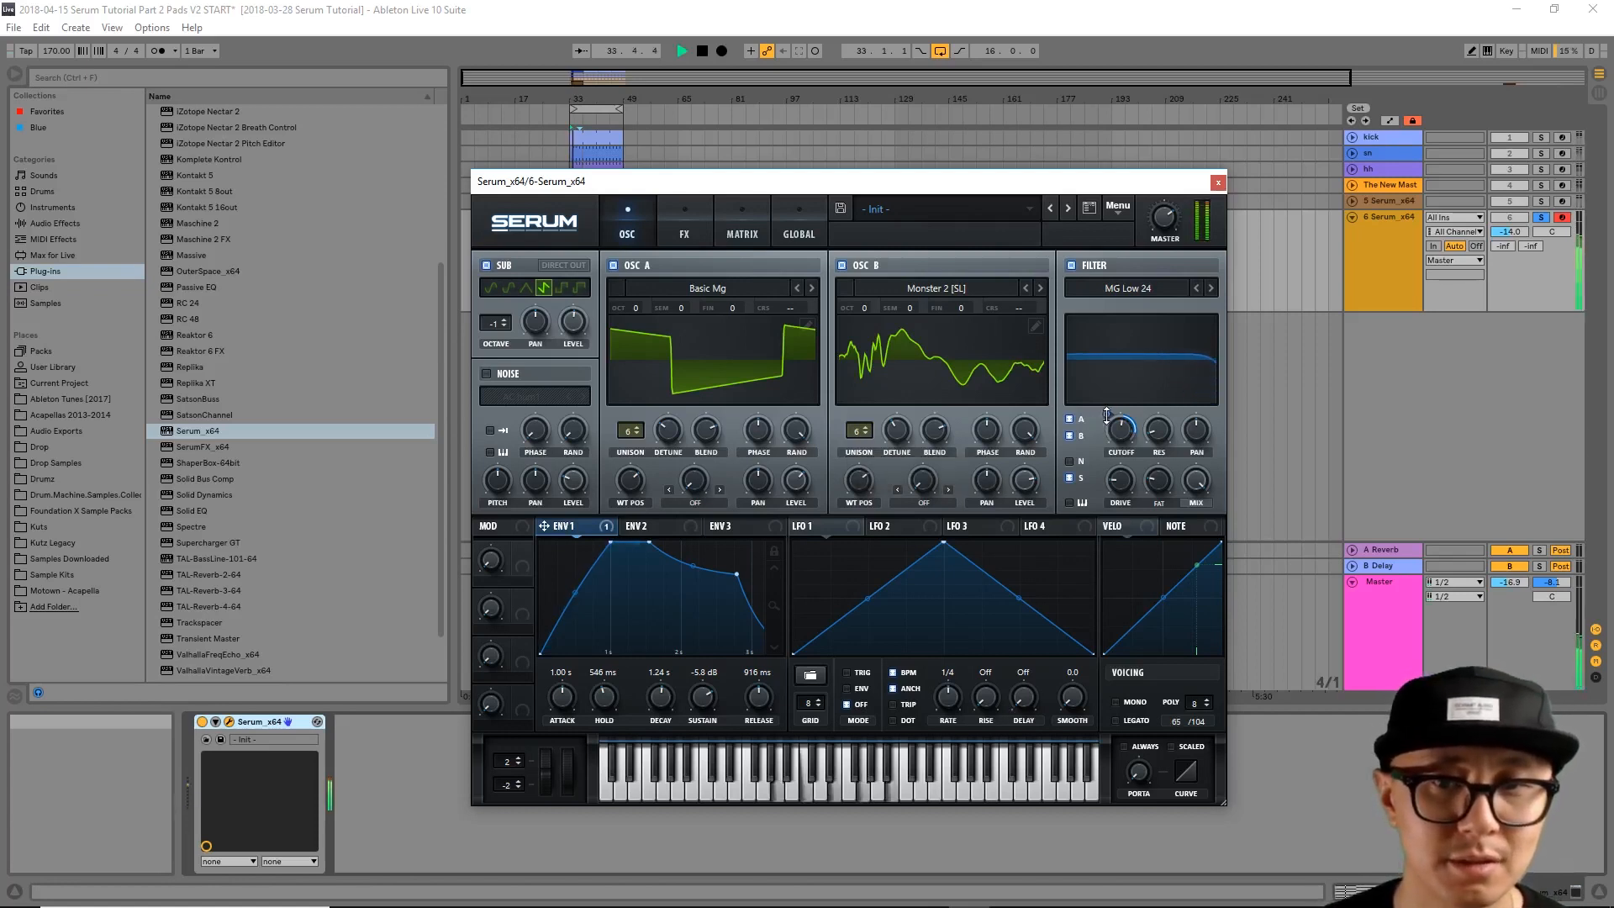
pyautogui.moveTo(1119, 427); pyautogui.dragTo(1119, 412)
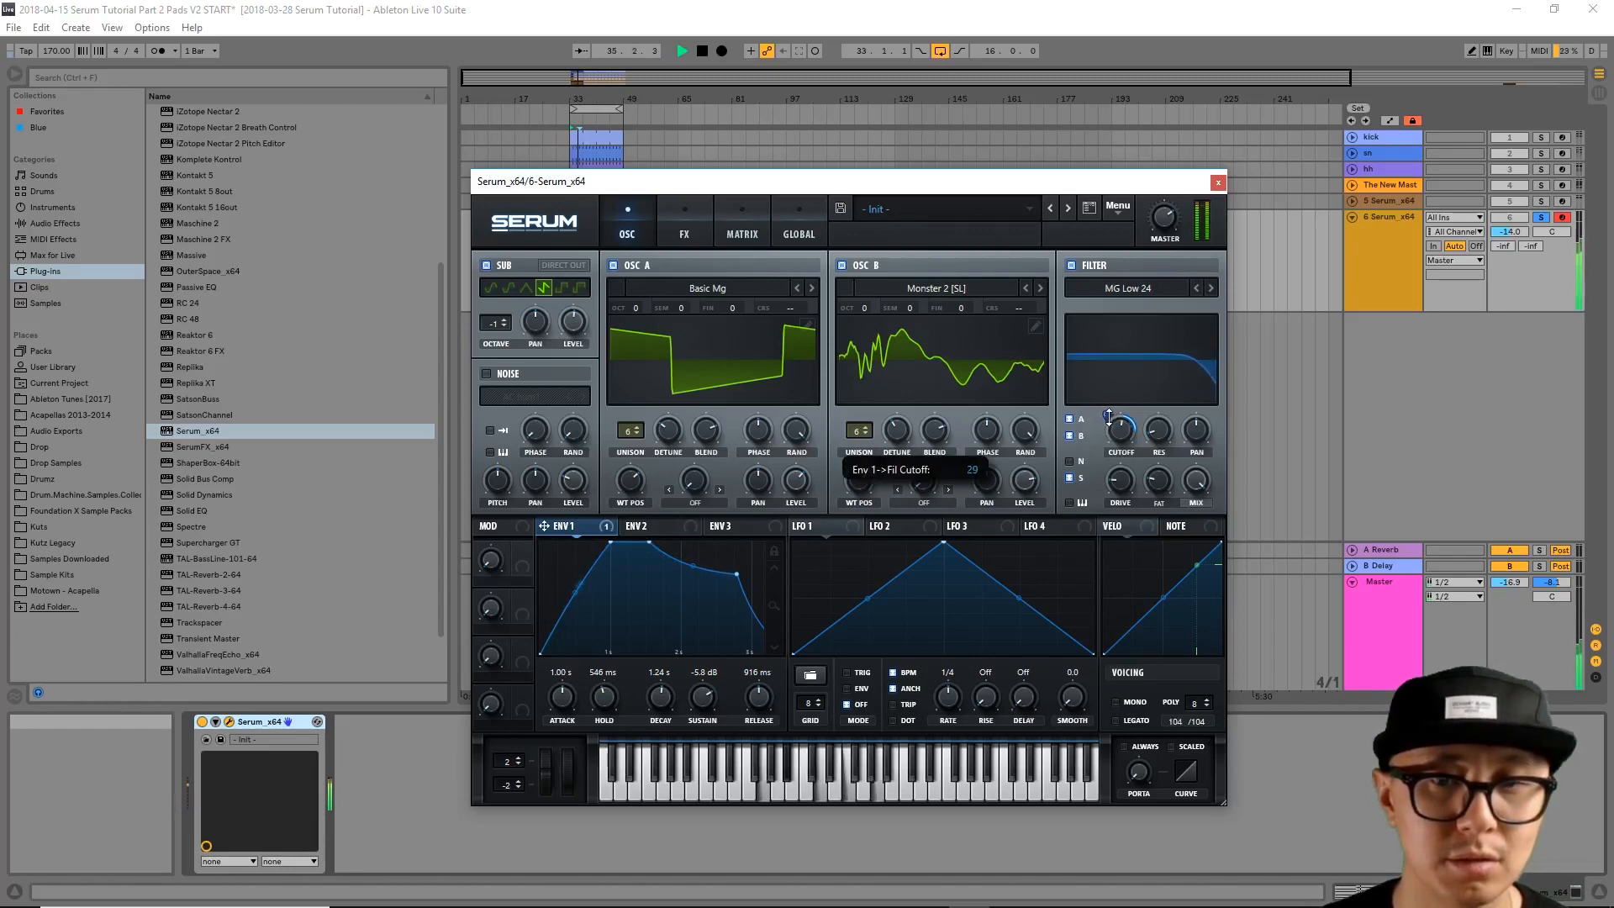
pyautogui.moveTo(1120, 430); pyautogui.dragTo(1120, 412)
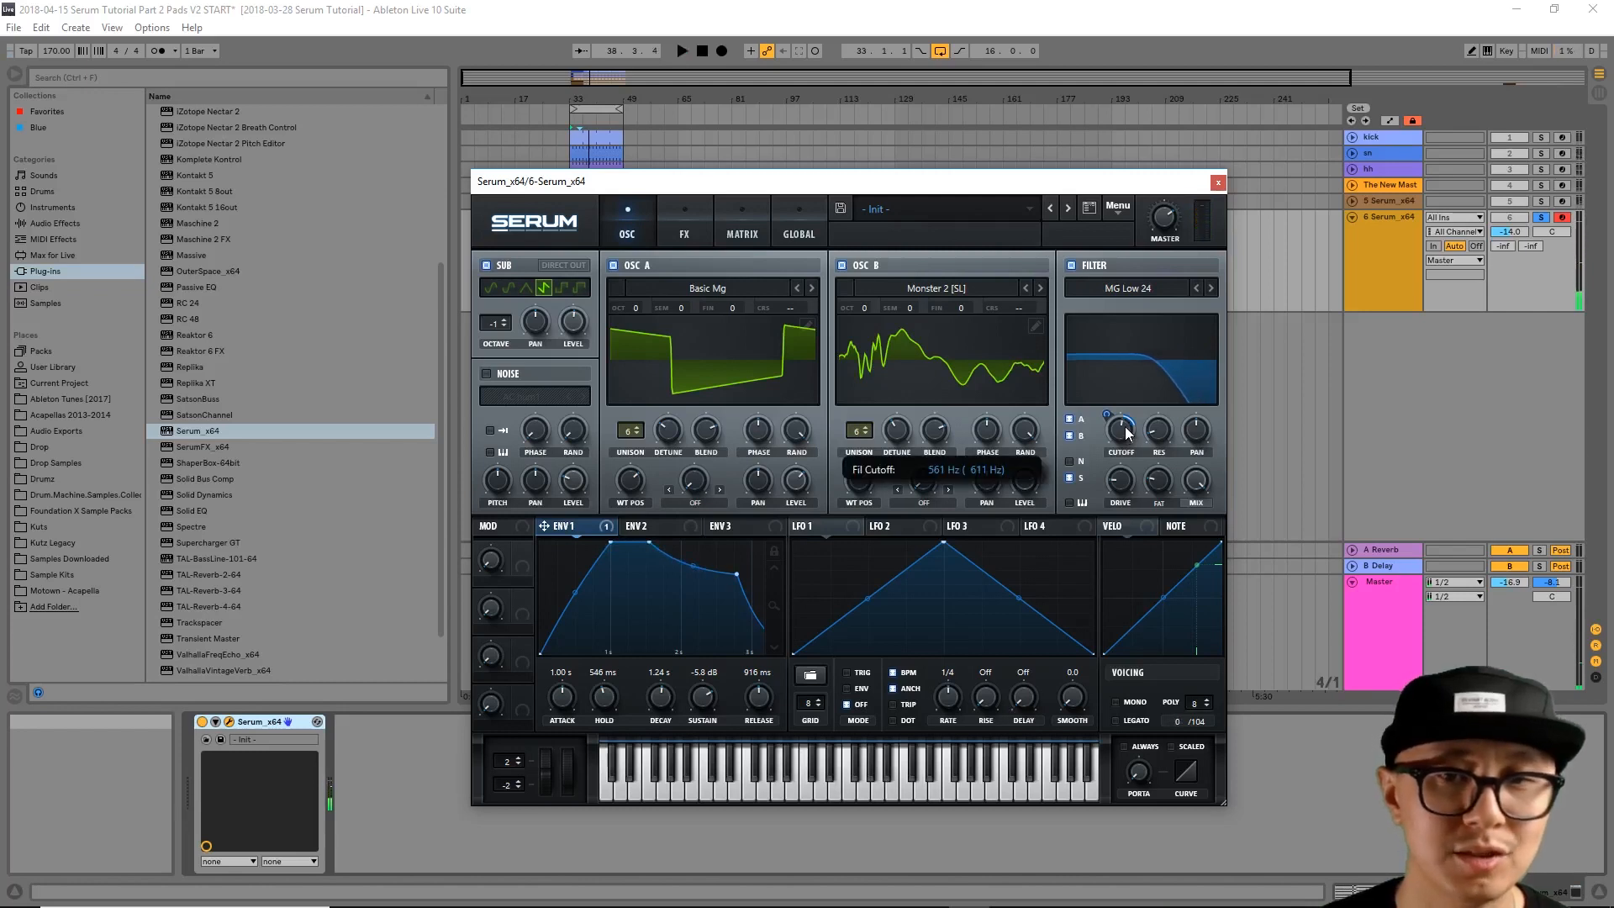
pyautogui.moveTo(1120, 430); pyautogui.dragTo(1119, 444)
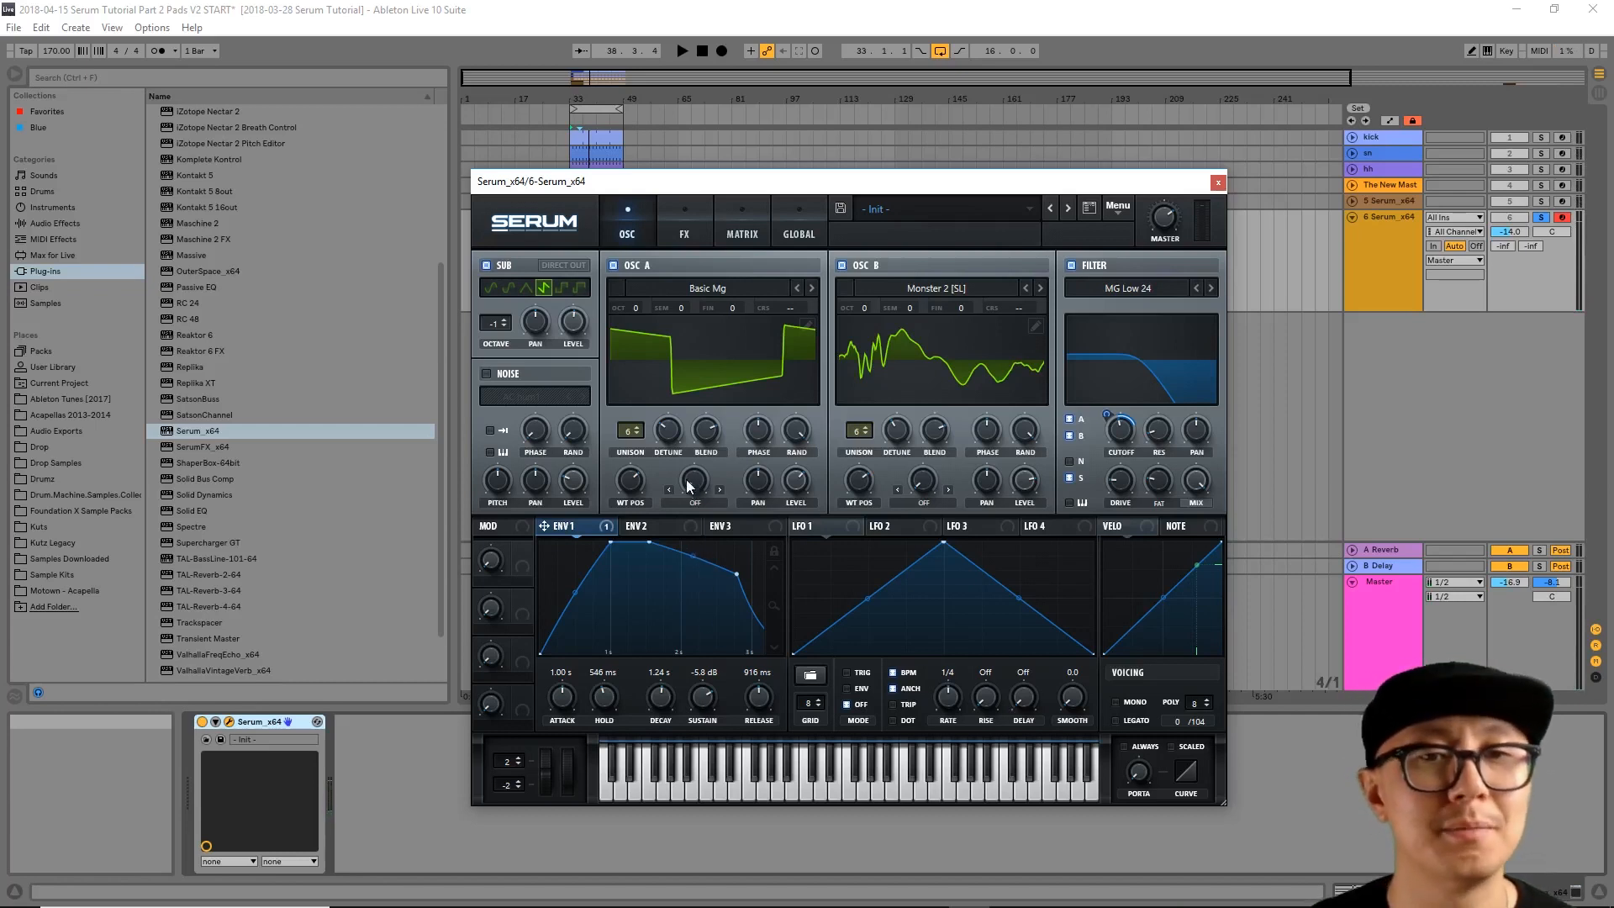
# Step: Enable Hyper/Dimension with Unison at 4 voices and settle the Hyper Mix at about 28%
pyautogui.click(685, 234)
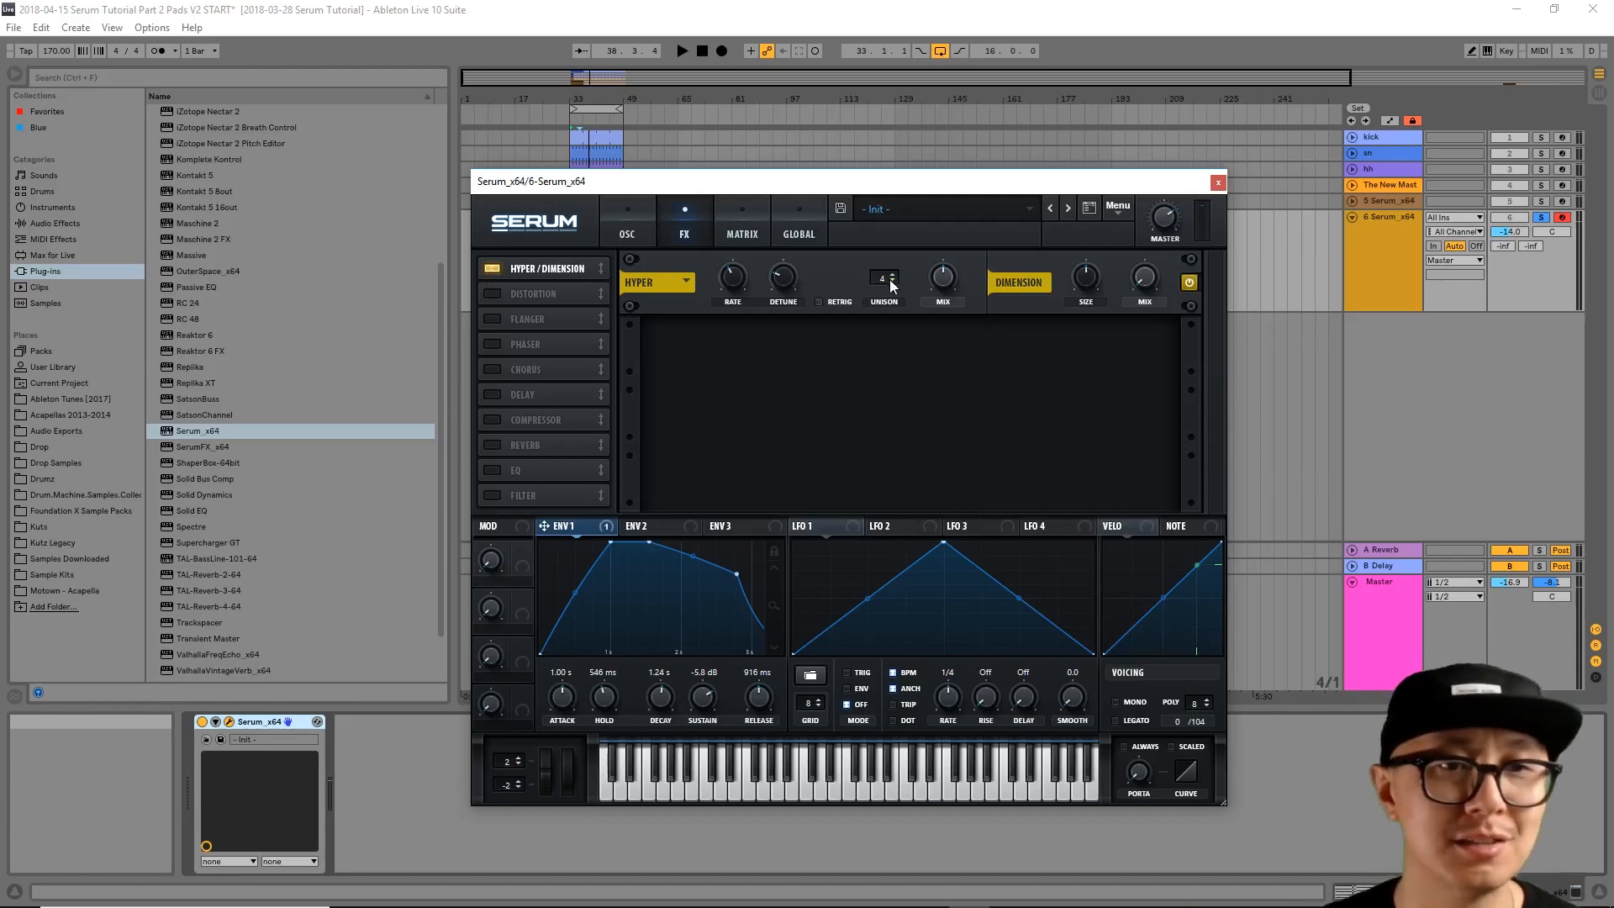
pyautogui.moveTo(890, 285)
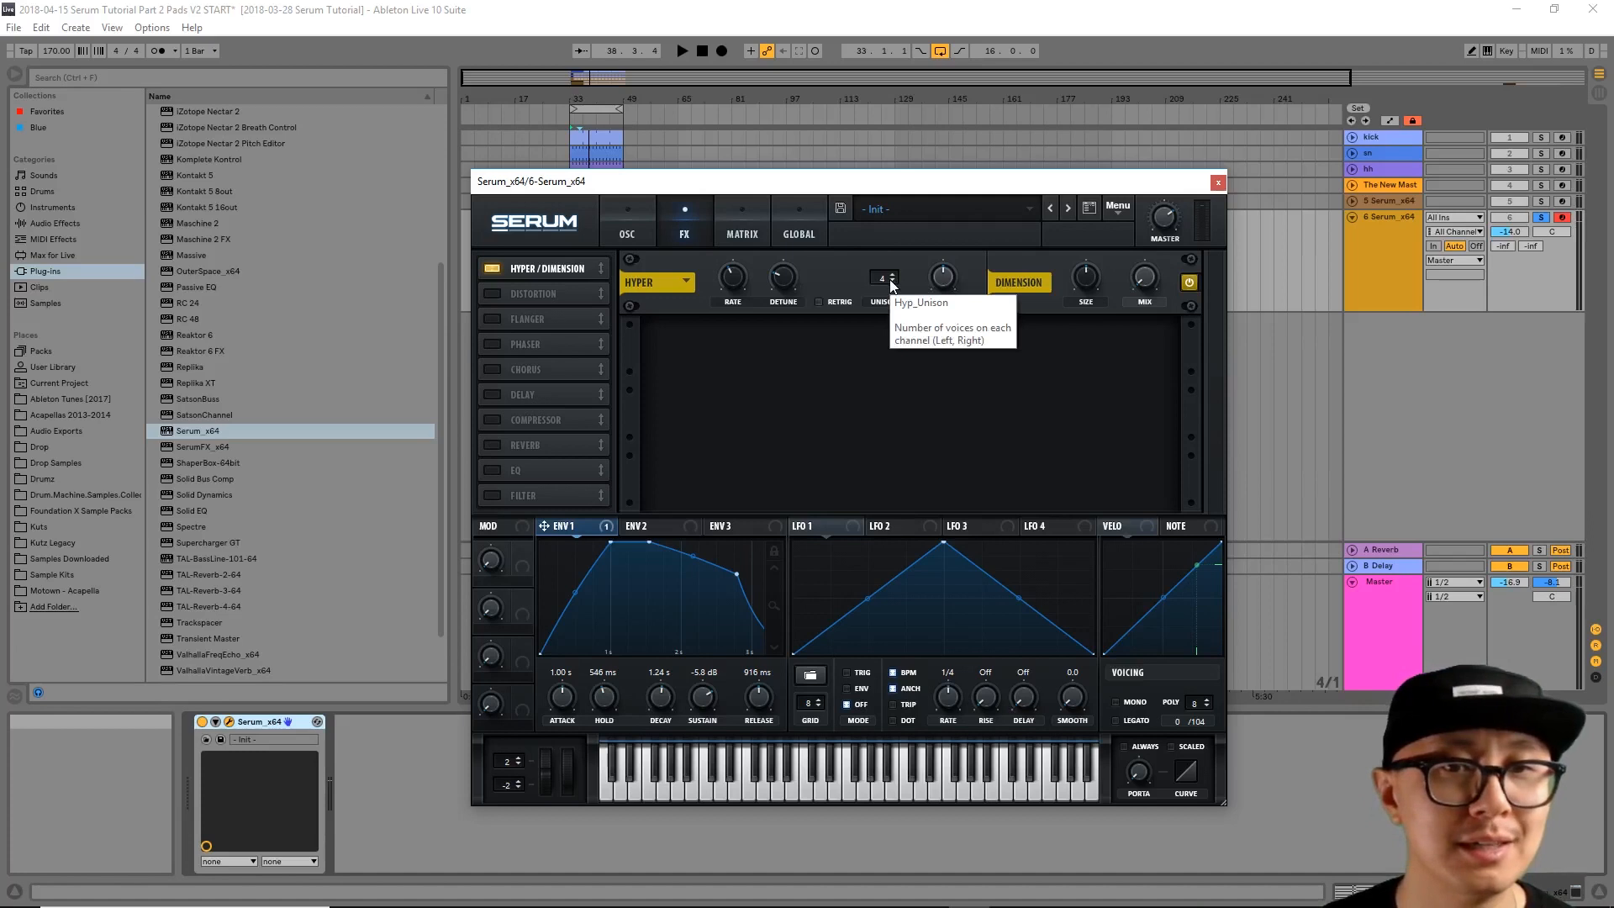
pyautogui.click(684, 50)
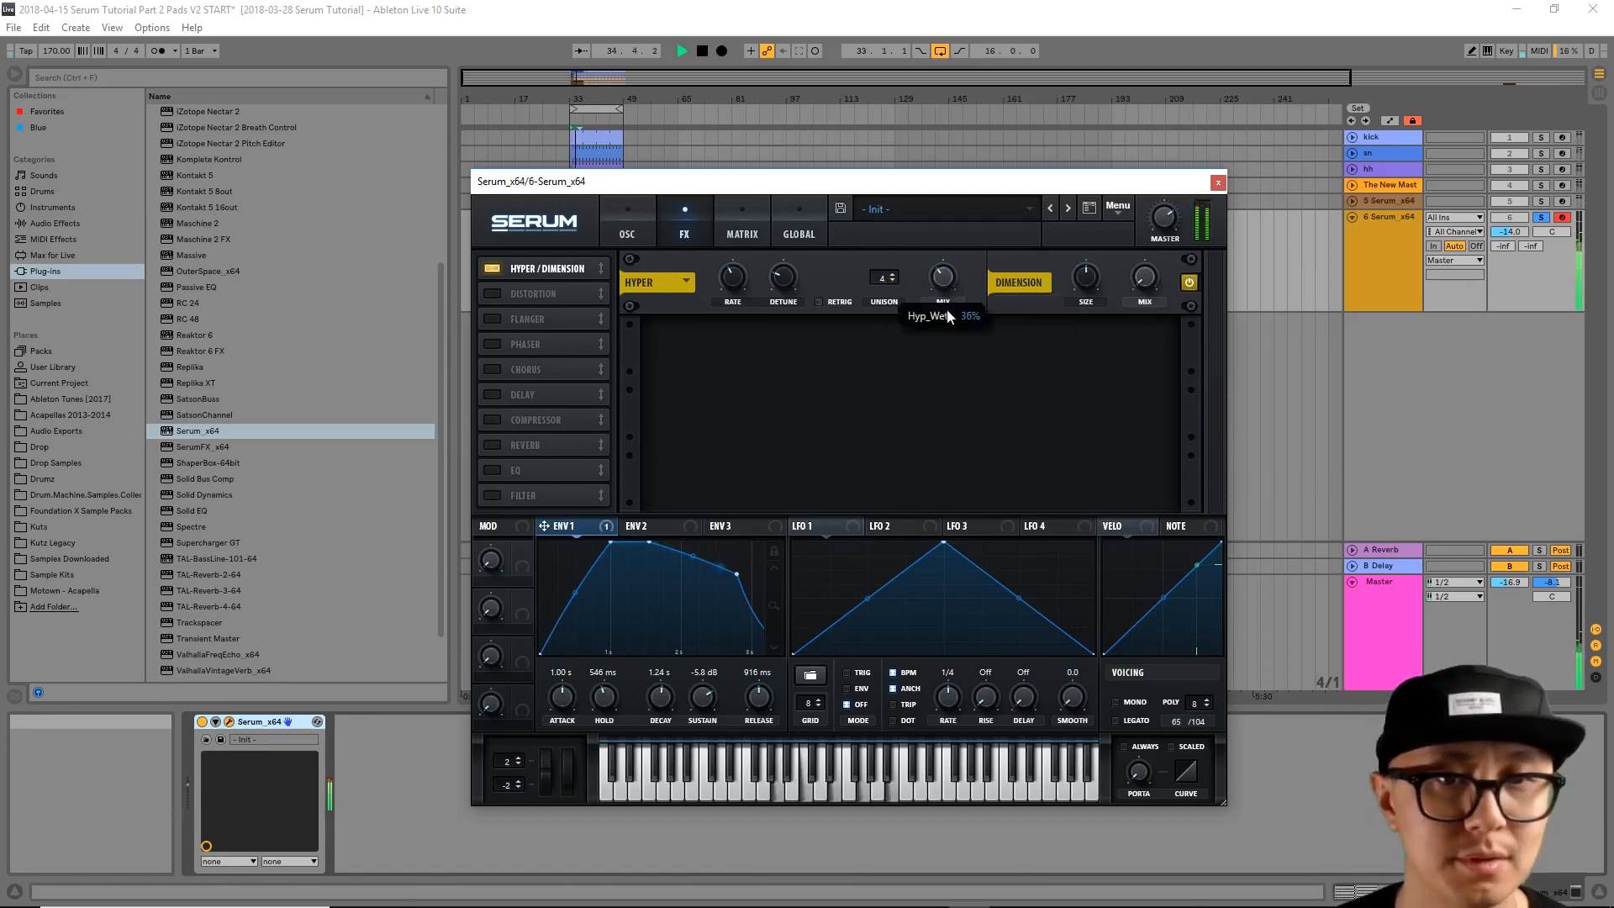
pyautogui.moveTo(783, 277)
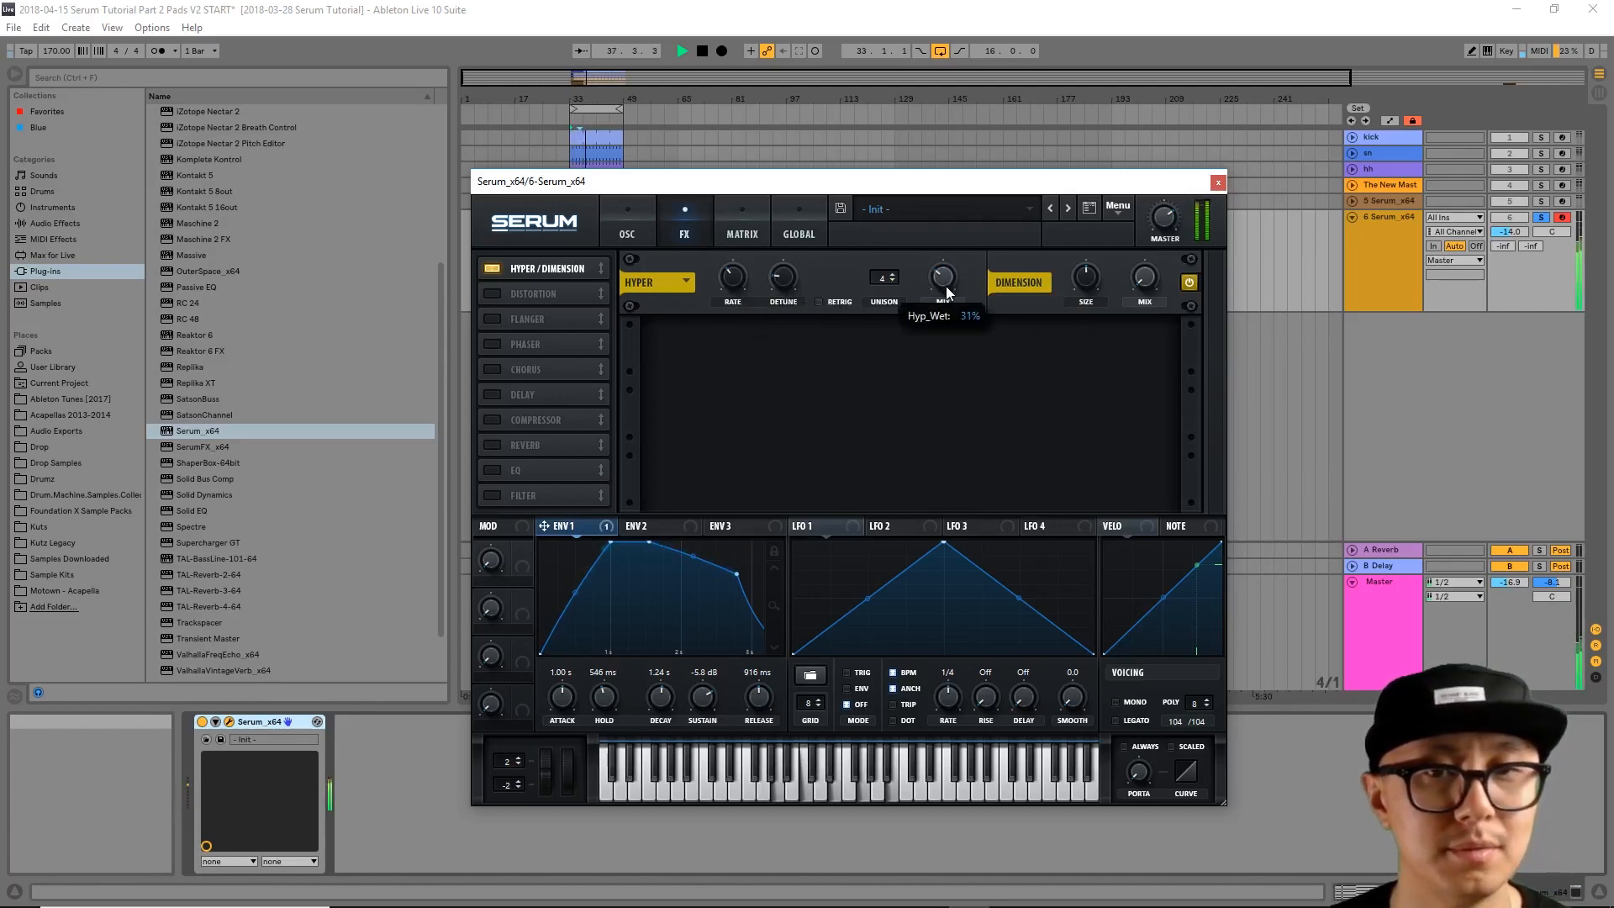
pyautogui.moveTo(943, 279); pyautogui.dragTo(943, 293)
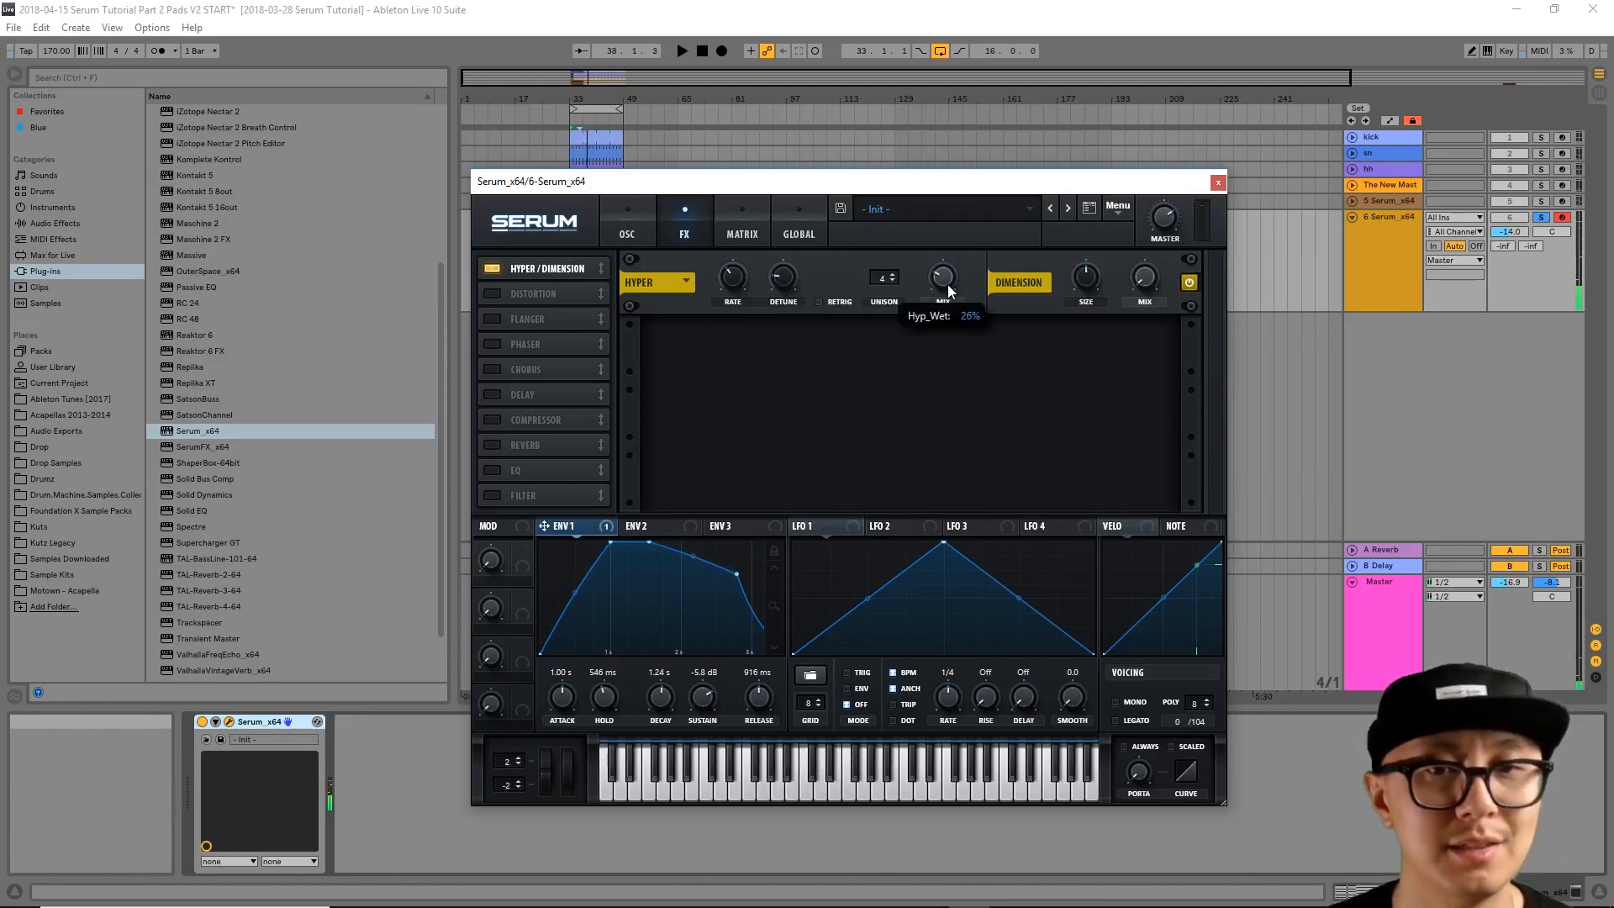
pyautogui.moveTo(943, 279); pyautogui.dragTo(943, 288)
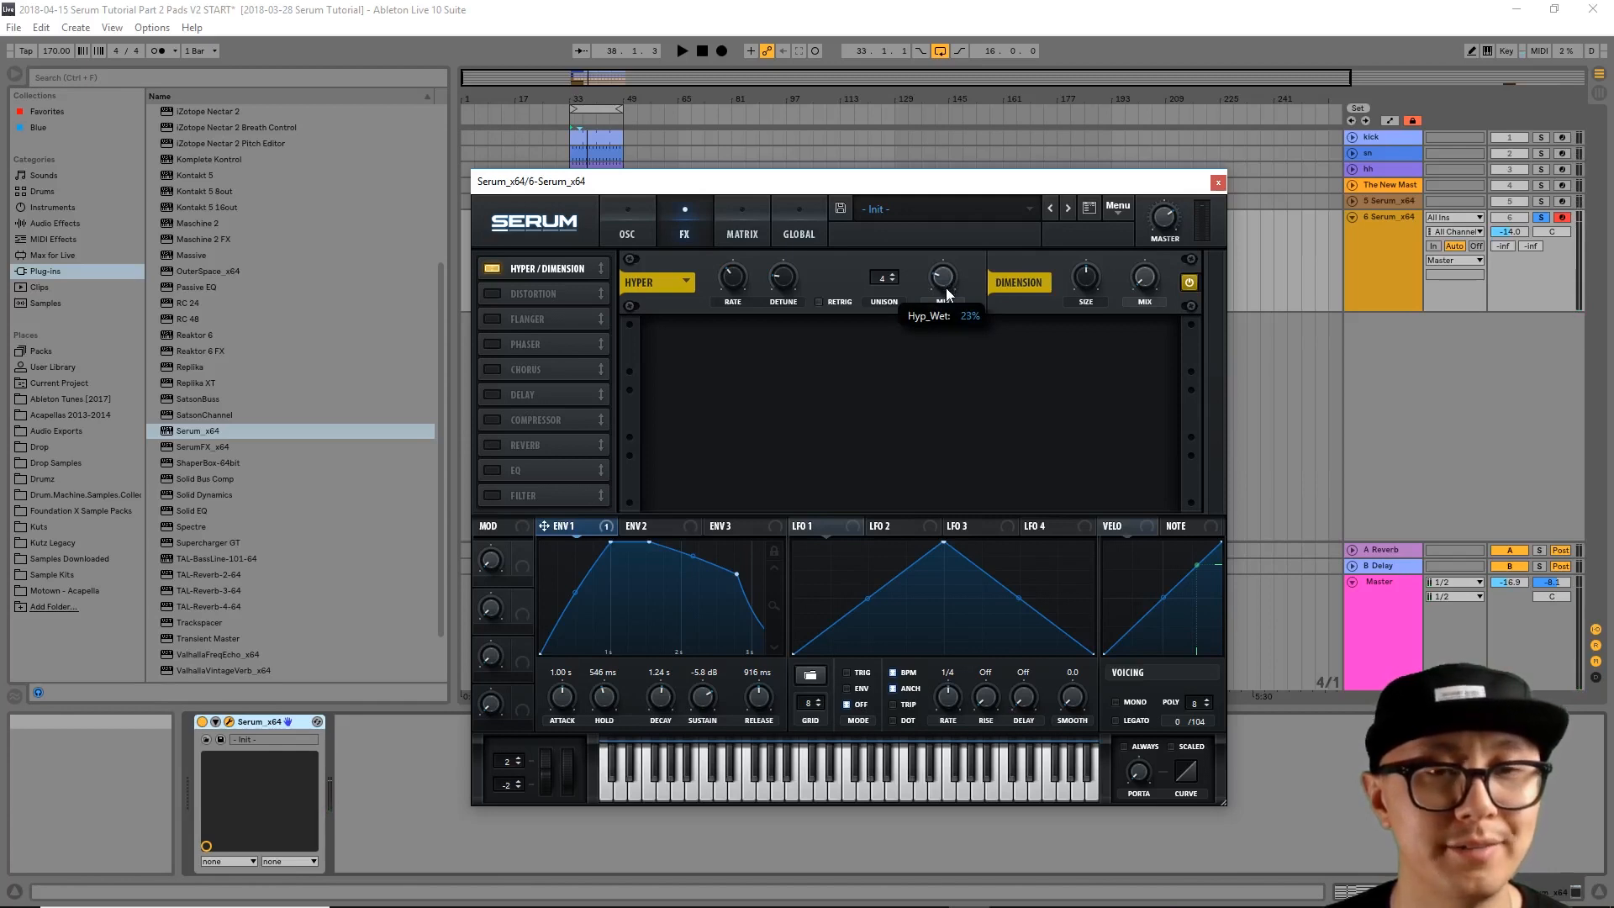
pyautogui.moveTo(942, 278); pyautogui.dragTo(941, 268)
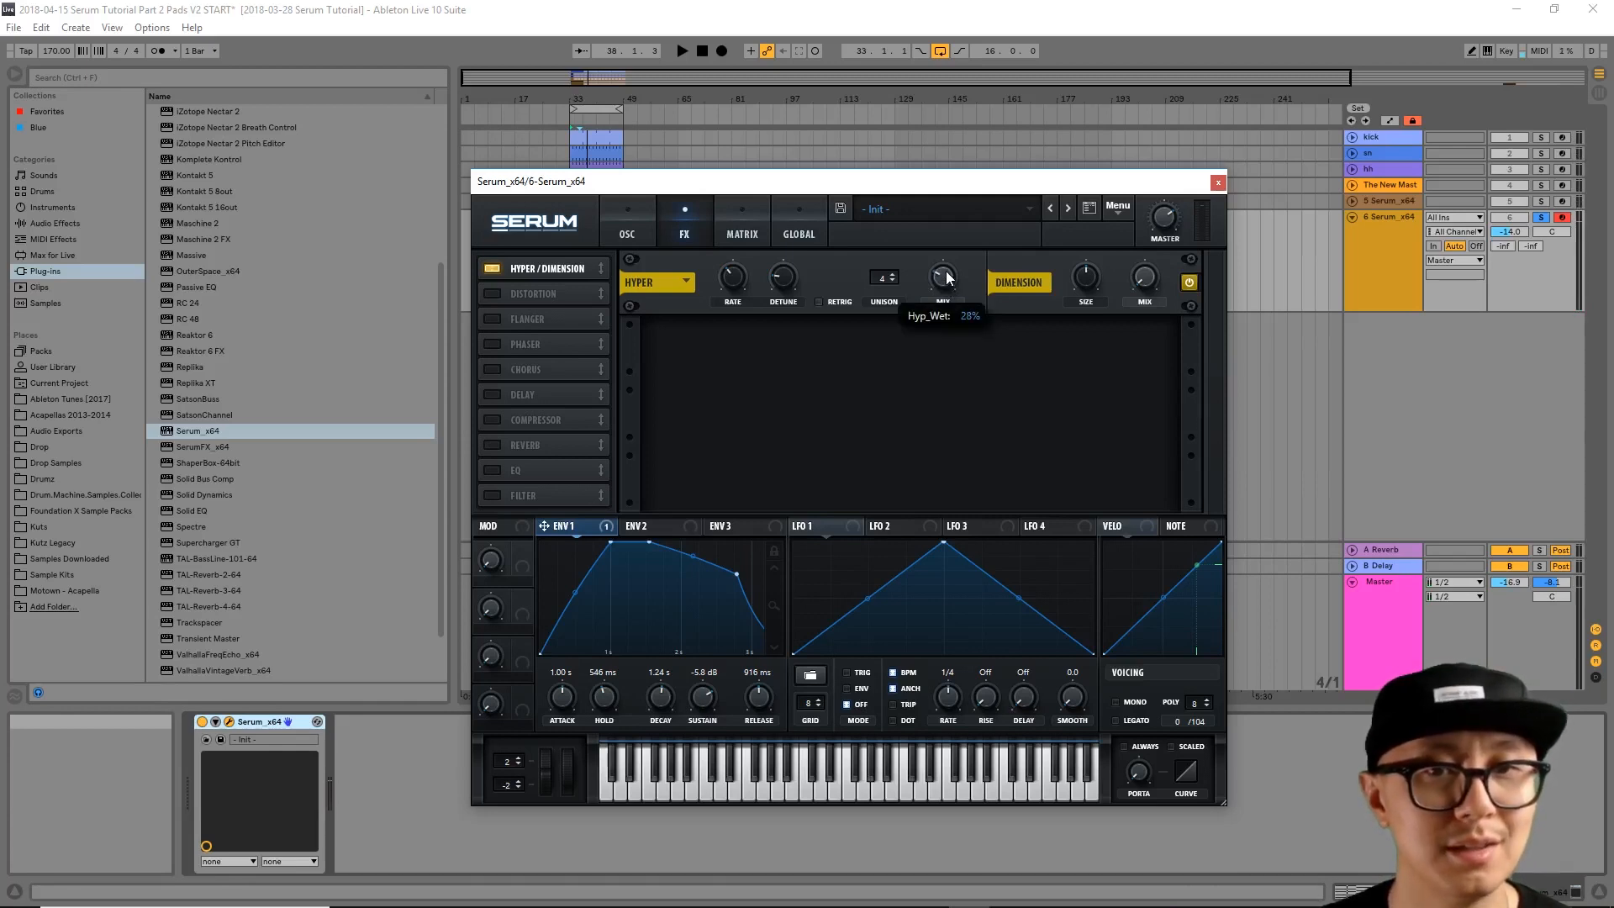
pyautogui.click(684, 51)
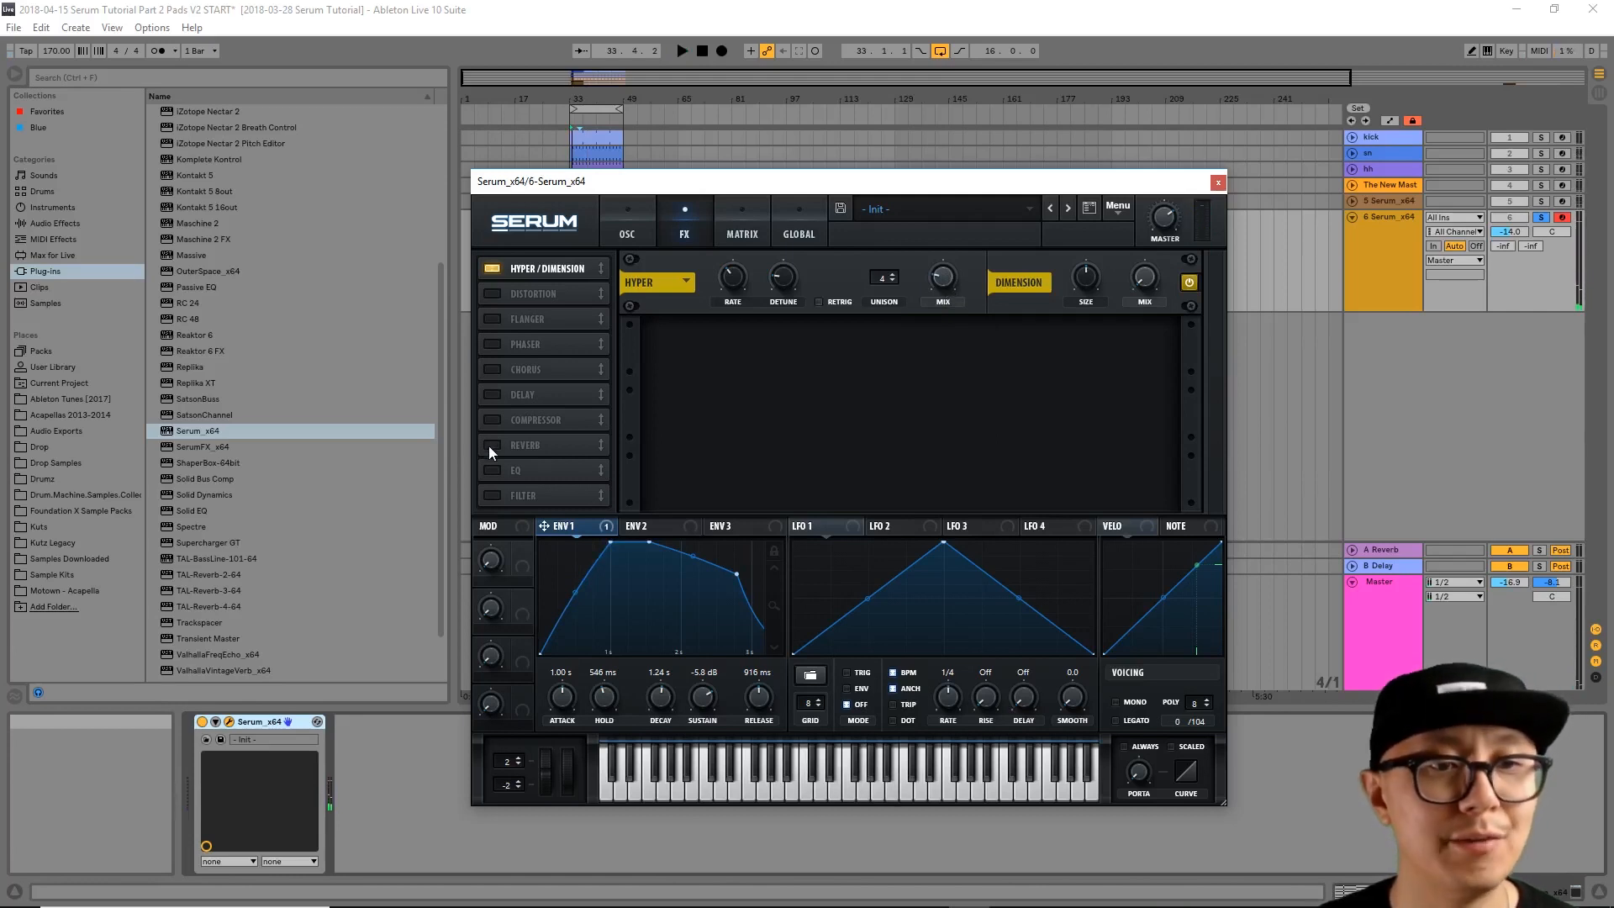
# Step: Switch on Serum's Reverb in Hall mode with Size around 35%
pyautogui.click(488, 444)
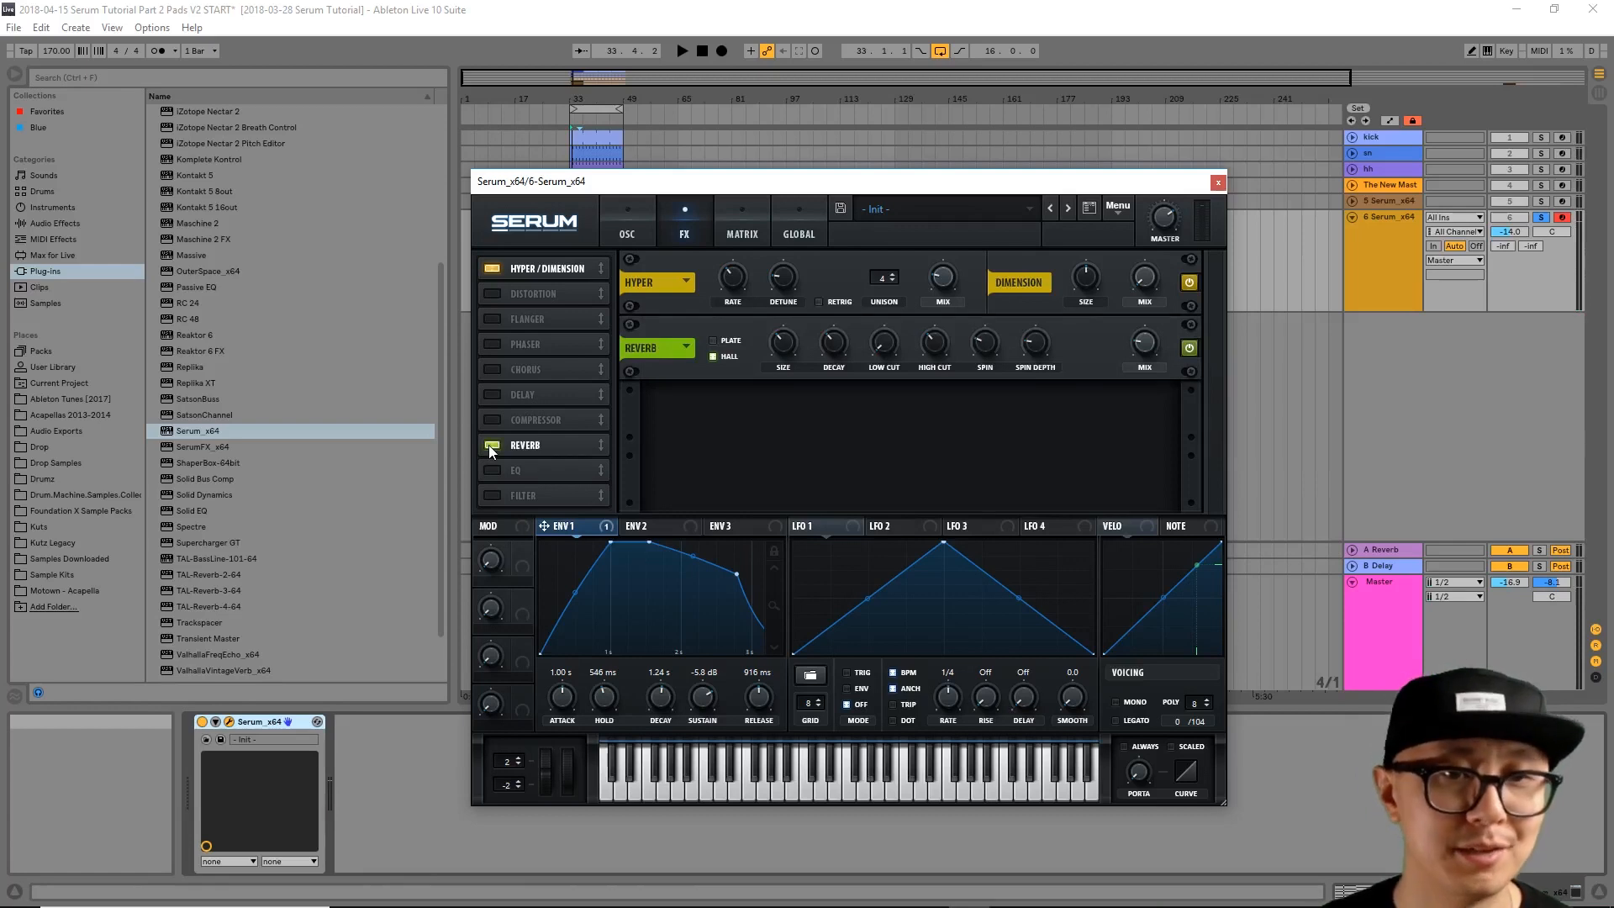
pyautogui.click(683, 50)
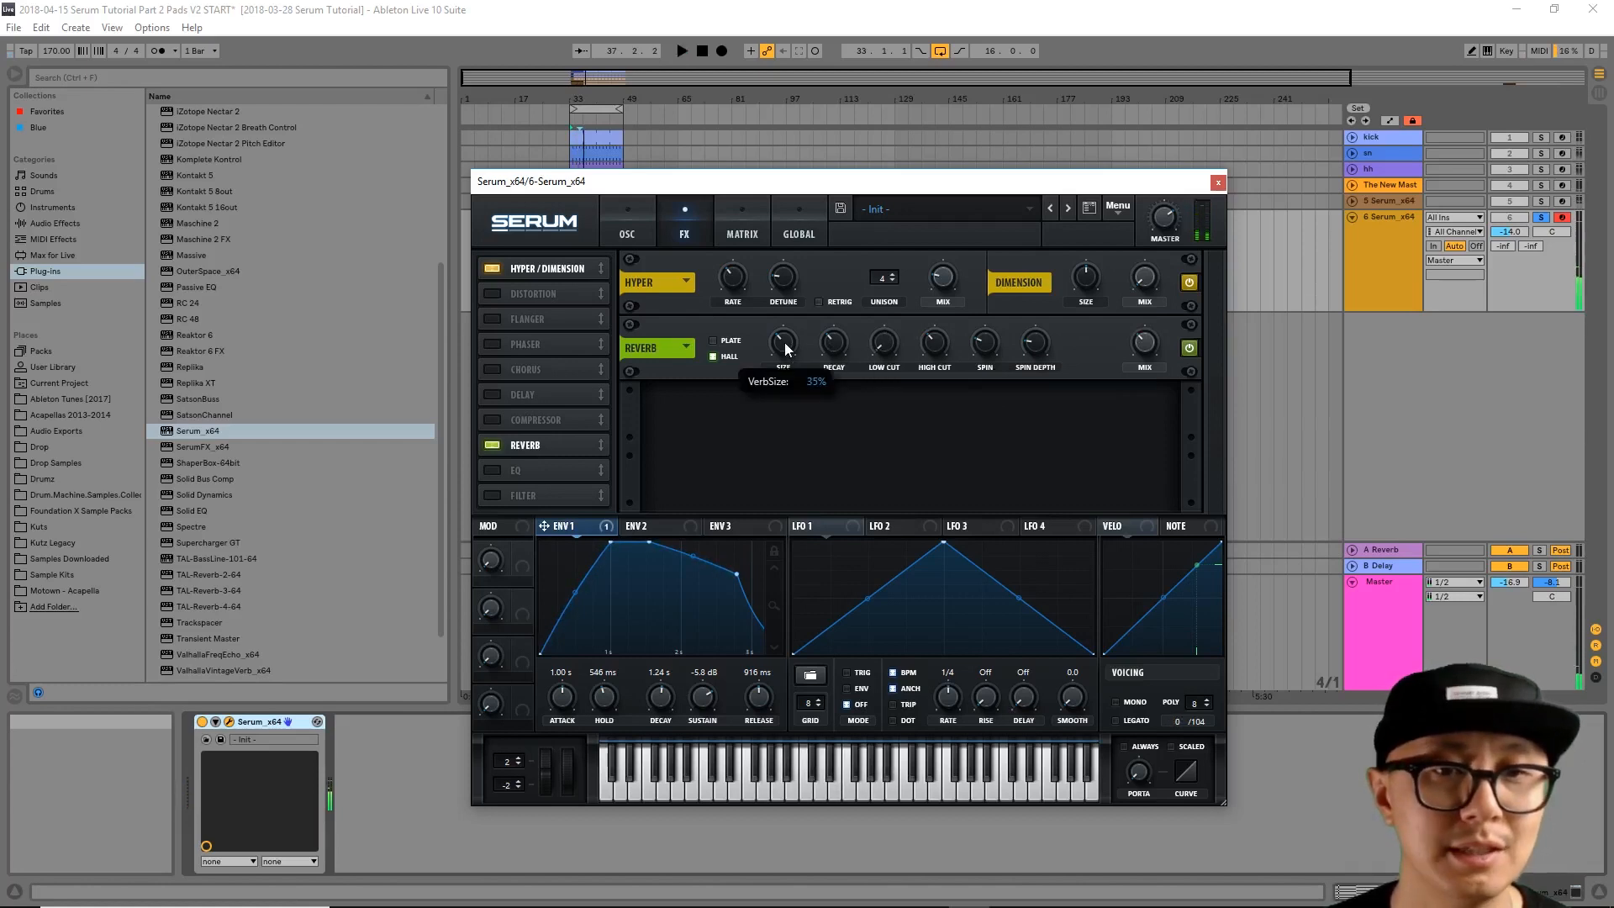
pyautogui.moveTo(781, 342); pyautogui.dragTo(783, 309)
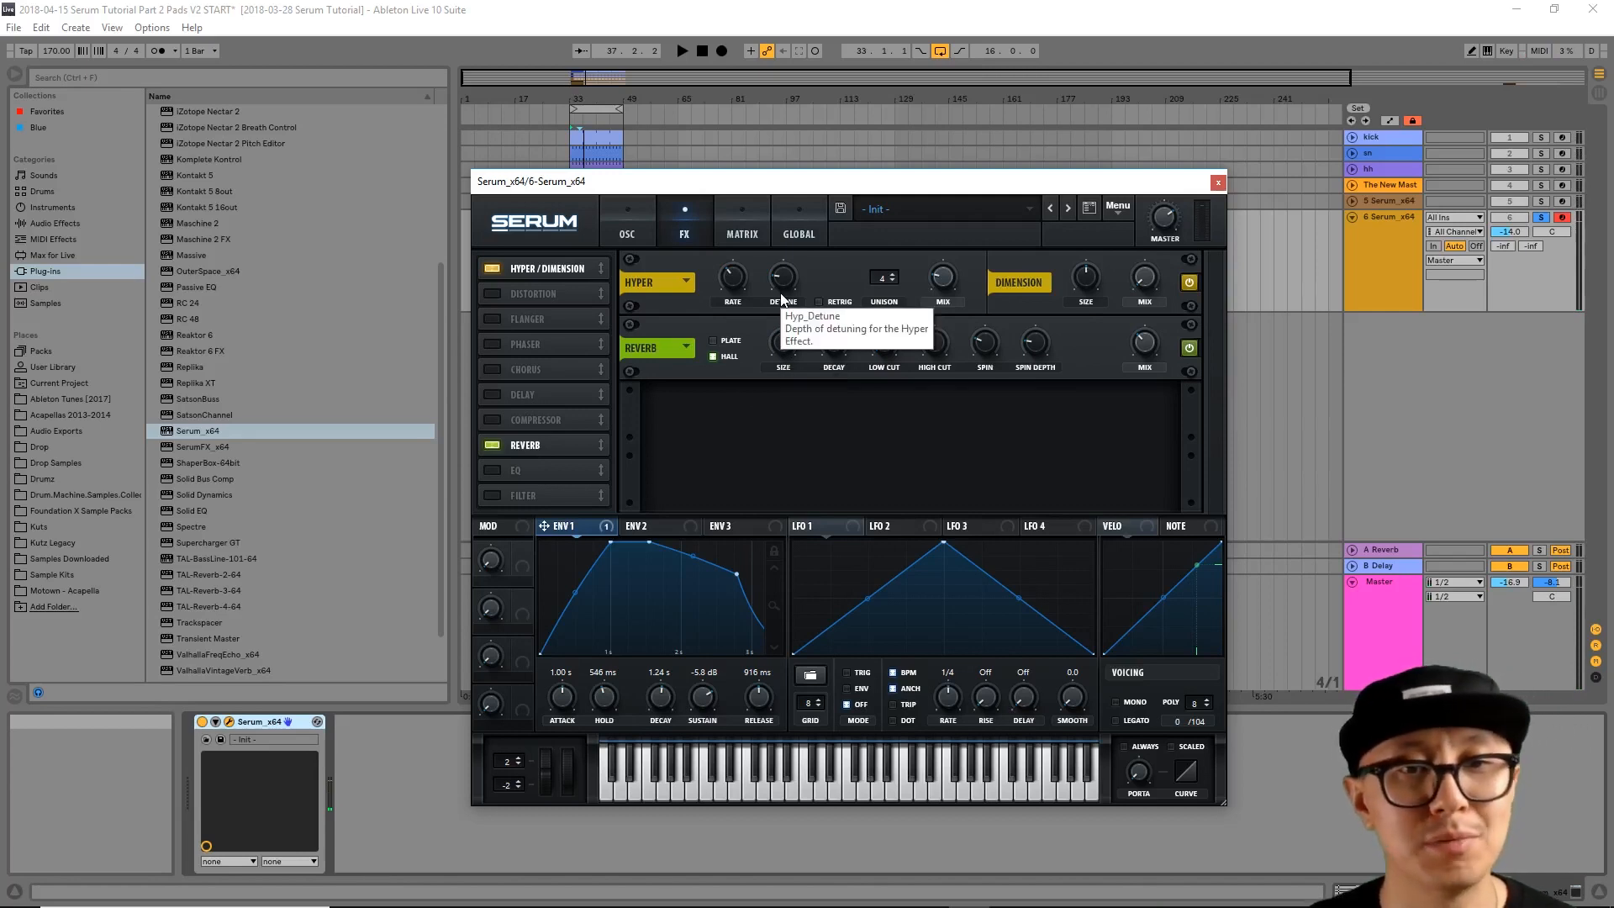
pyautogui.moveTo(876, 340)
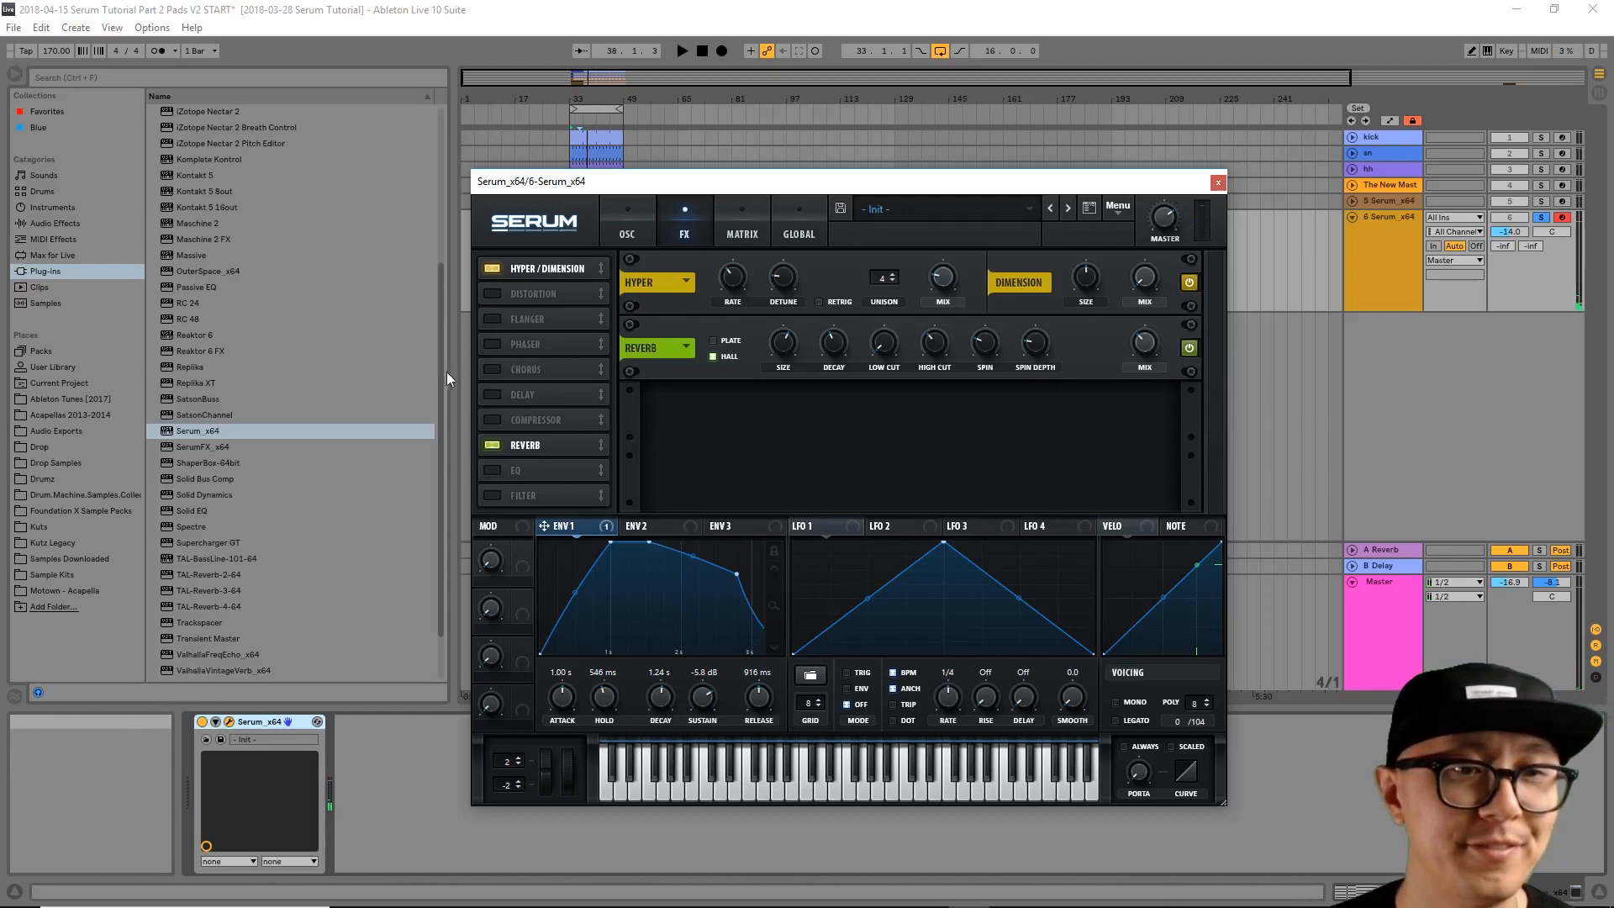
# Step: Enable the Phaser in Serum's FX rack and close the plug-in window
pyautogui.click(491, 344)
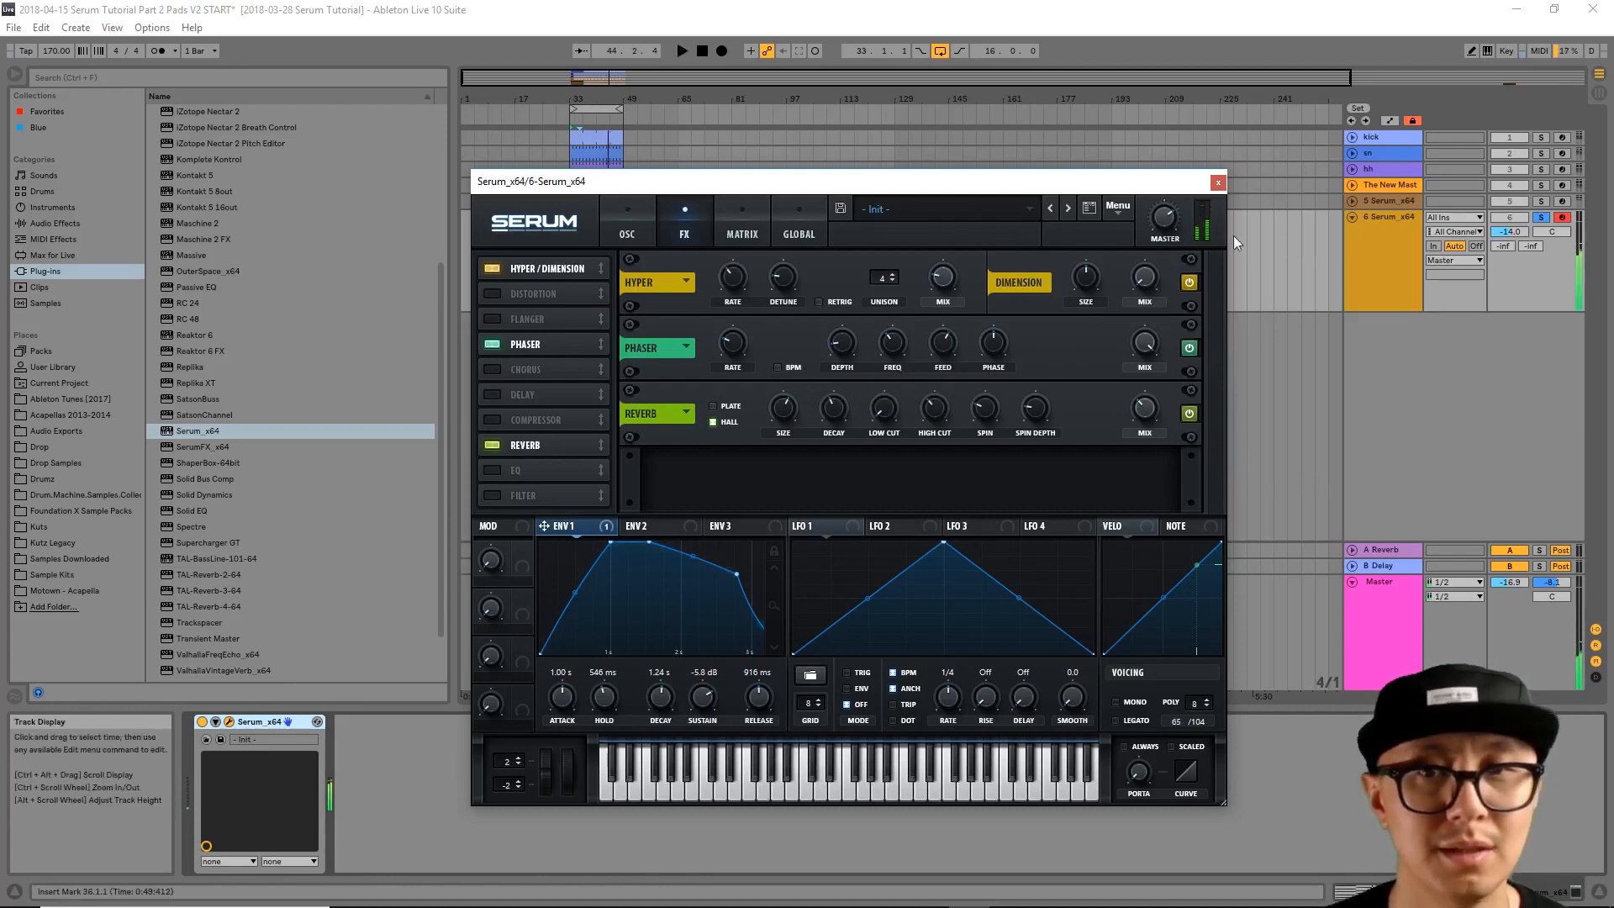
pyautogui.click(1218, 183)
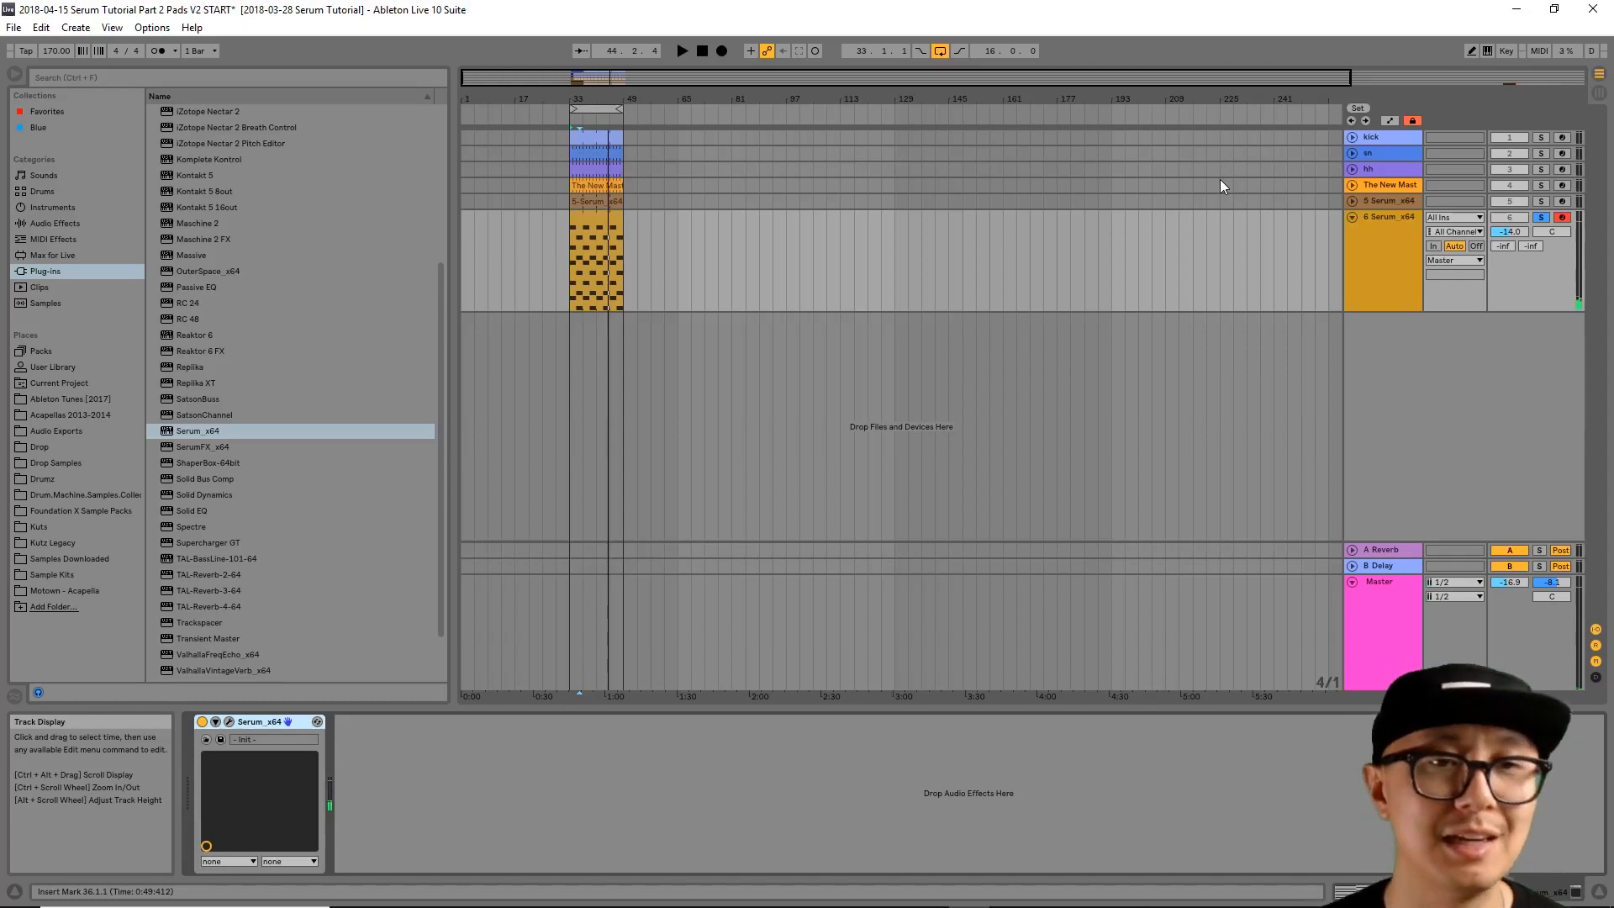